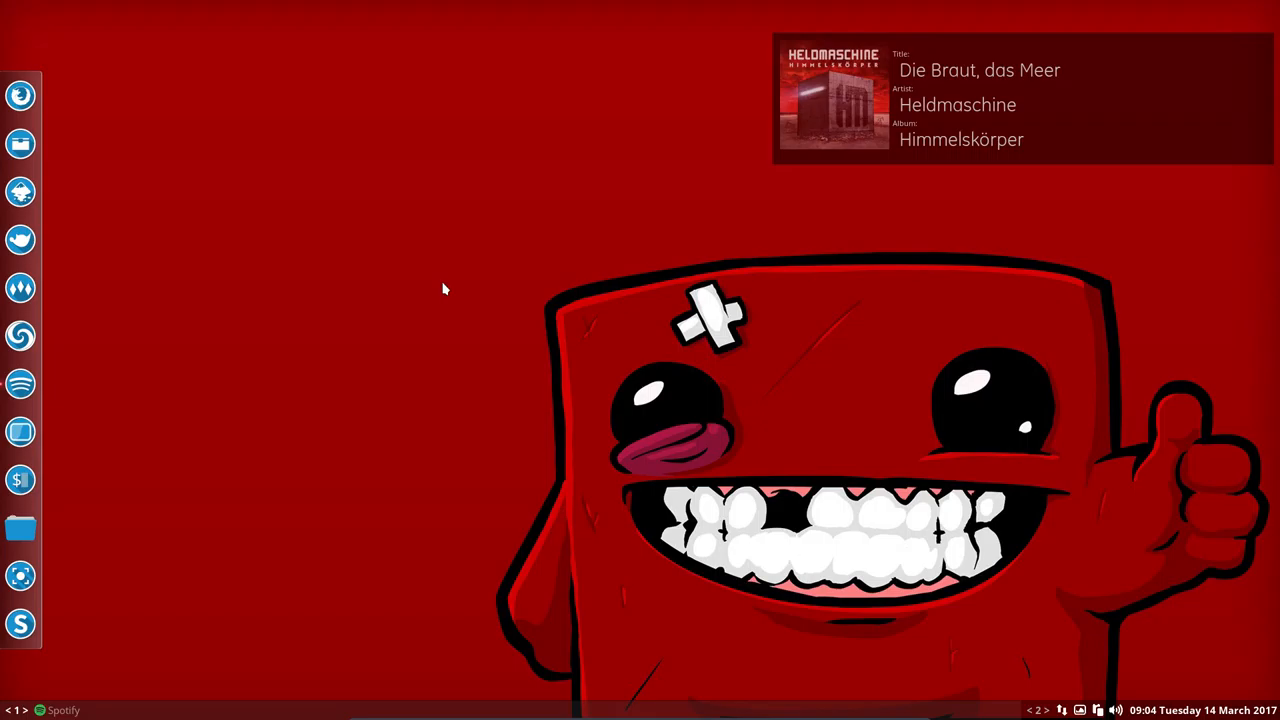
mouse_move(810, 7)
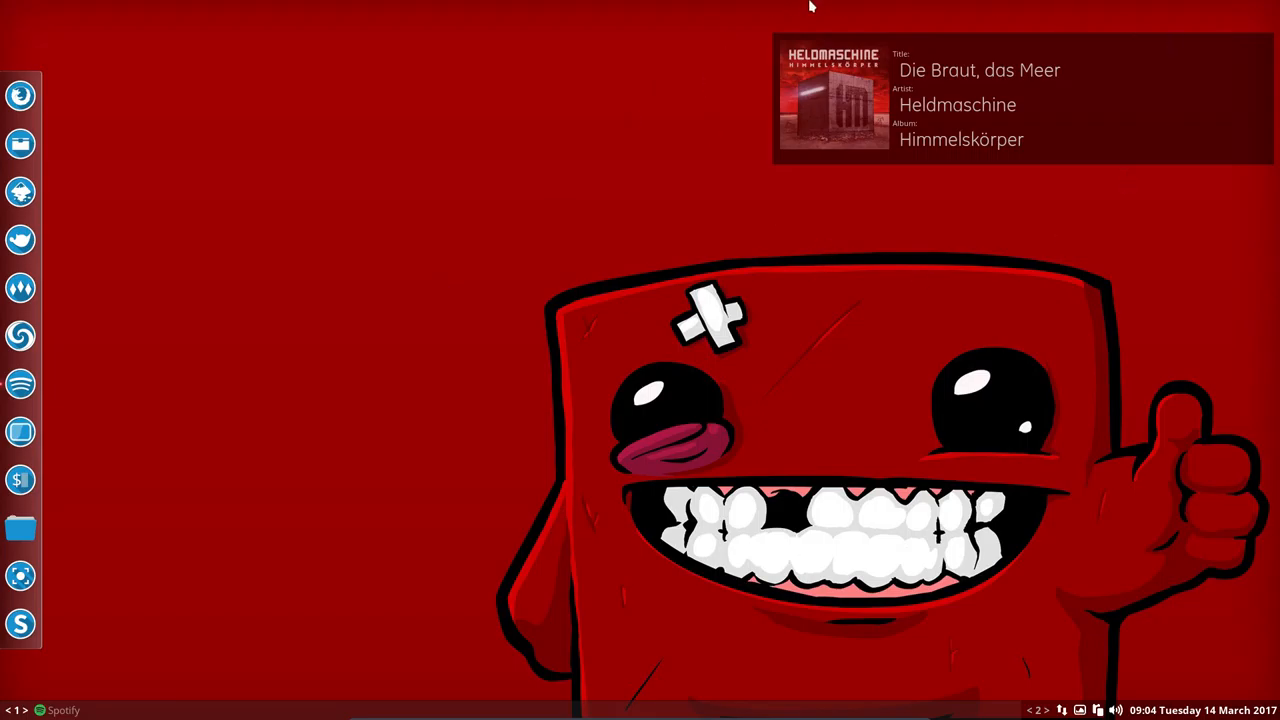
mouse_move(820, 37)
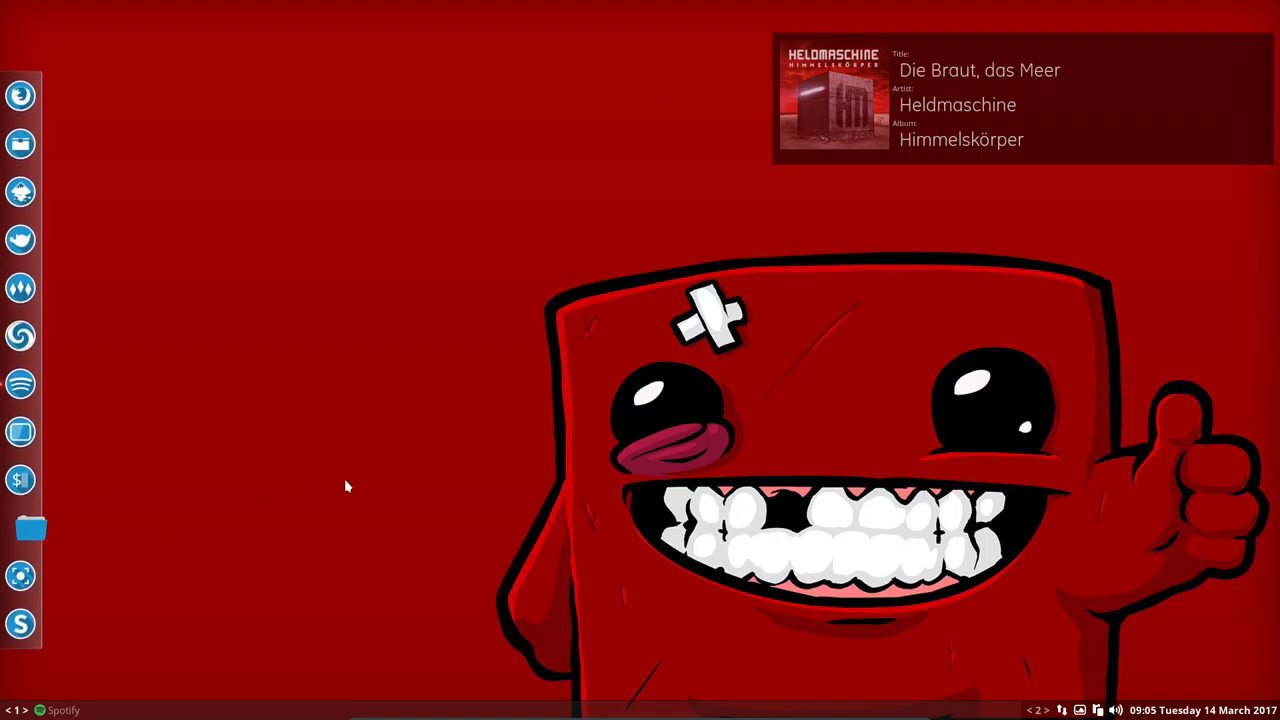
Open Nemo at the home folder and enter the .aureola conky collection.
click(20, 528)
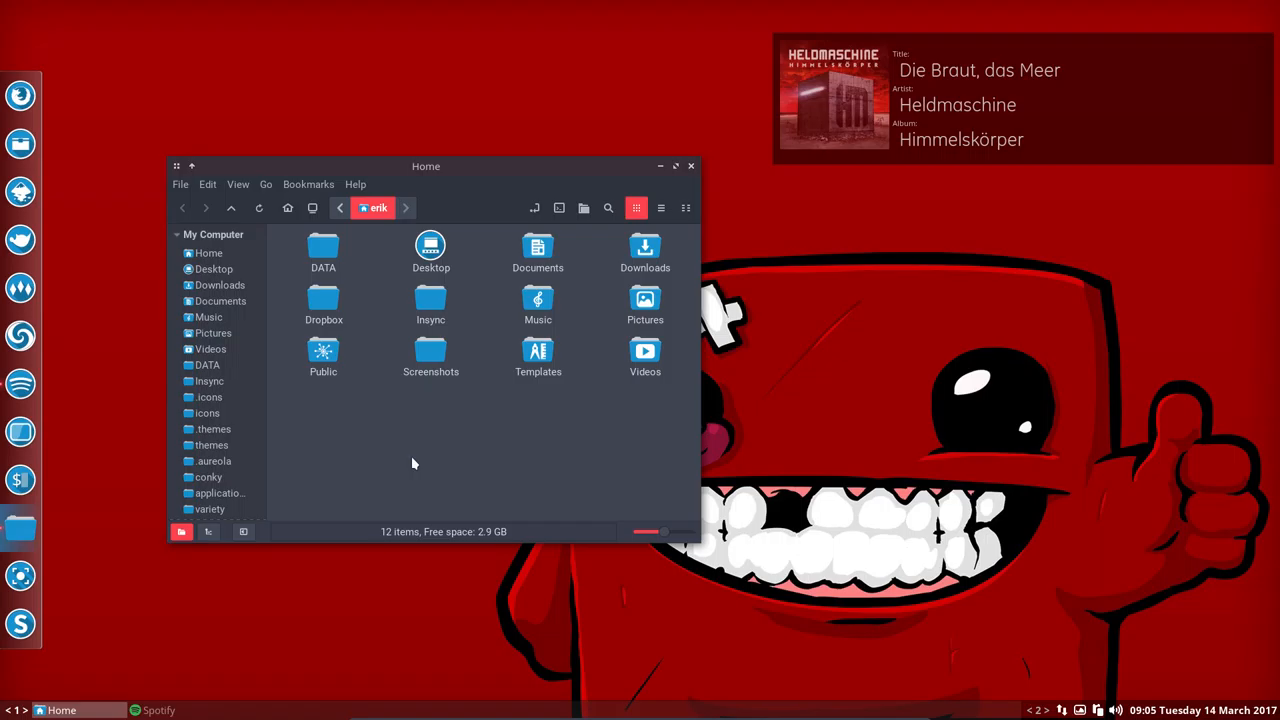
mouse_move(215, 461)
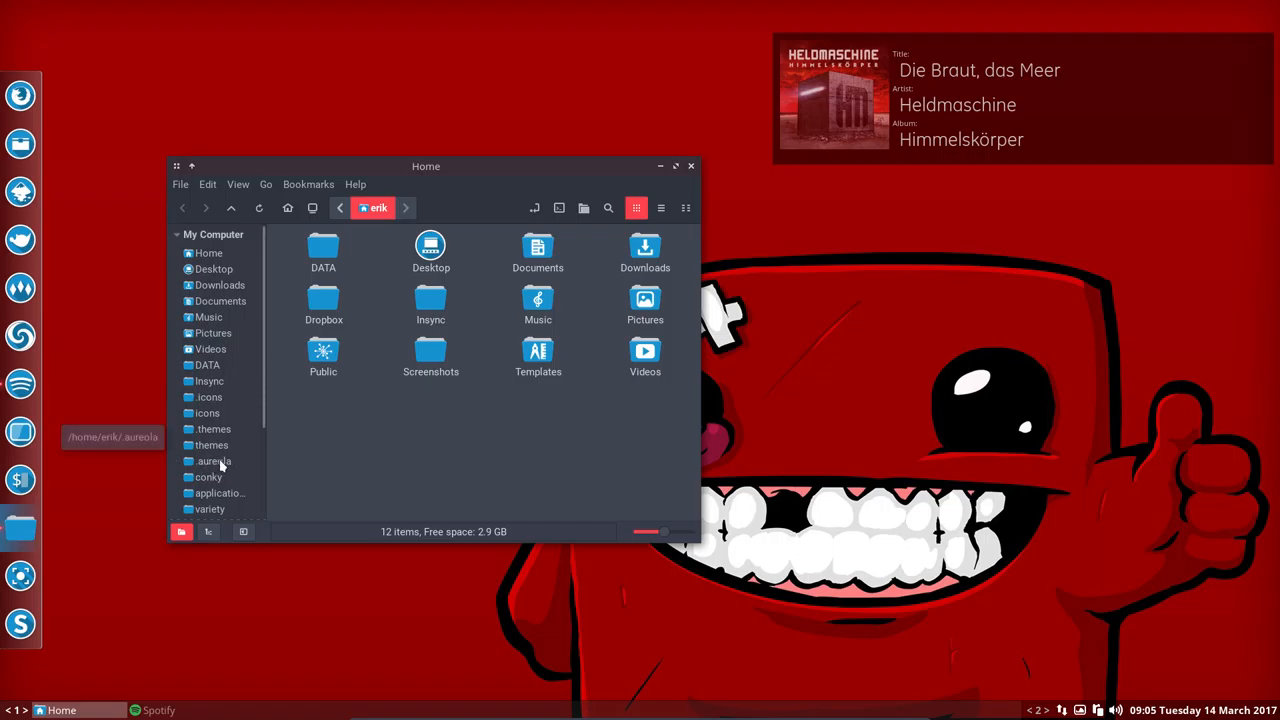
double_click(214, 461)
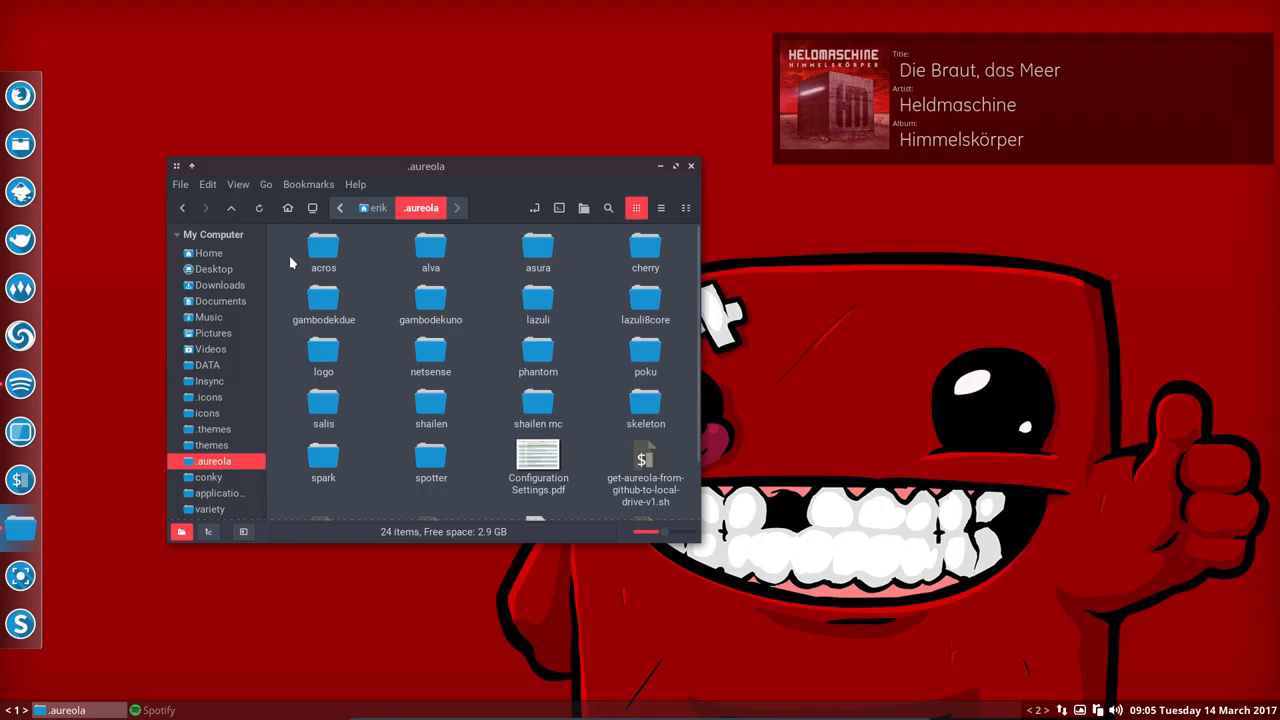
click(323, 250)
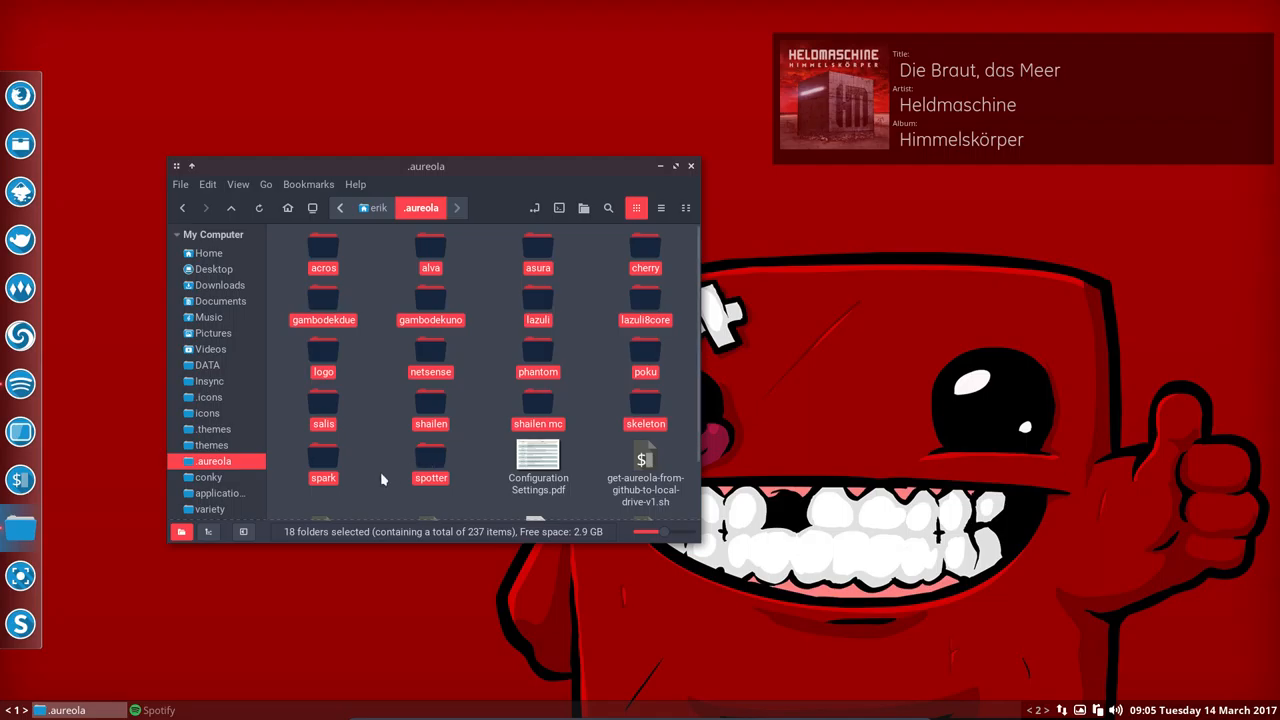
click(378, 445)
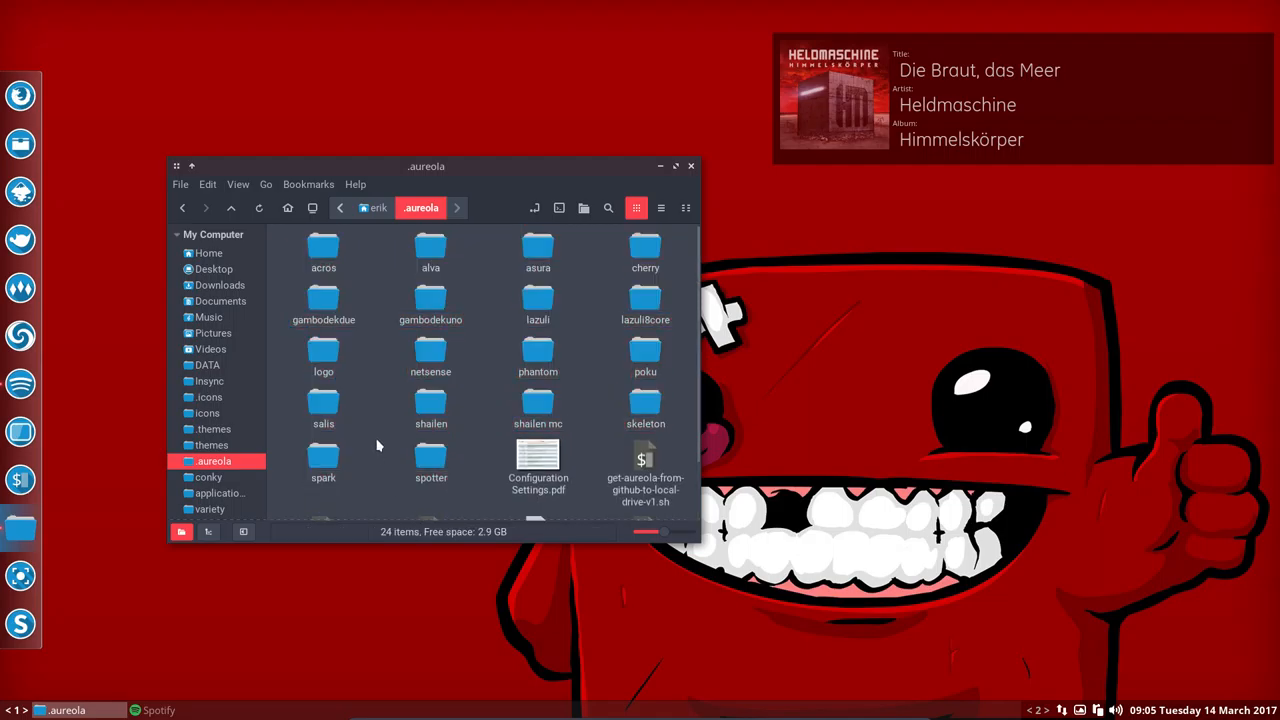
mouse_move(375, 363)
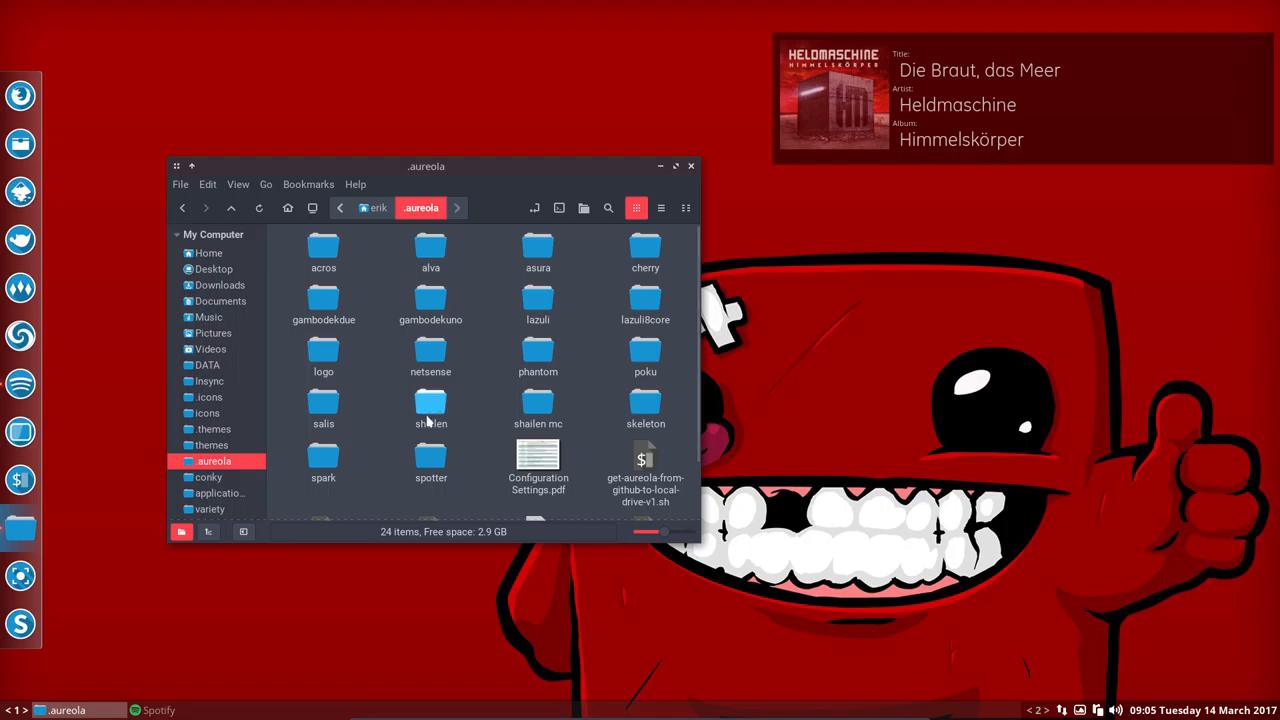
Browse the spotter conky folder, then ~/.config/conky, selecting its conky.conf.
double_click(430, 460)
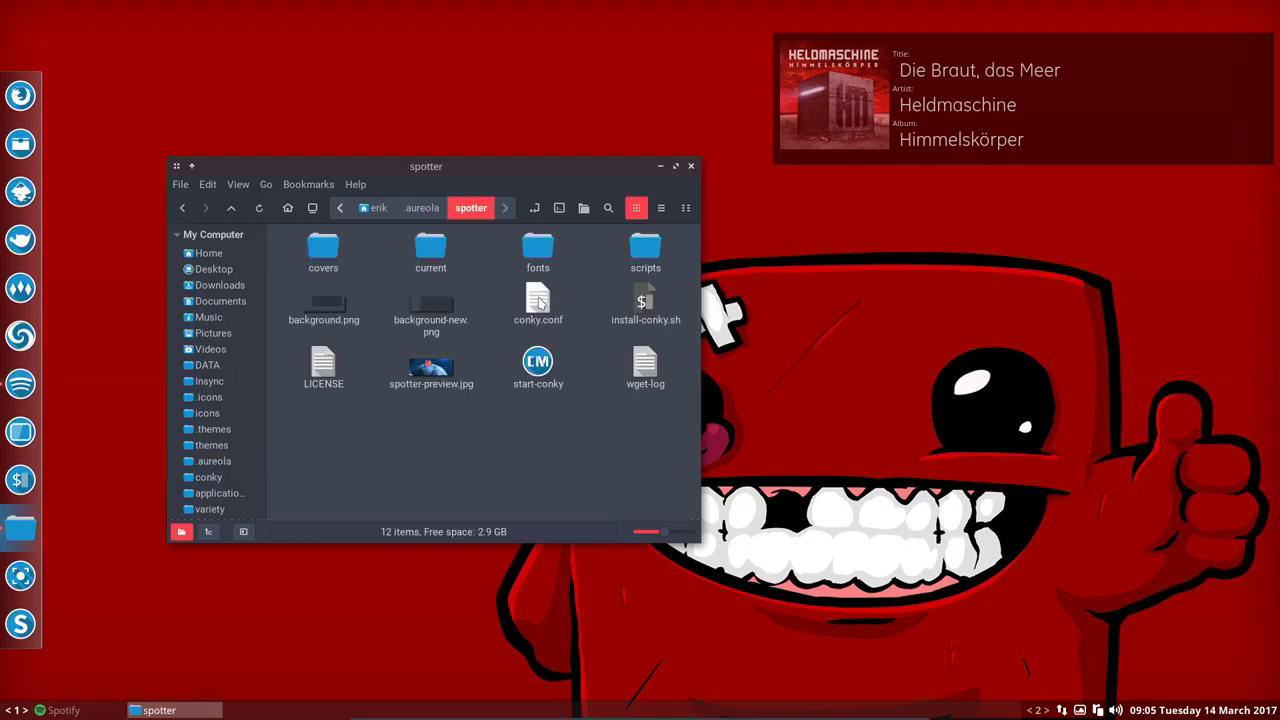
click(538, 303)
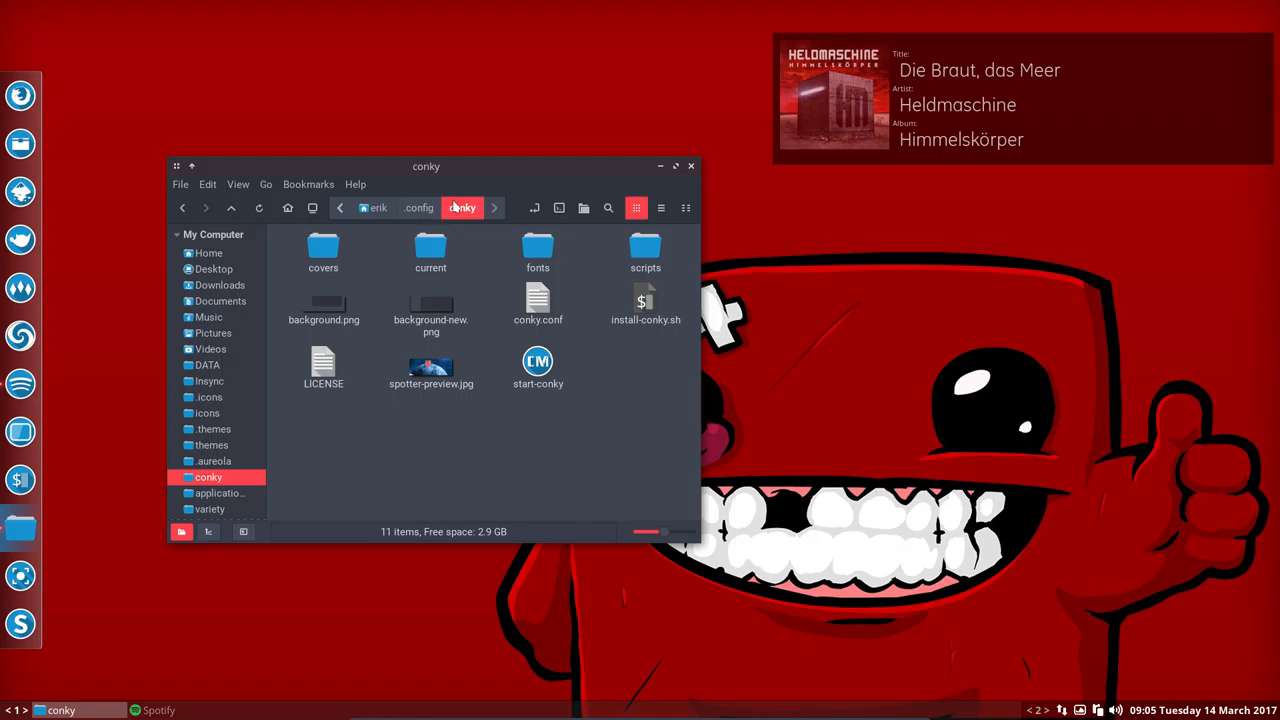
click(538, 305)
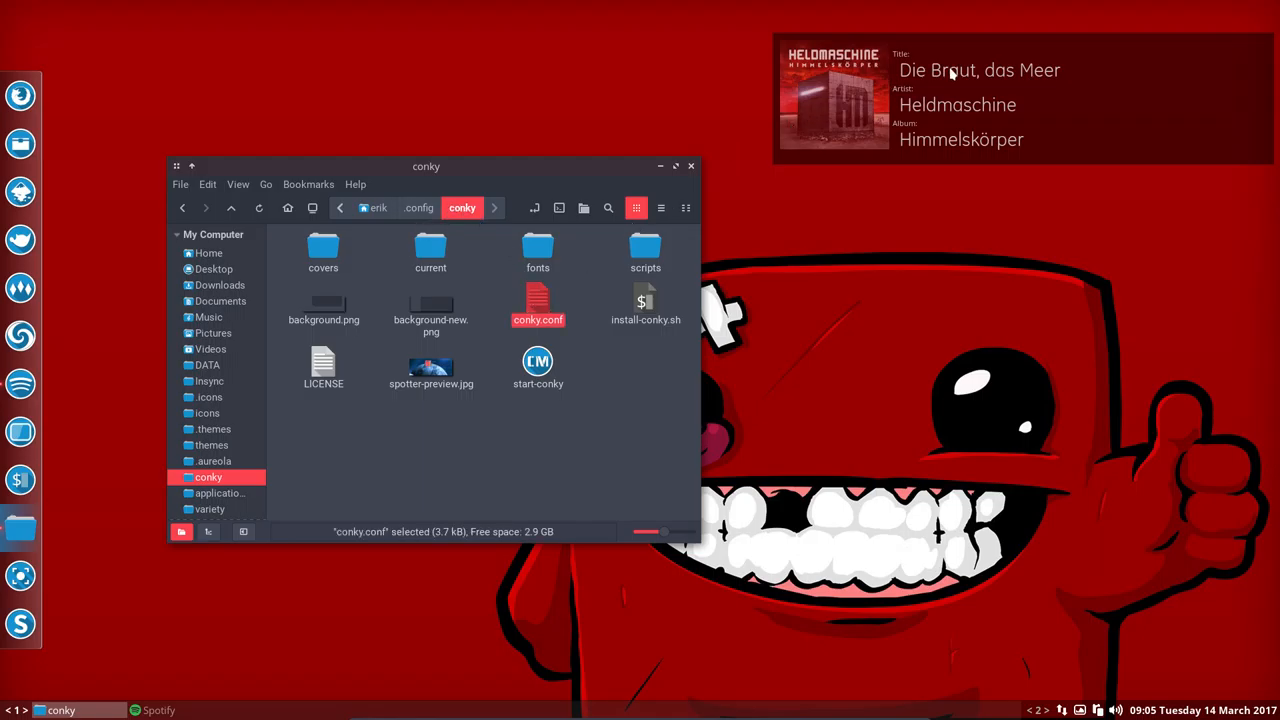
mouse_move(547, 331)
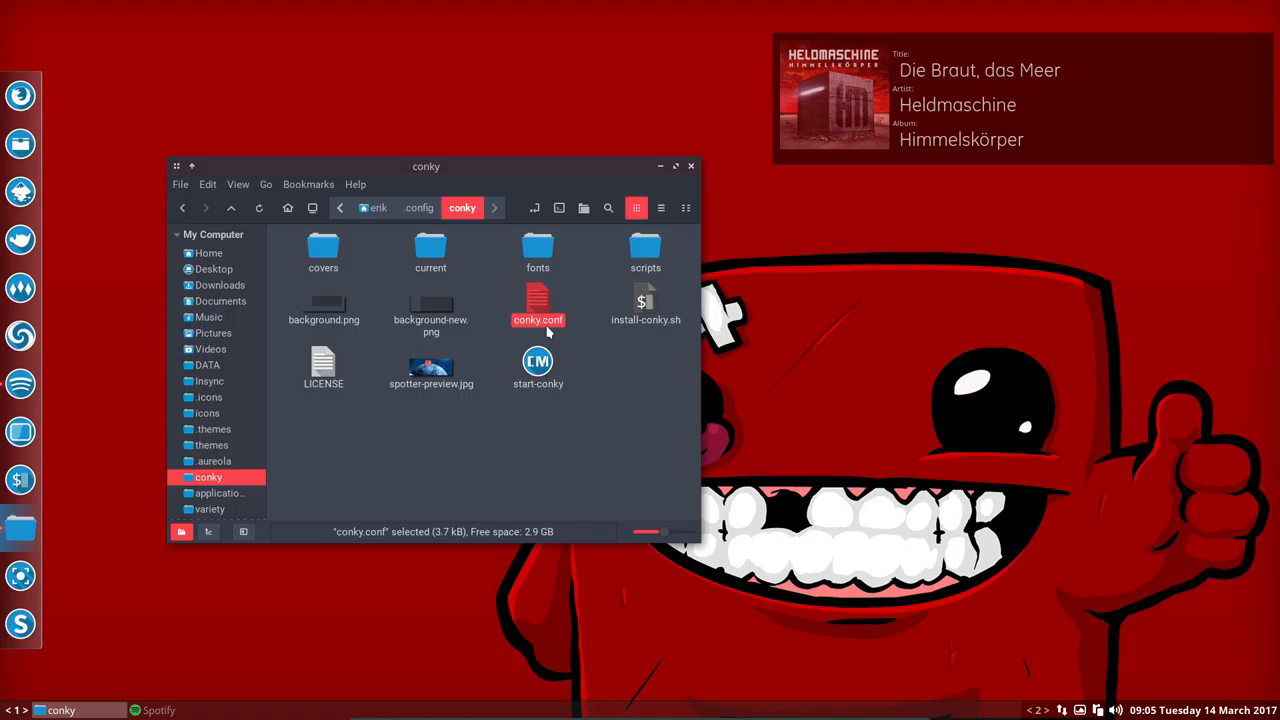
mouse_move(503, 333)
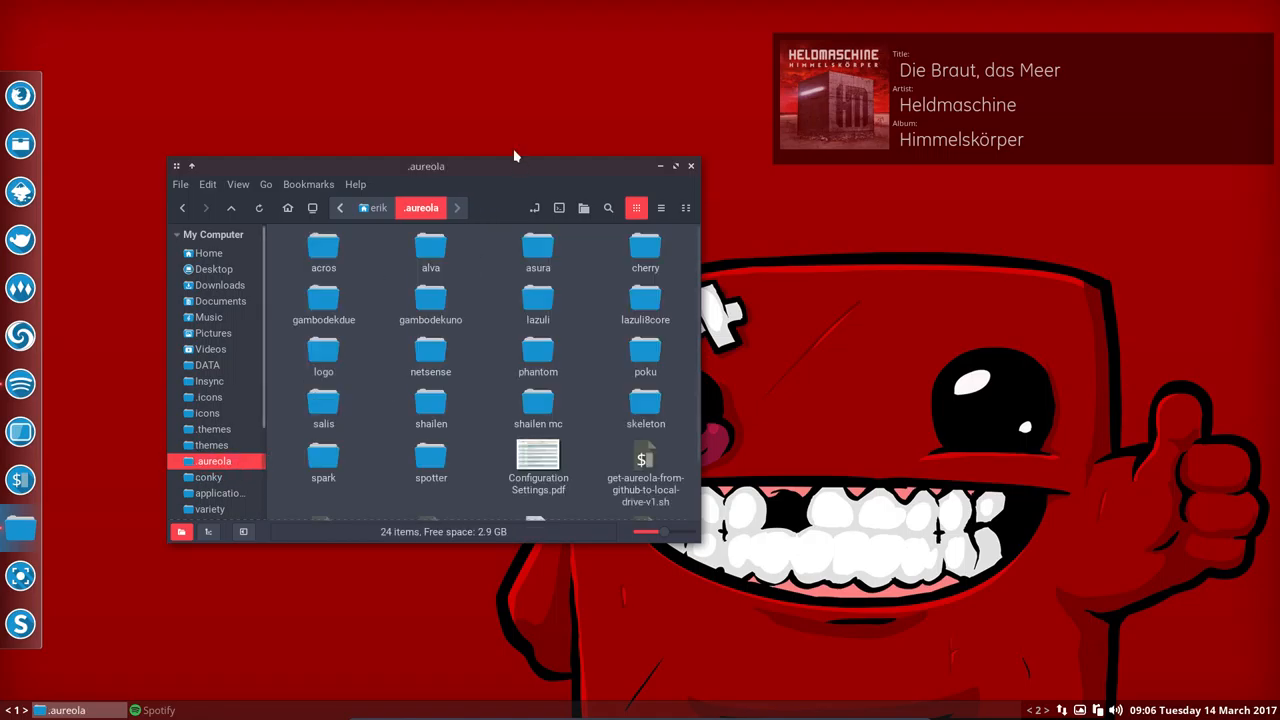
Move the Nemo window up-left and open the phantom conky folder.
drag(425, 166, 396, 81)
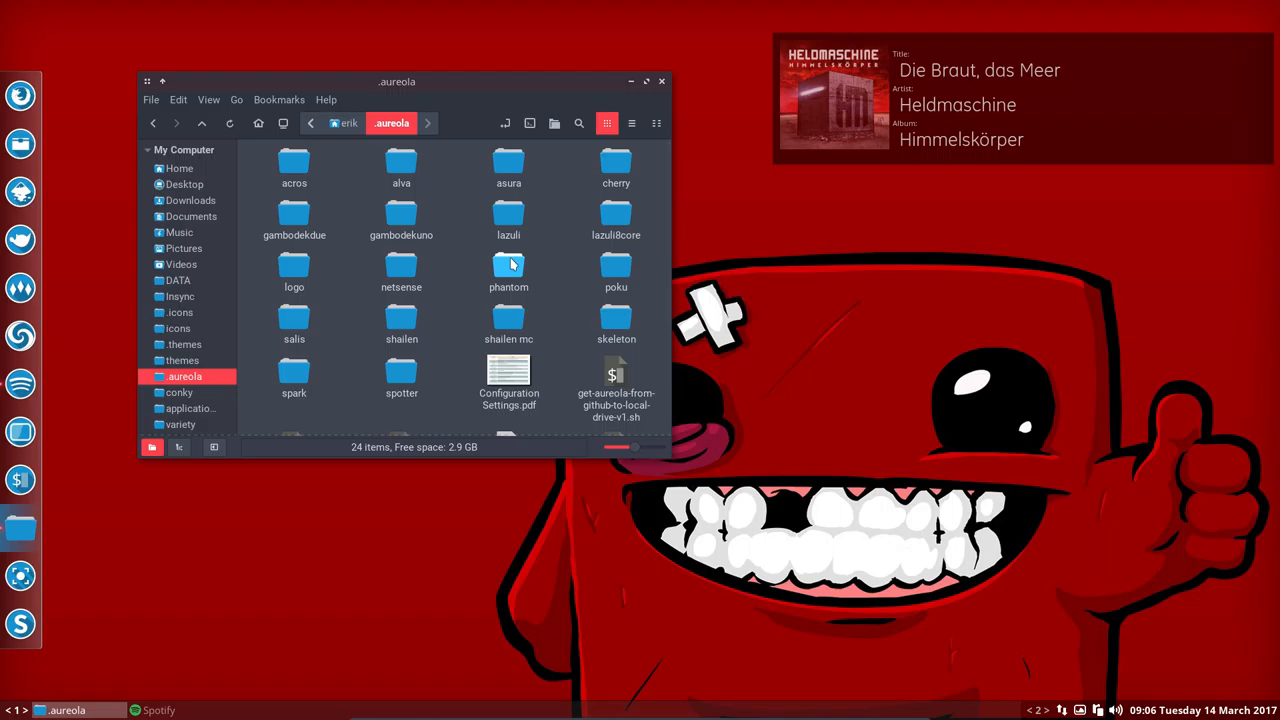
mouse_move(415, 175)
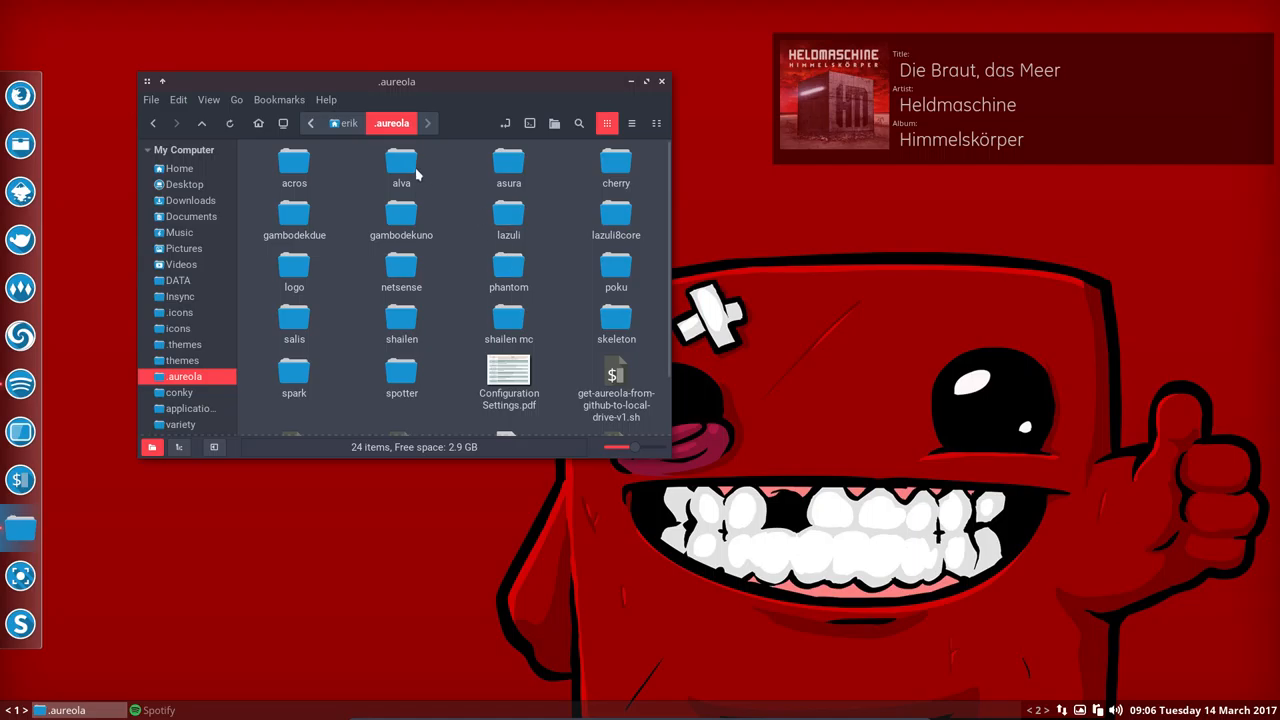
click(401, 165)
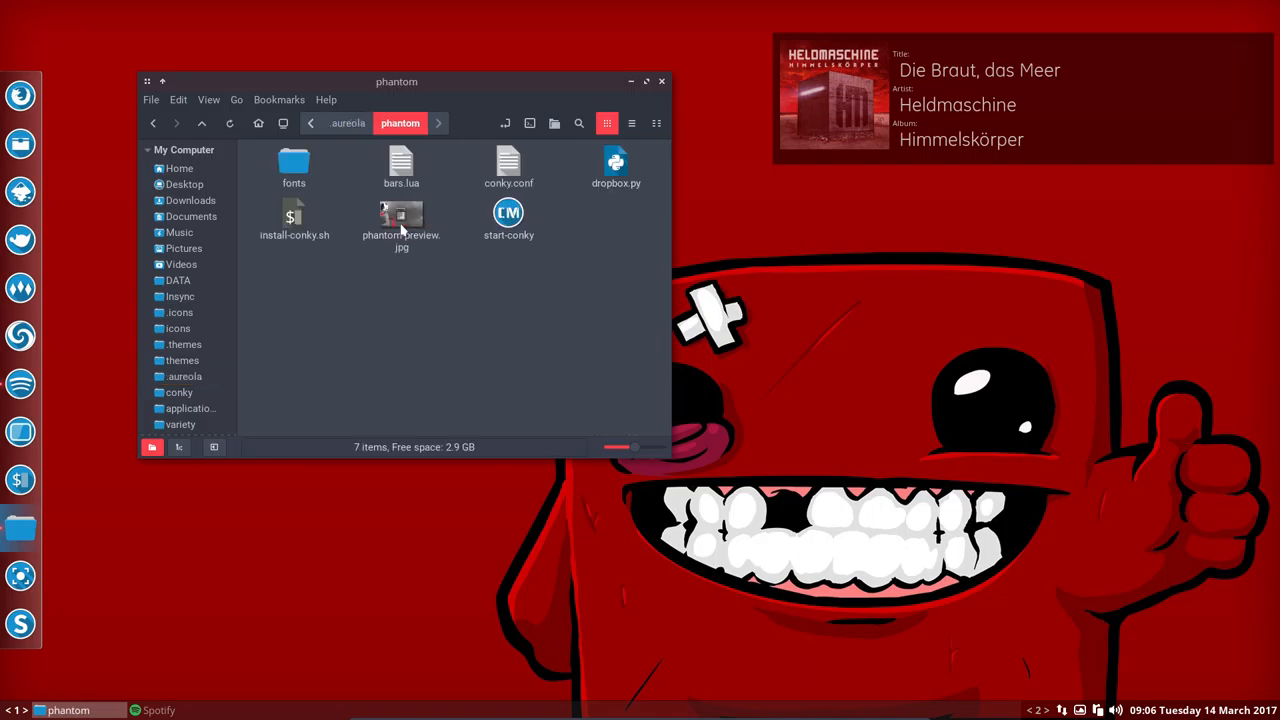
double_click(401, 218)
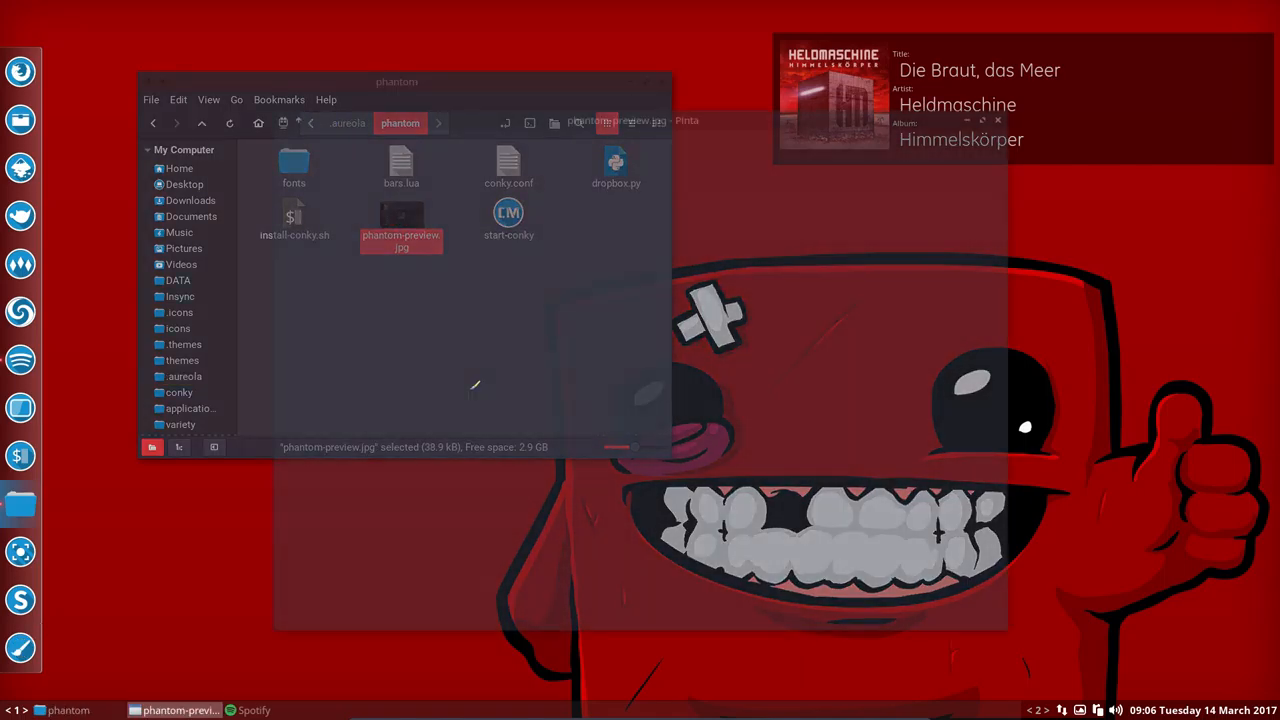
double_click(401, 214)
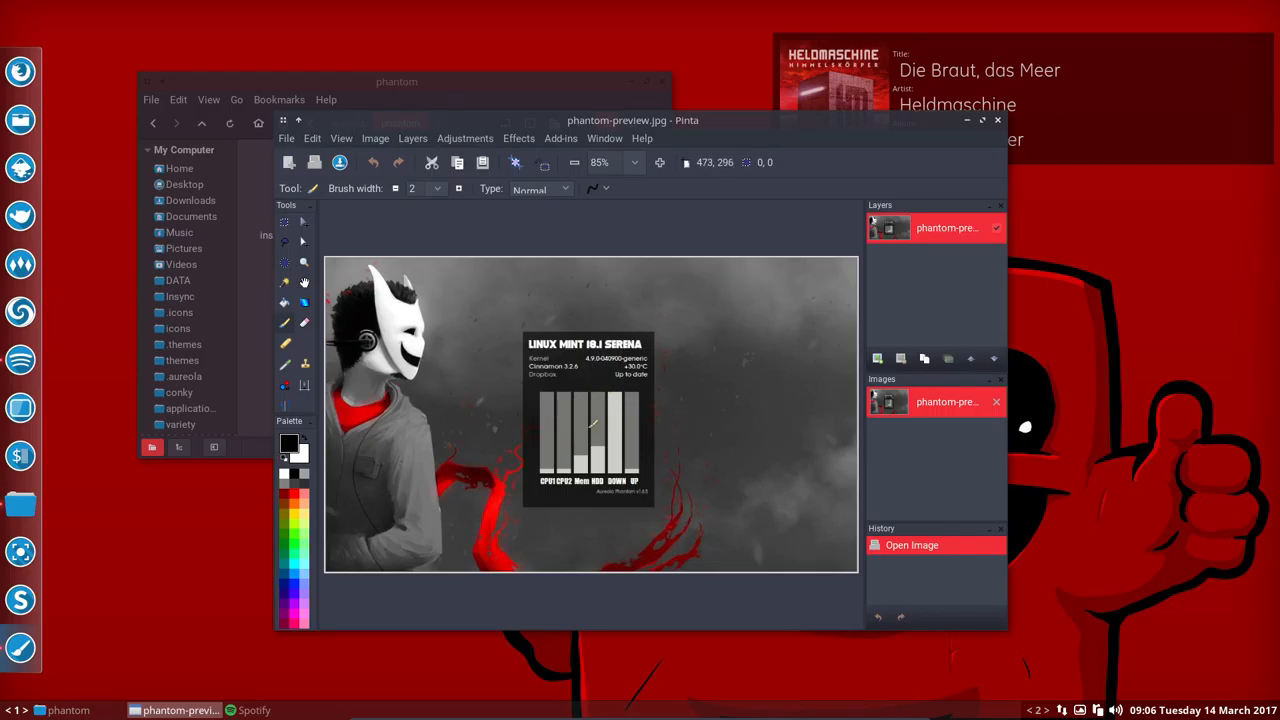
mouse_move(550, 475)
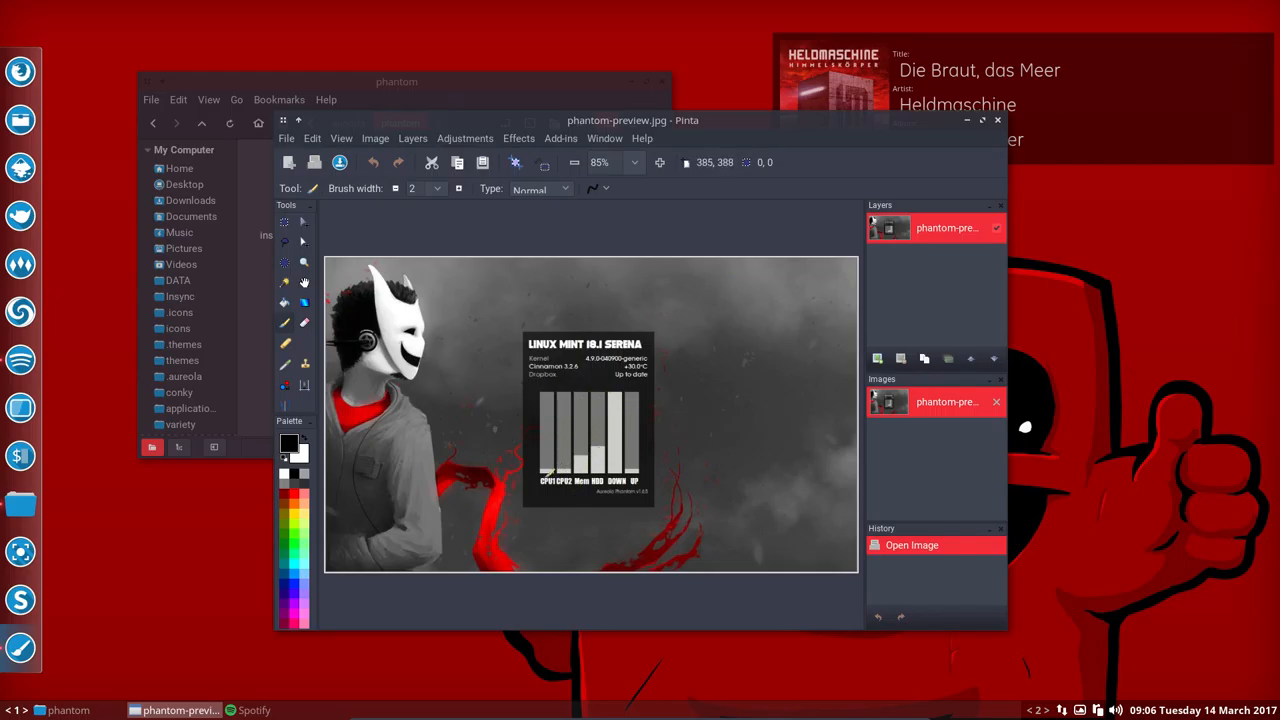
mouse_move(828, 272)
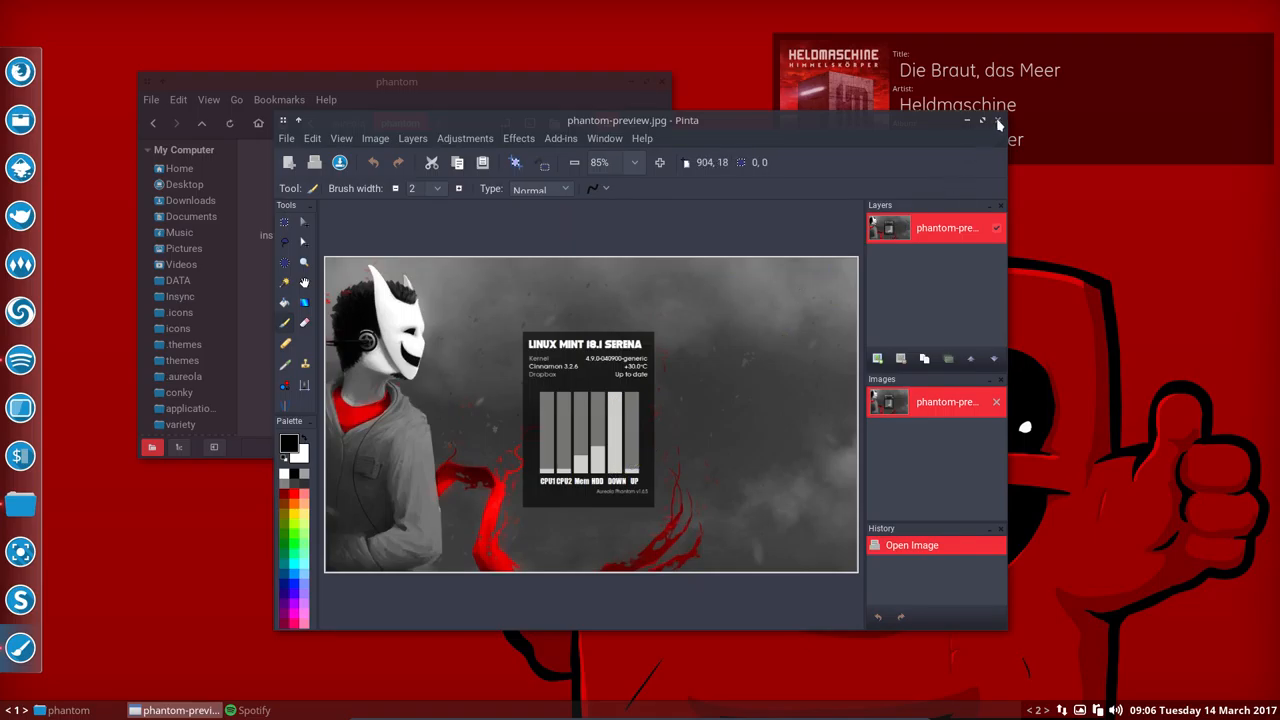
click(997, 120)
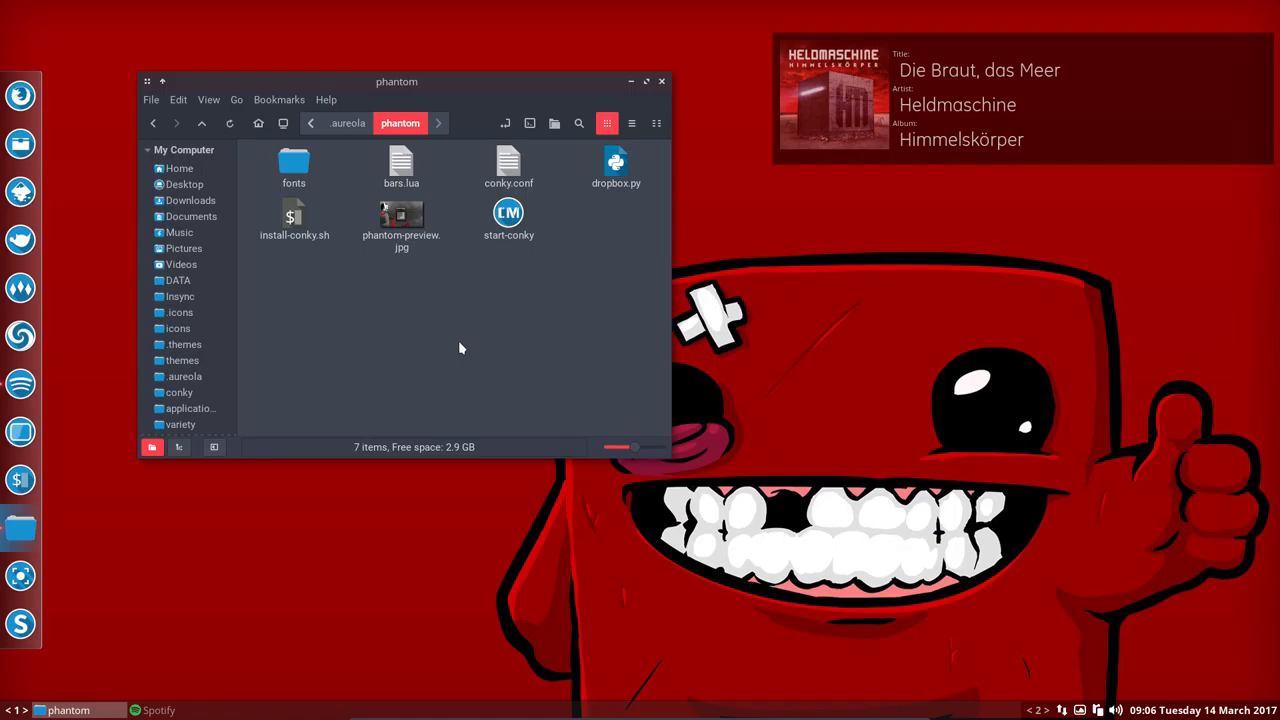
mouse_move(370, 294)
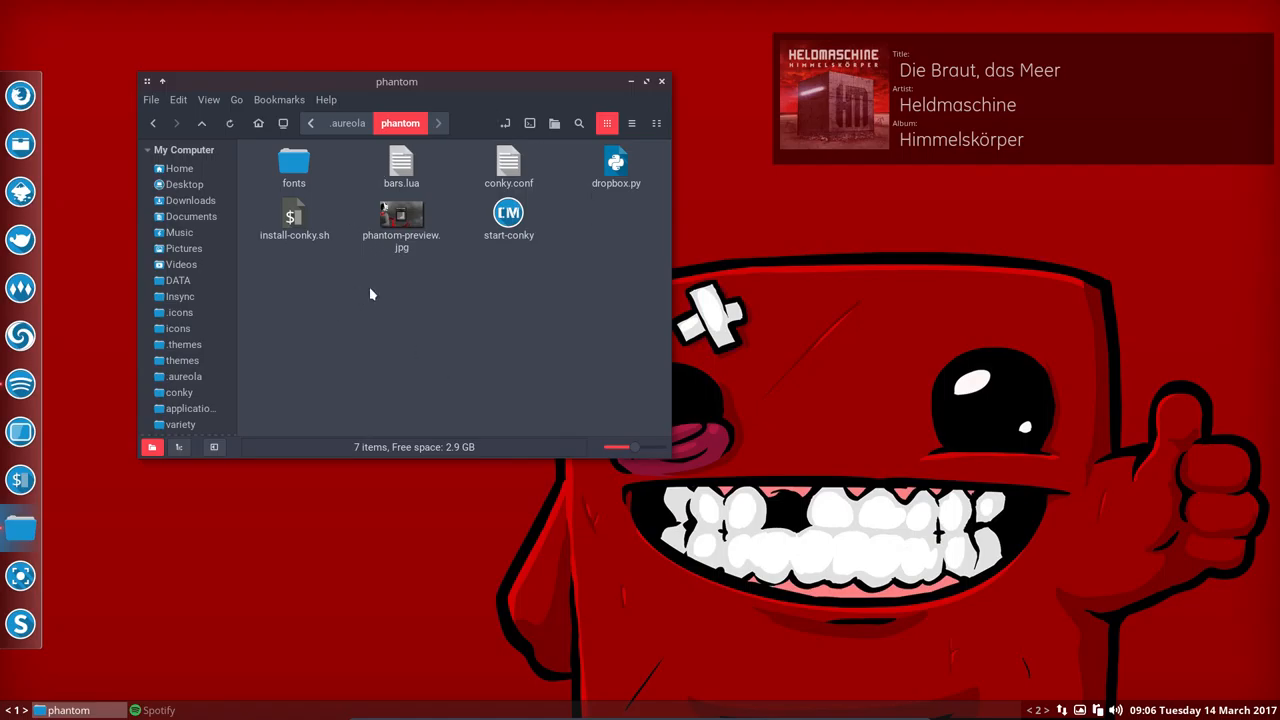
Run ./install-conky.sh from a terminal in the phantom folder, answering y to both prompts.
right_click(371, 293)
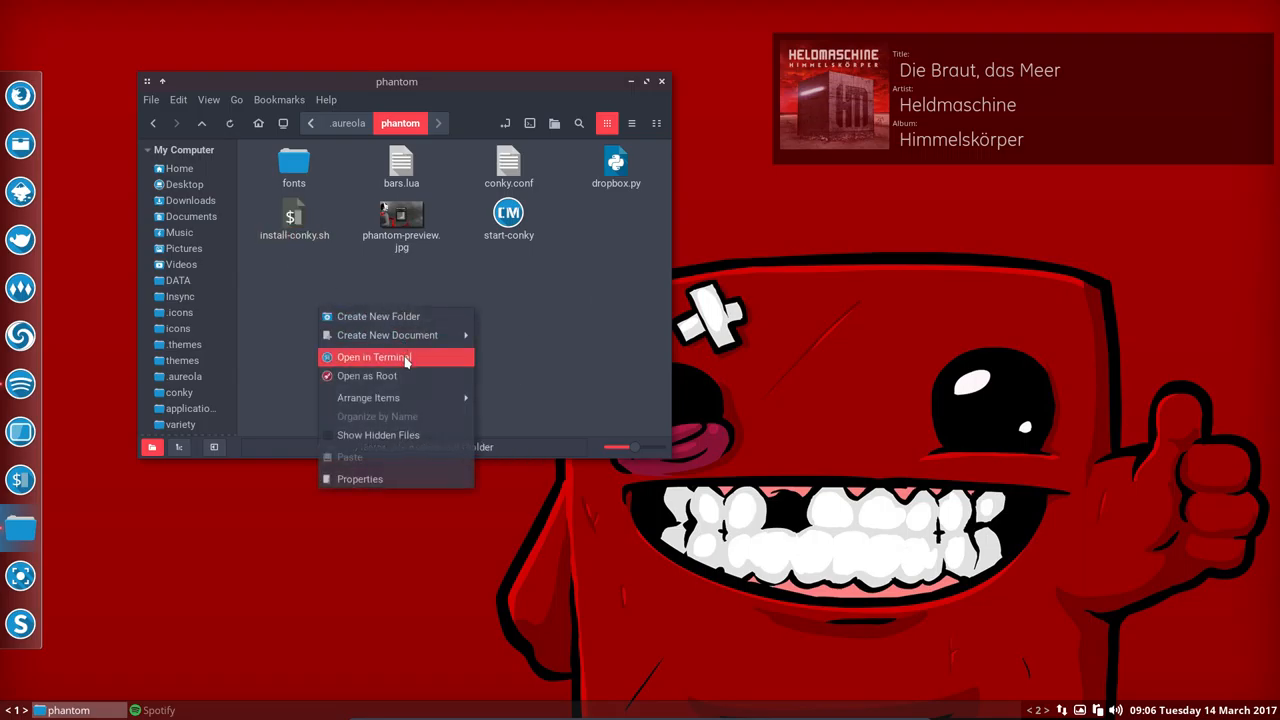
click(374, 357)
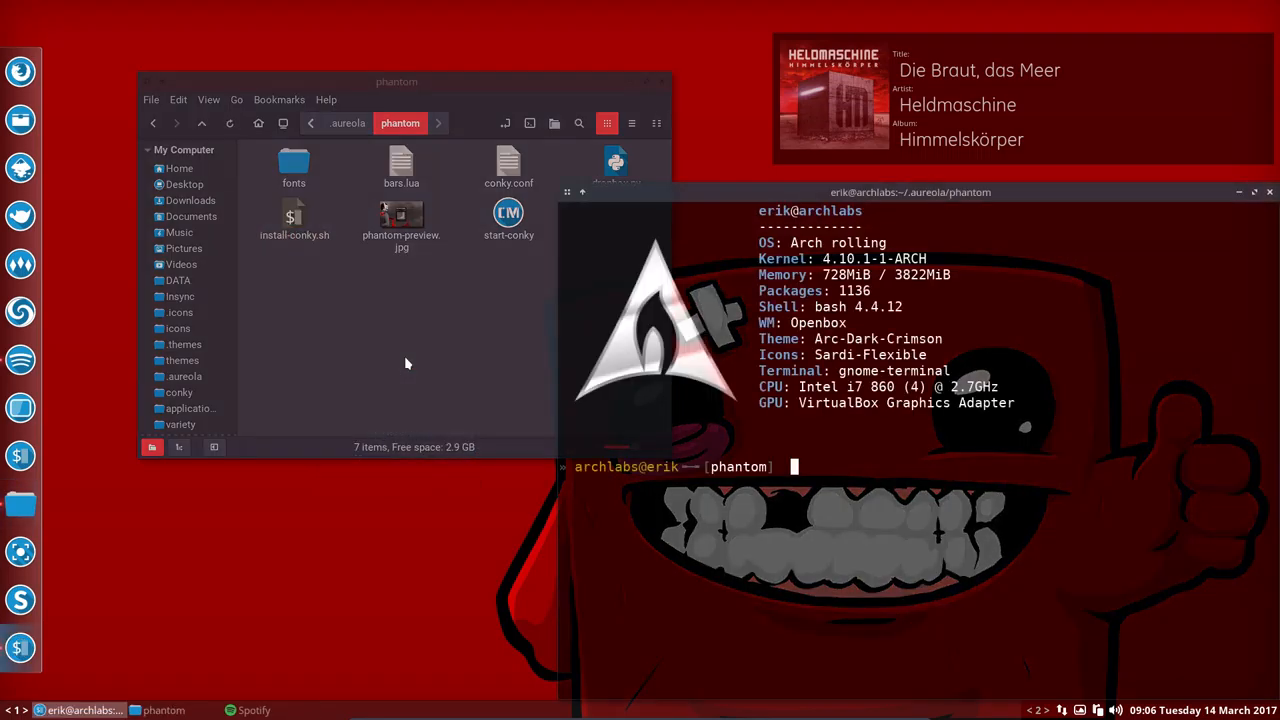
text(./install-conky.sh)
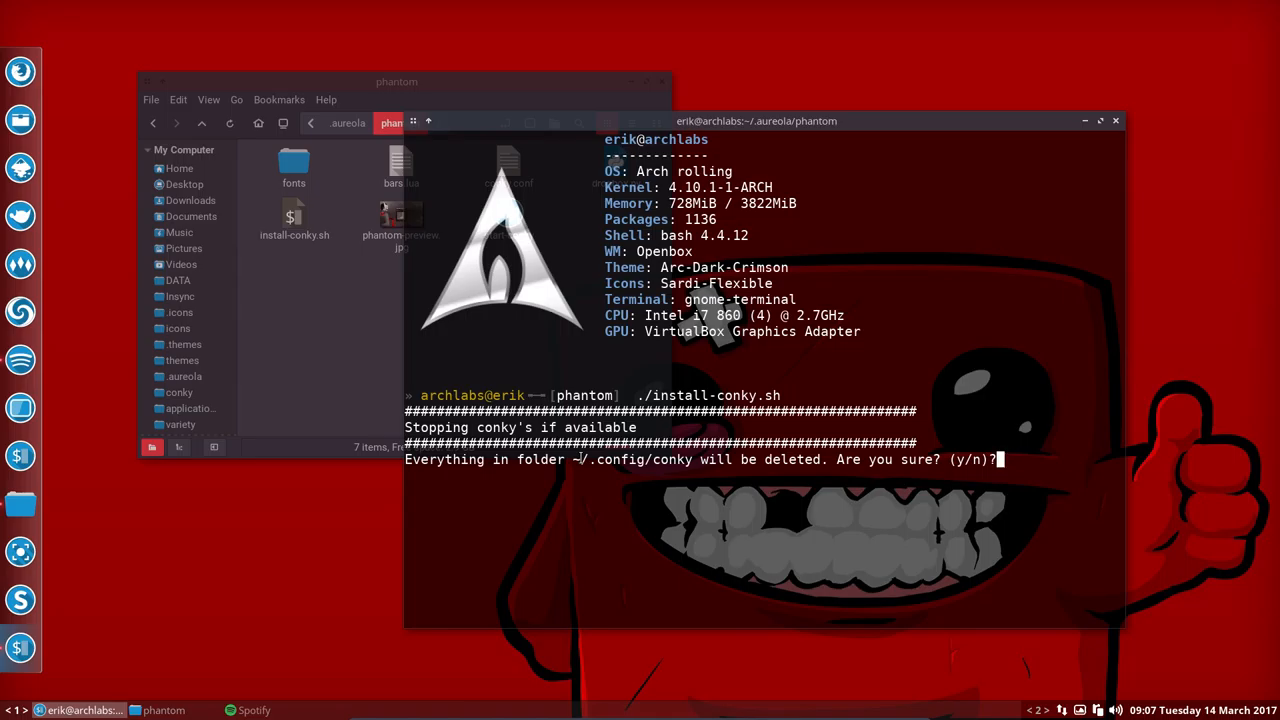
text(y)
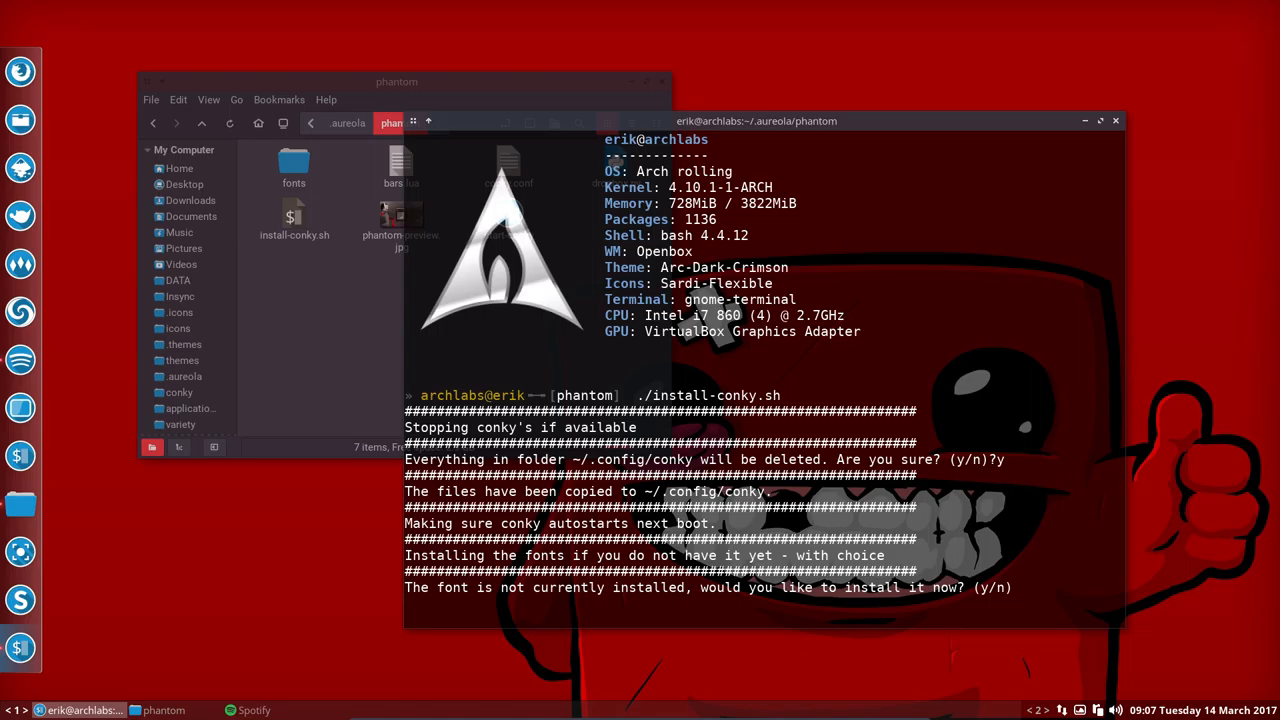
text(y)
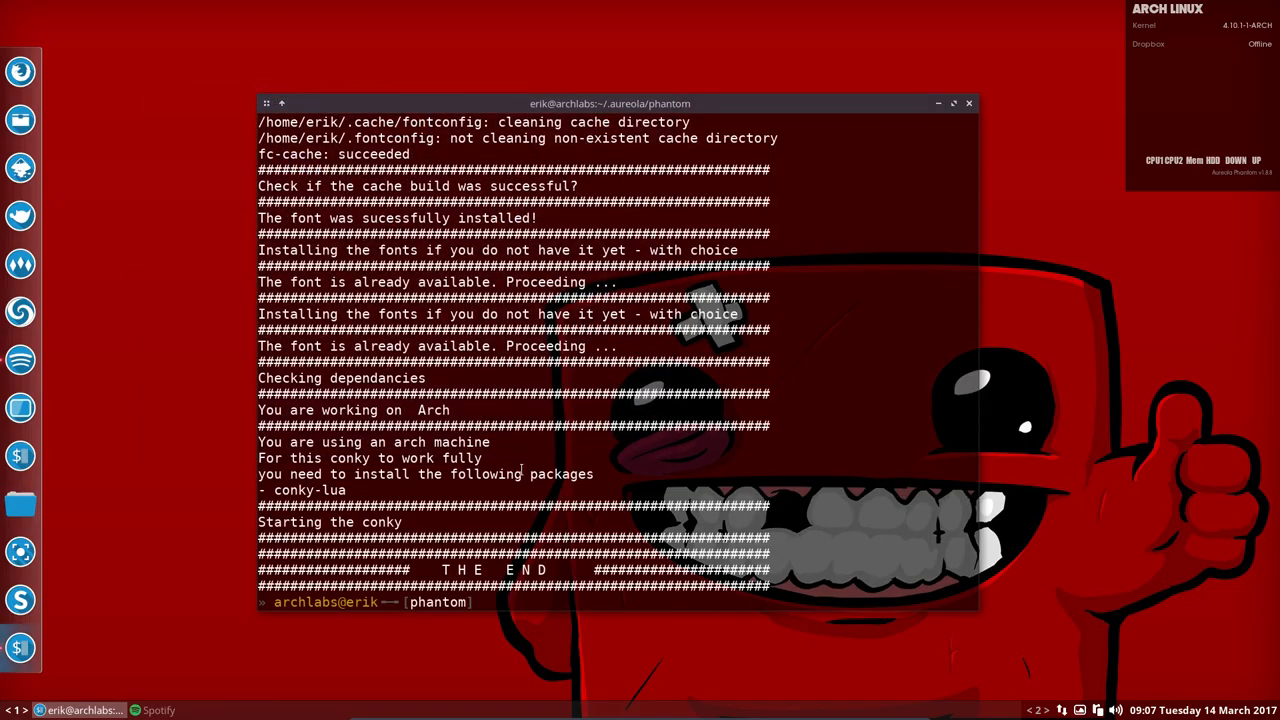
Run 'packer conky' to search the repositories and AUR for conky packages.
text(pa)
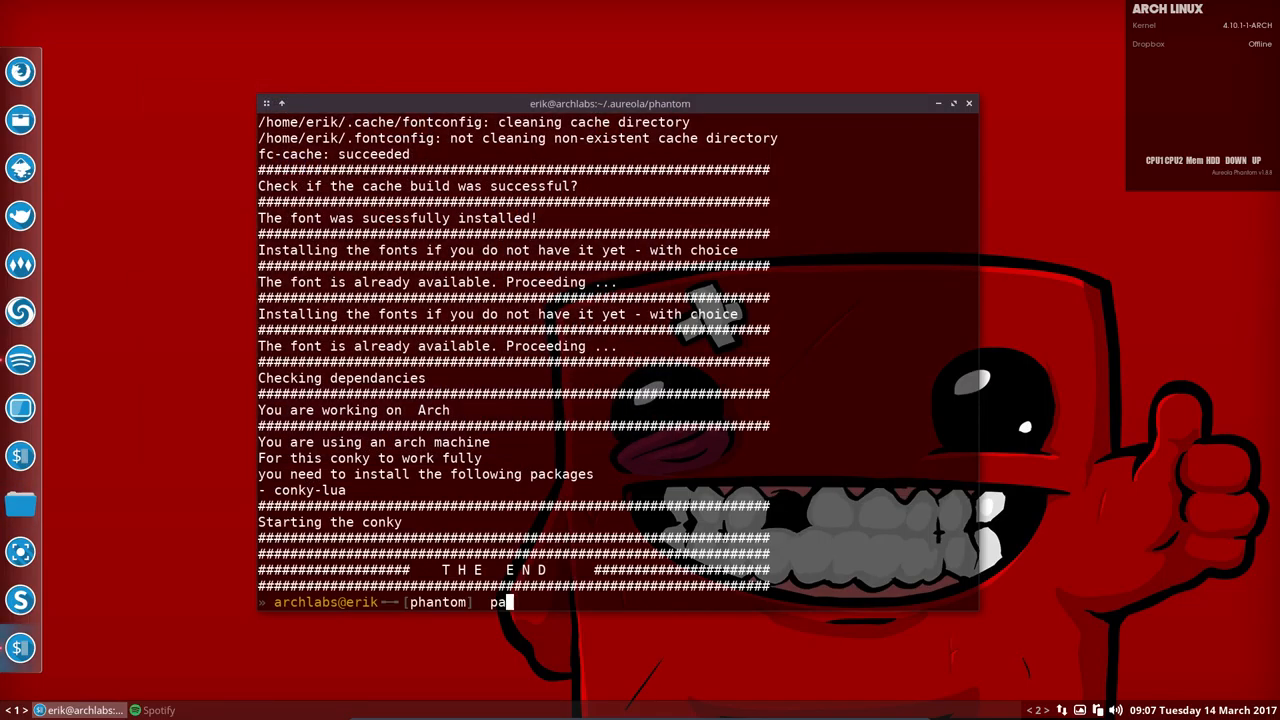
text(cker)
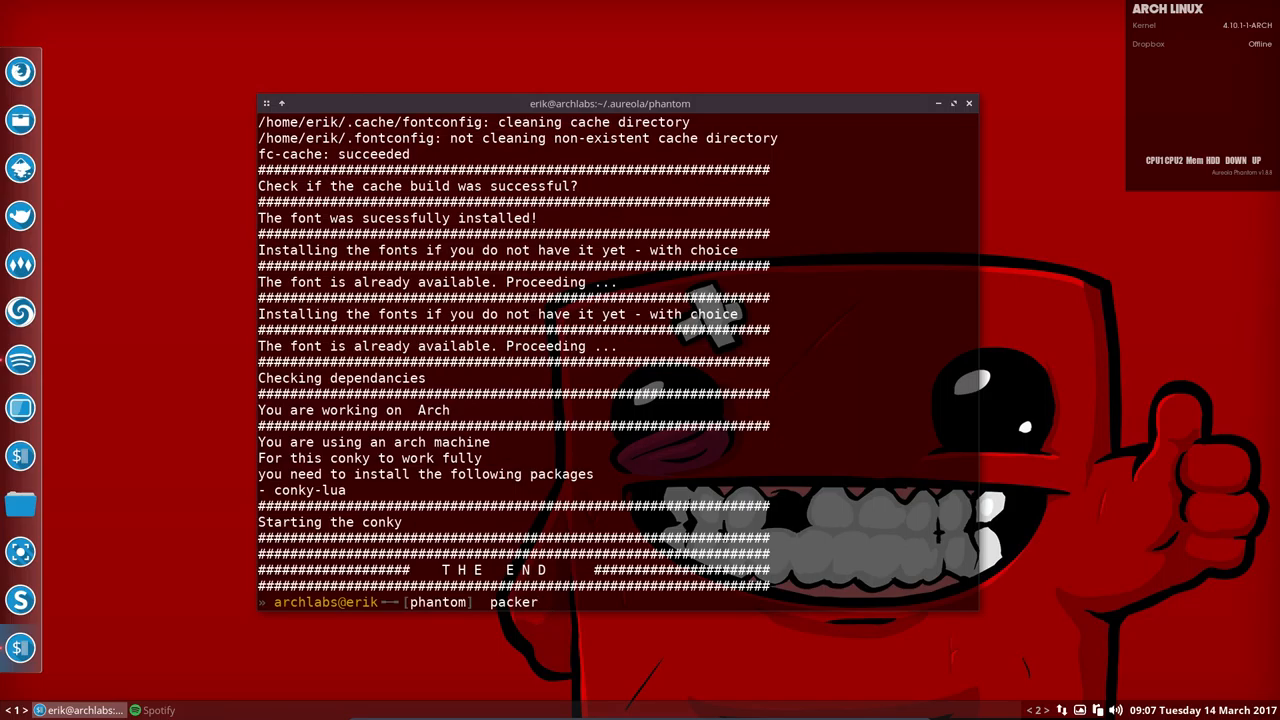
text(conky)
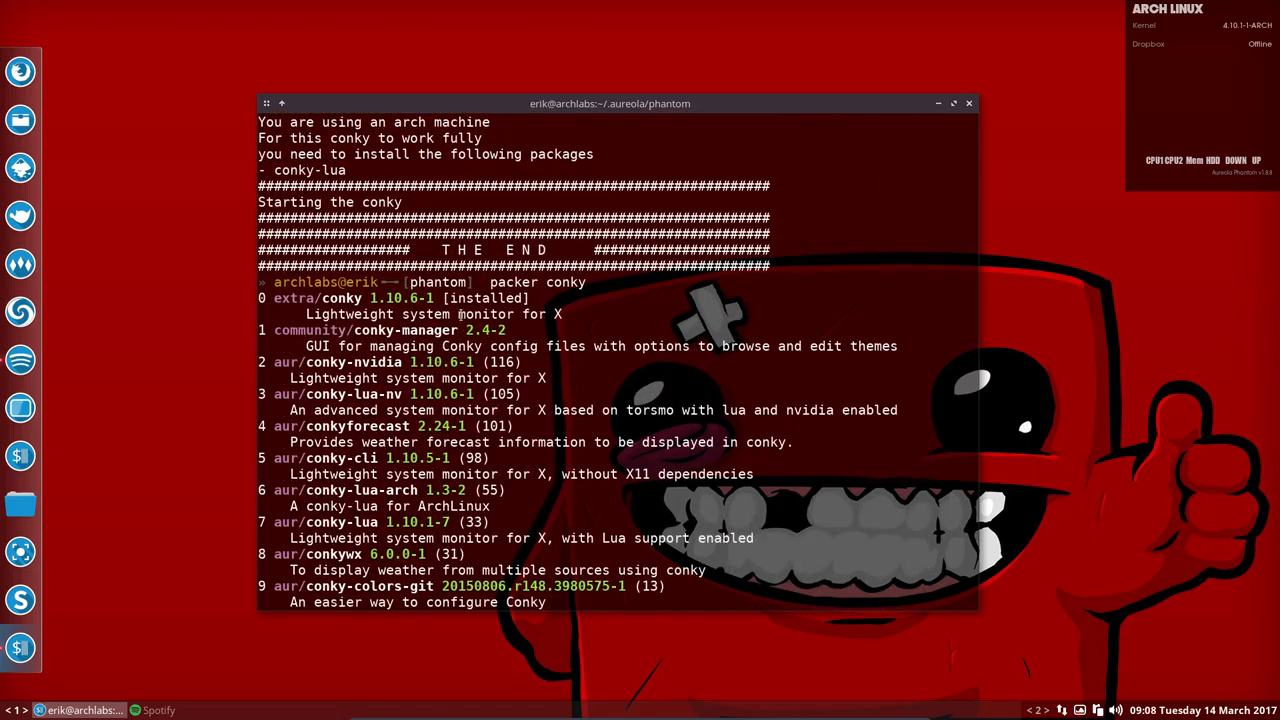
double_click(344, 298)
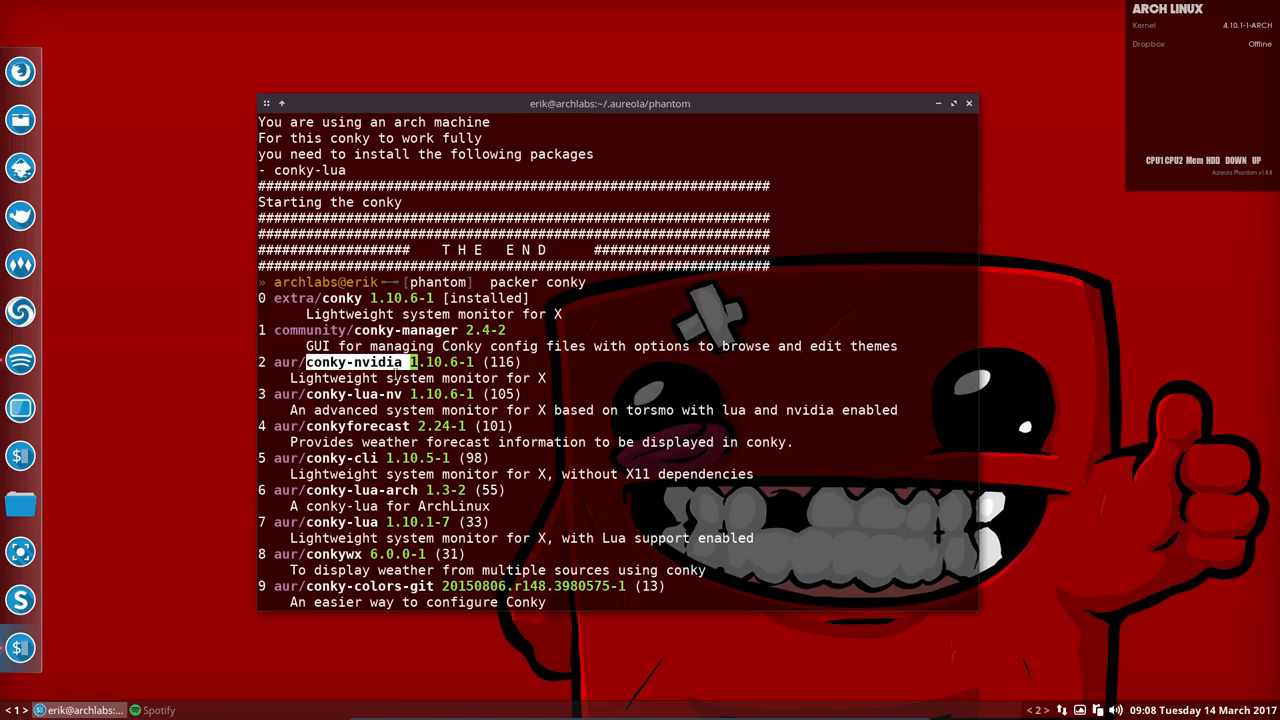
Scroll through the numbered conky package results down to the Numbers prompt.
key(Down)
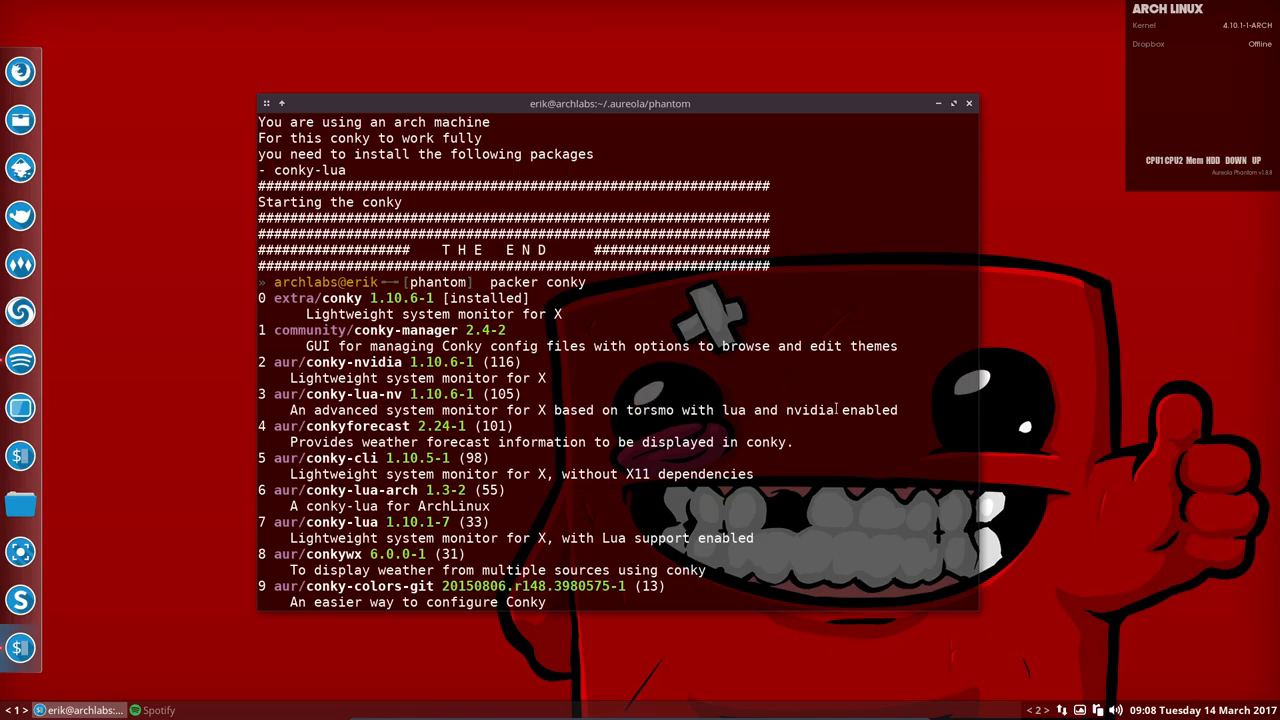
mouse_move(348, 457)
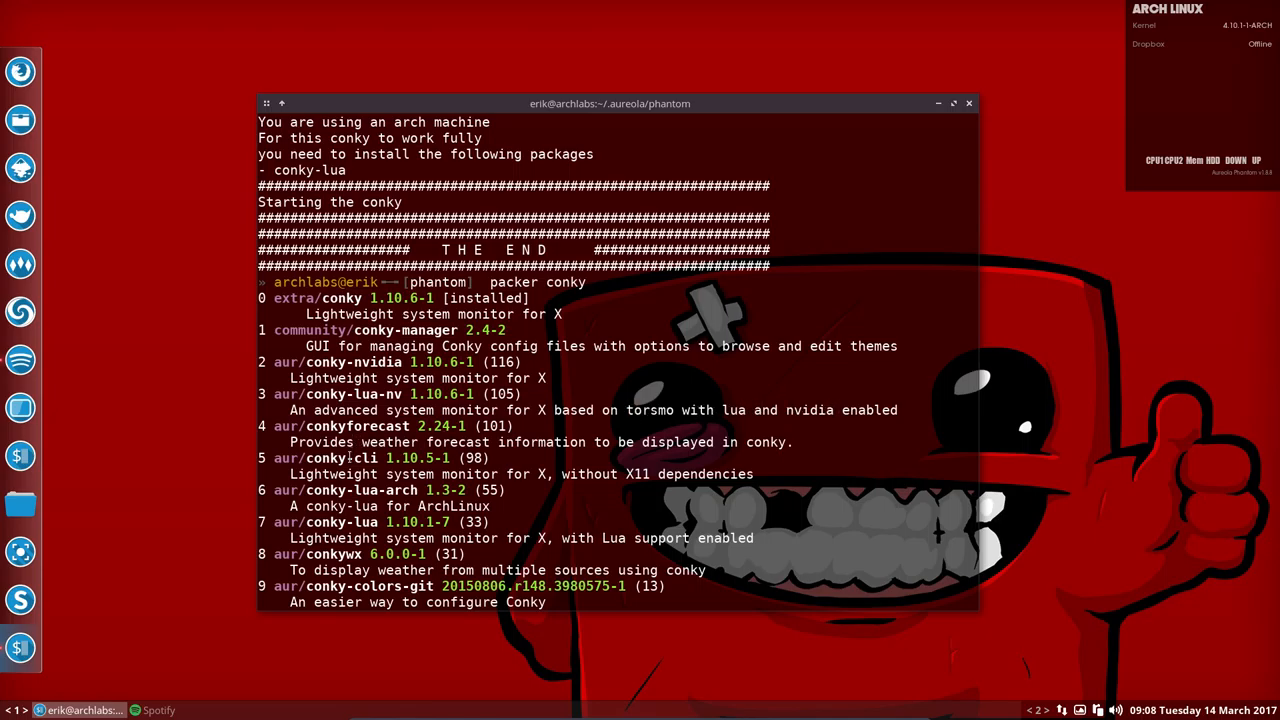
scroll(down, 3)
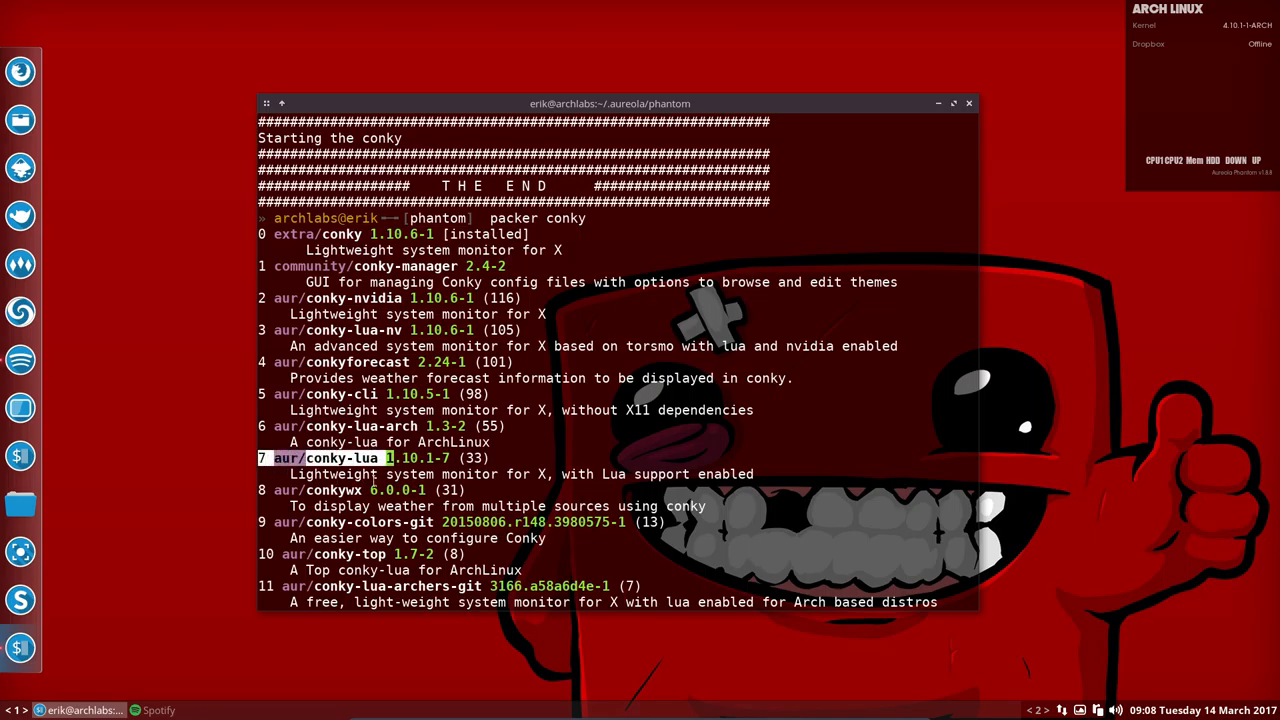
scroll(down, 3)
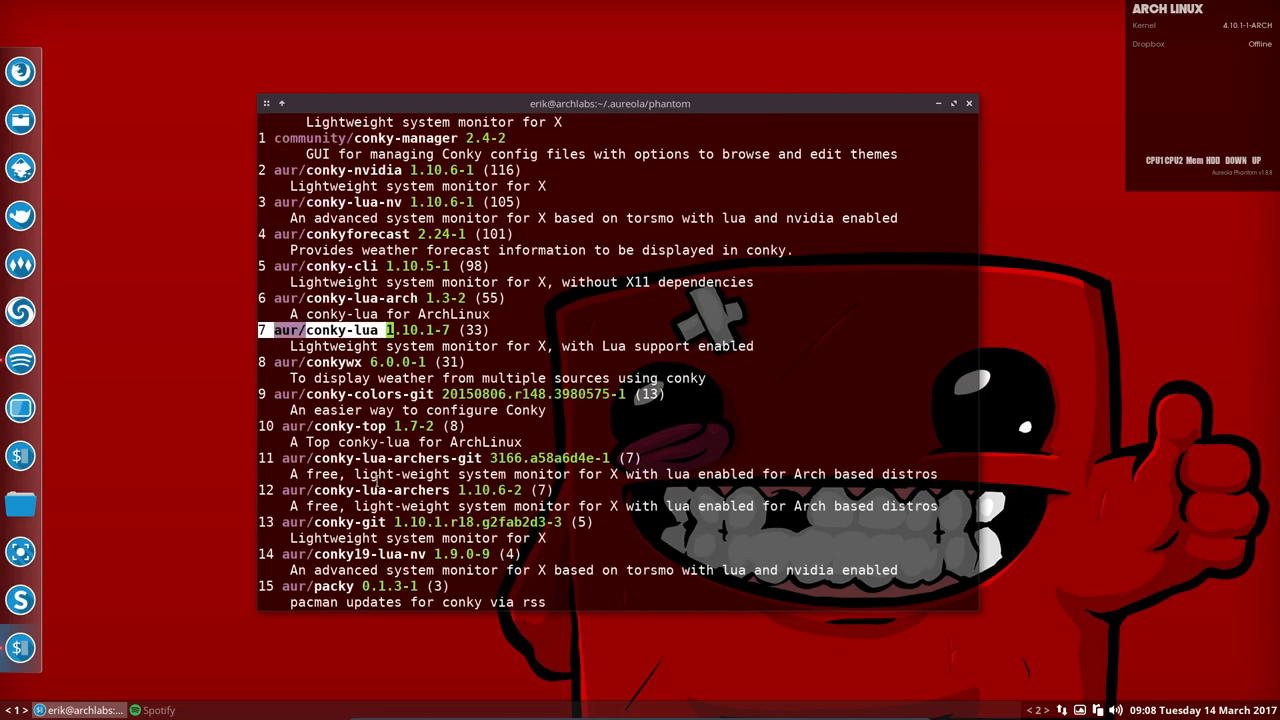
scroll(down, 3)
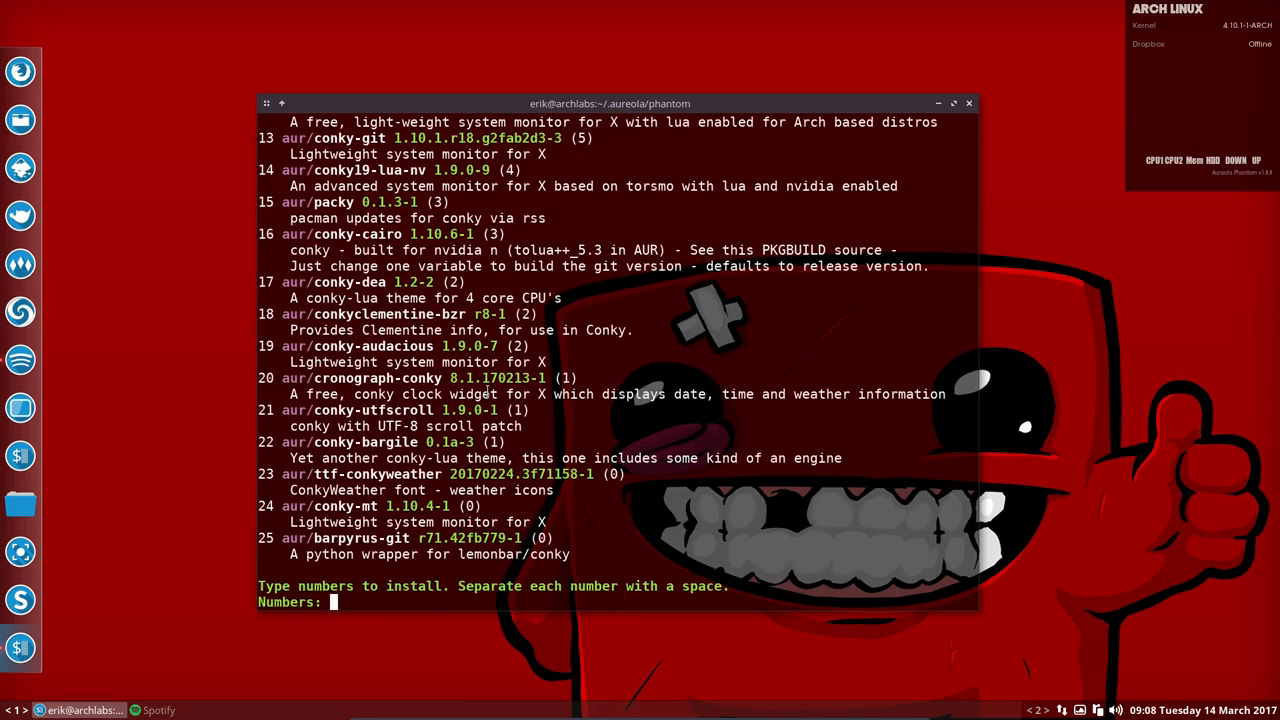
Choose package 3 (conky-lua-nv), proceed with Y and skip editing the PKGBUILD with n.
text(3)
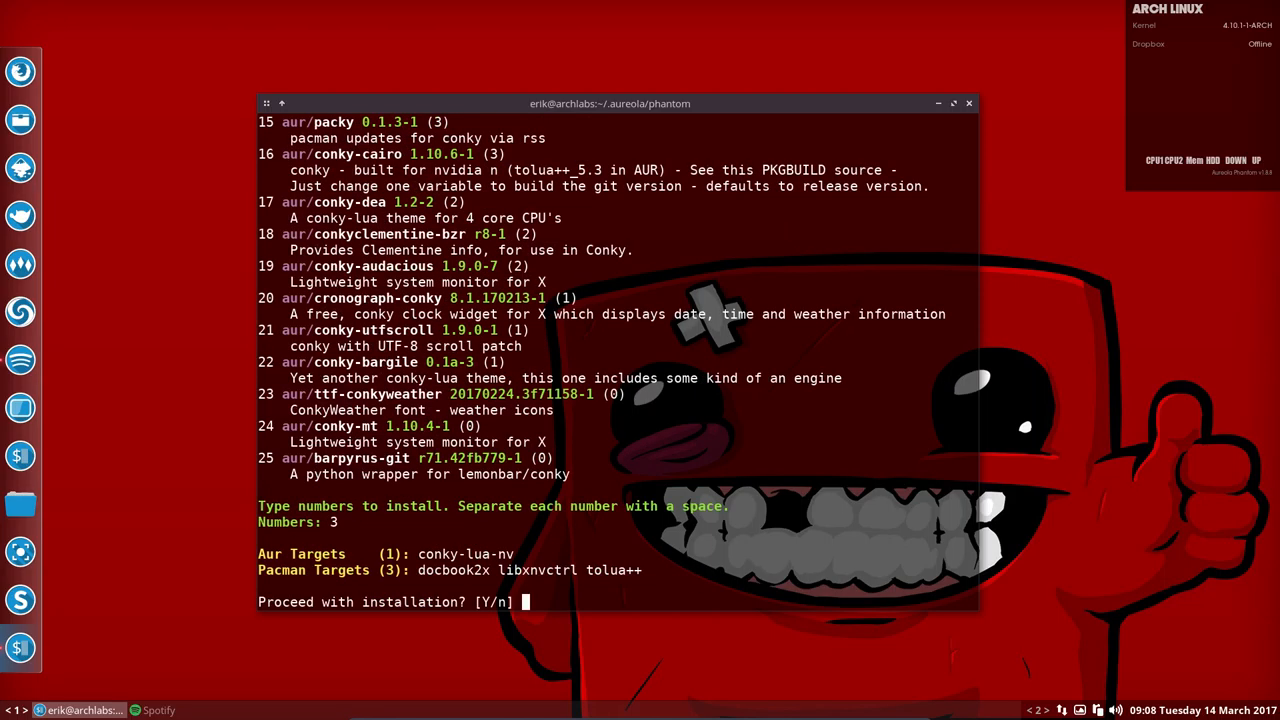
text(y)
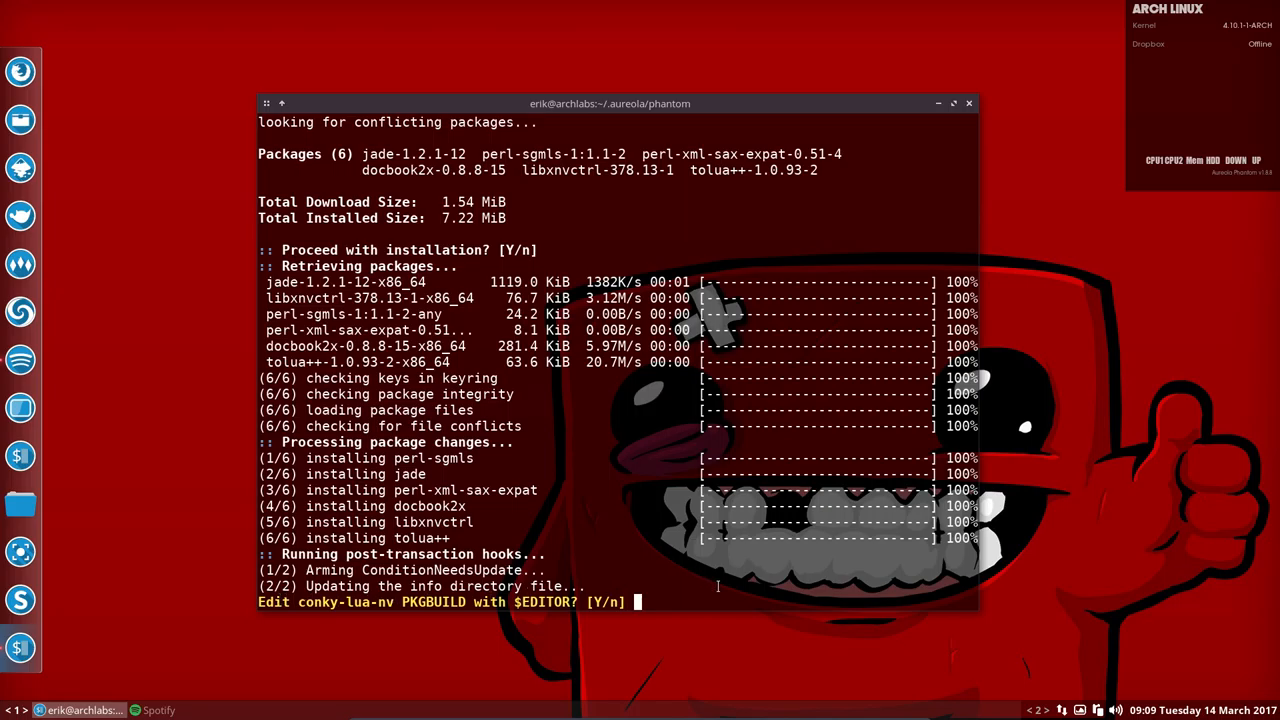
text(n)
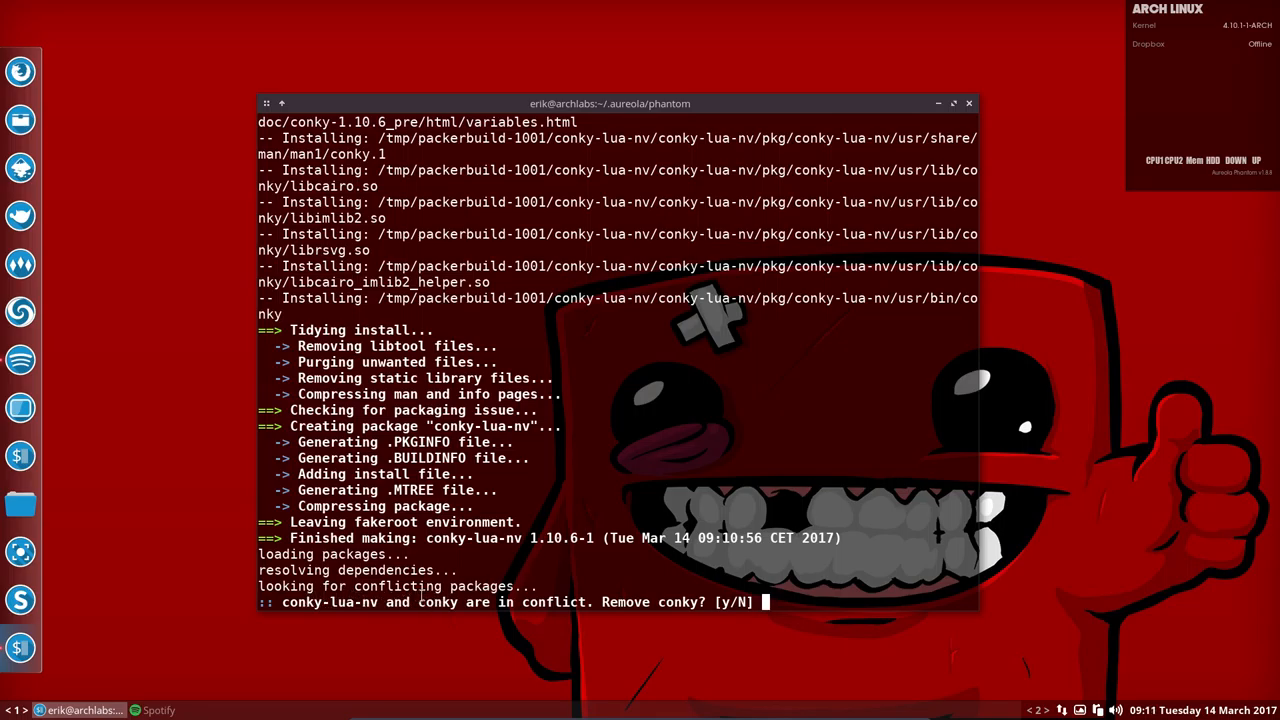
Answer y to replace the conflicting conky with conky-lua-nv, then run killall conky.
double_click(437, 601)
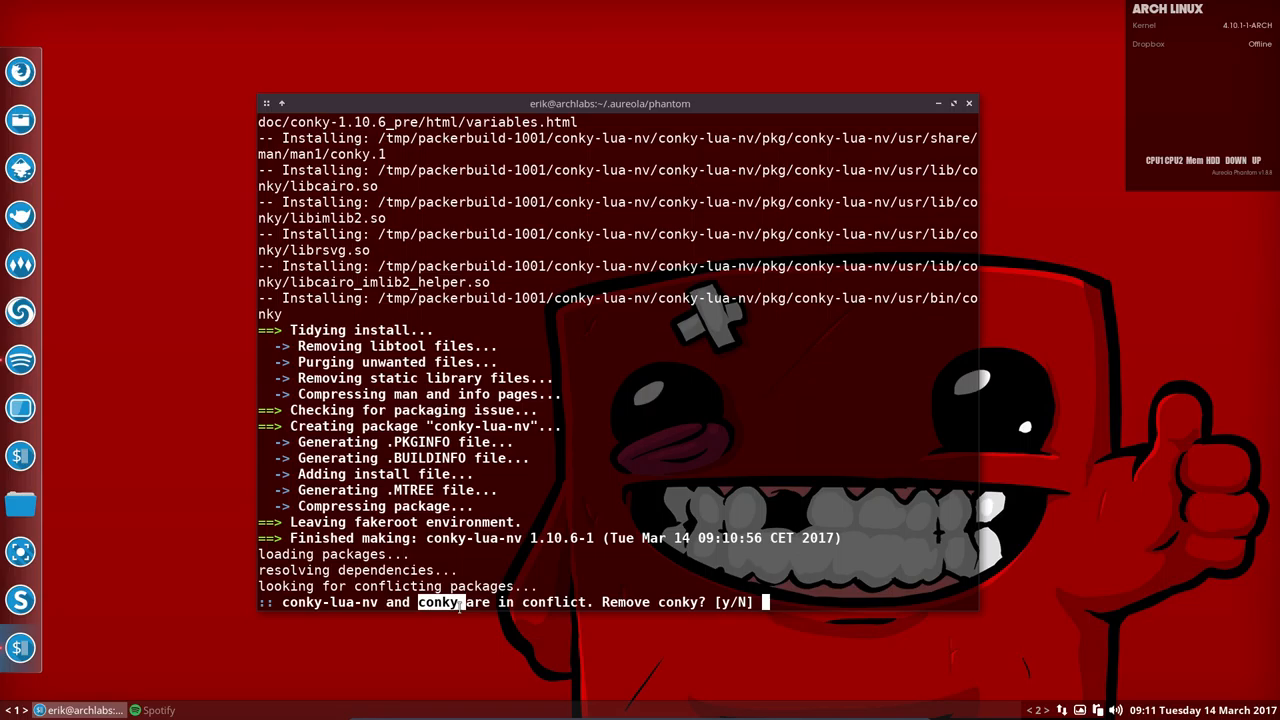
text(y)
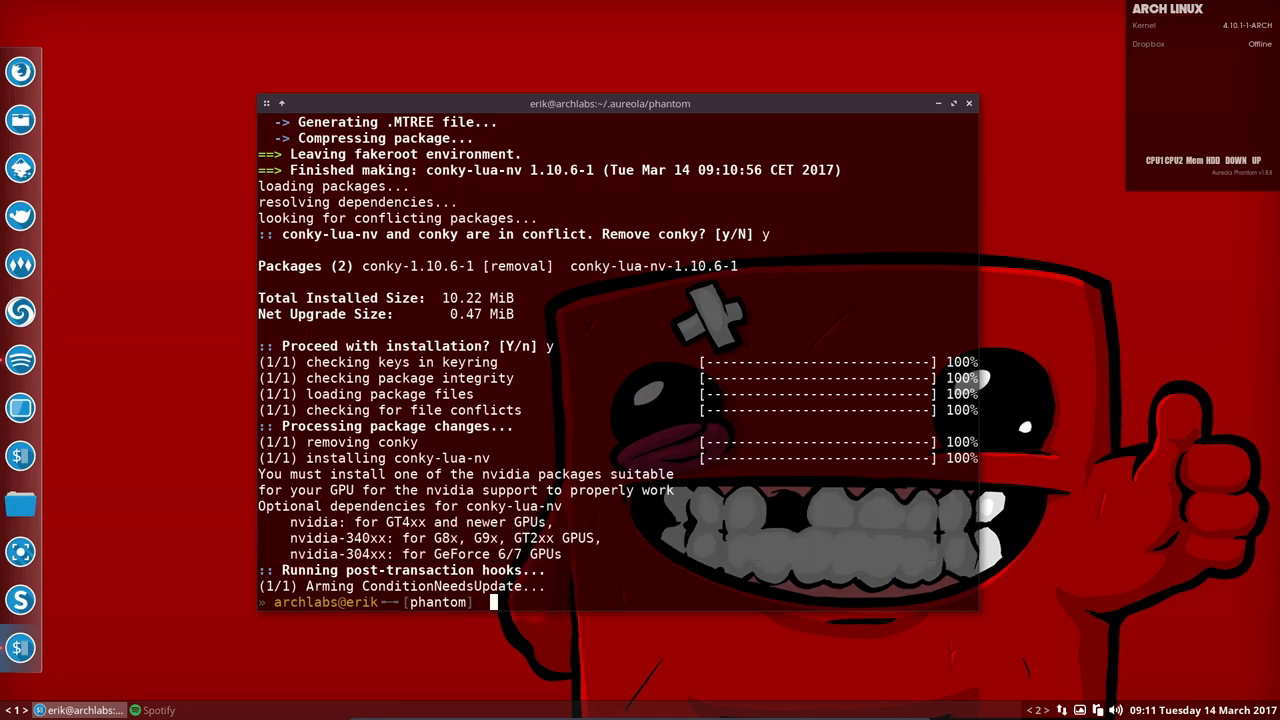
text(killall)
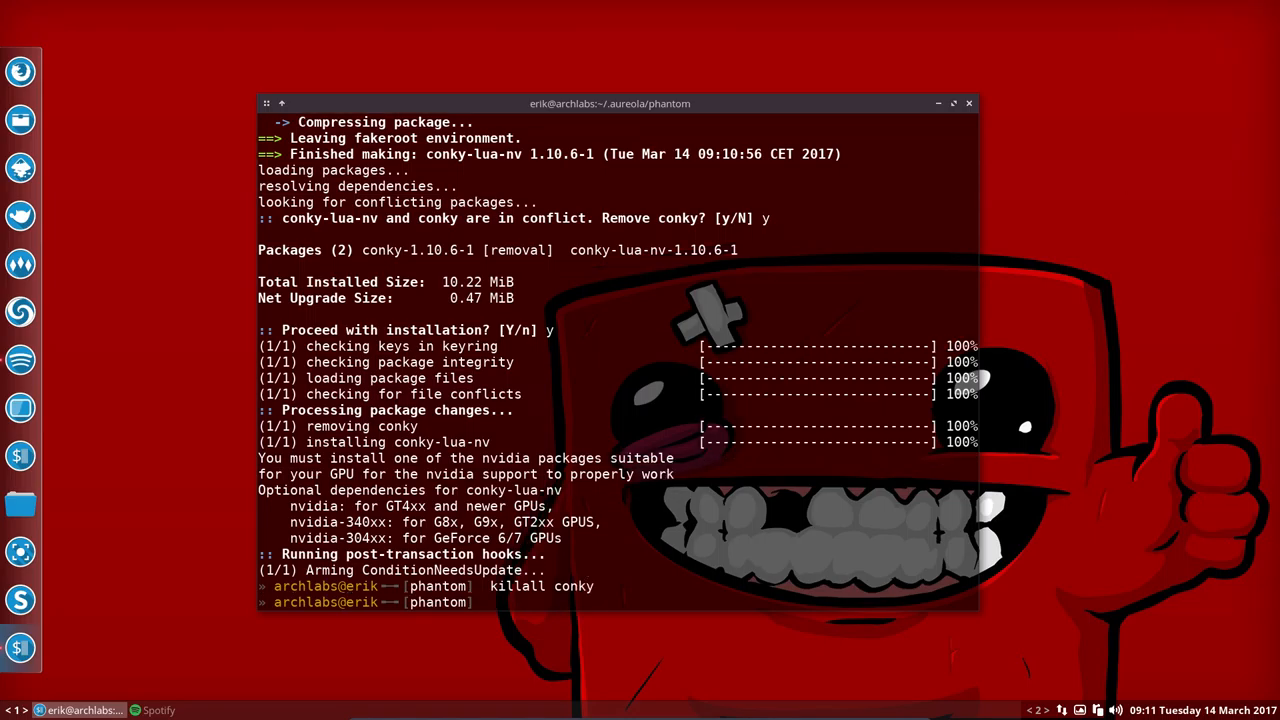
Relaunch conky with the lua-enabled build, then interrupt it with Ctrl+C.
text(conky)
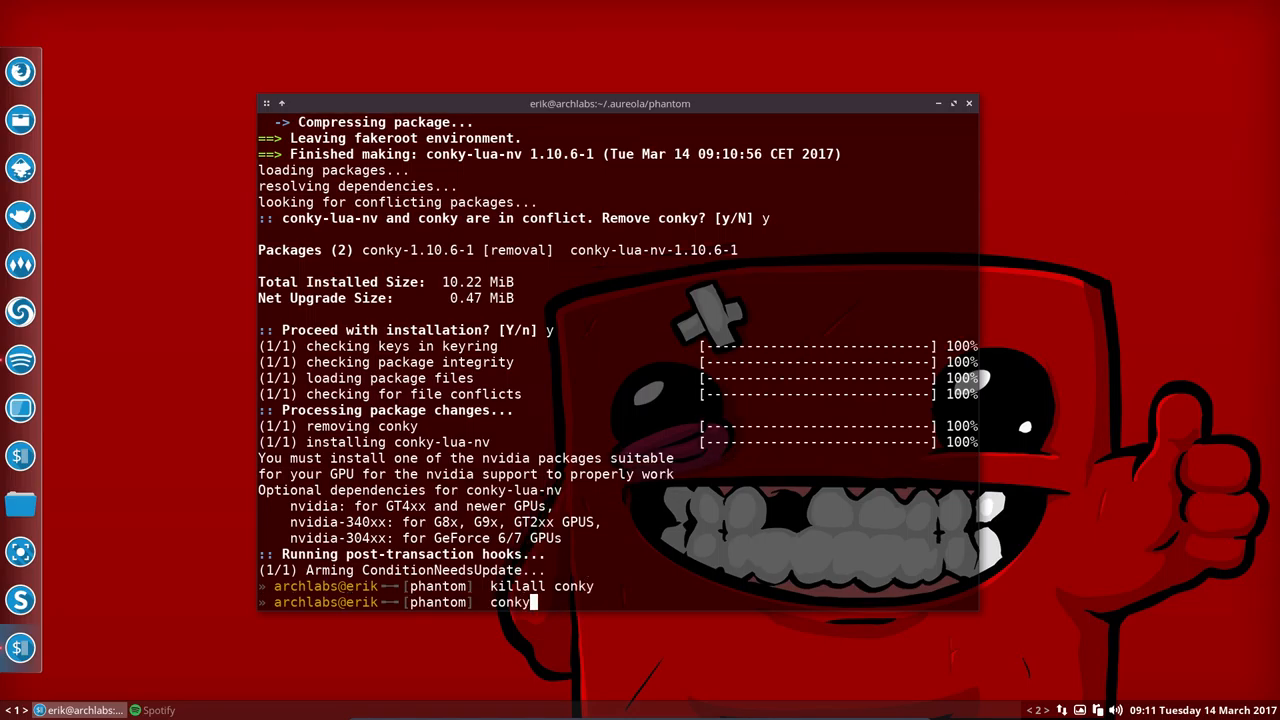
key(Return)
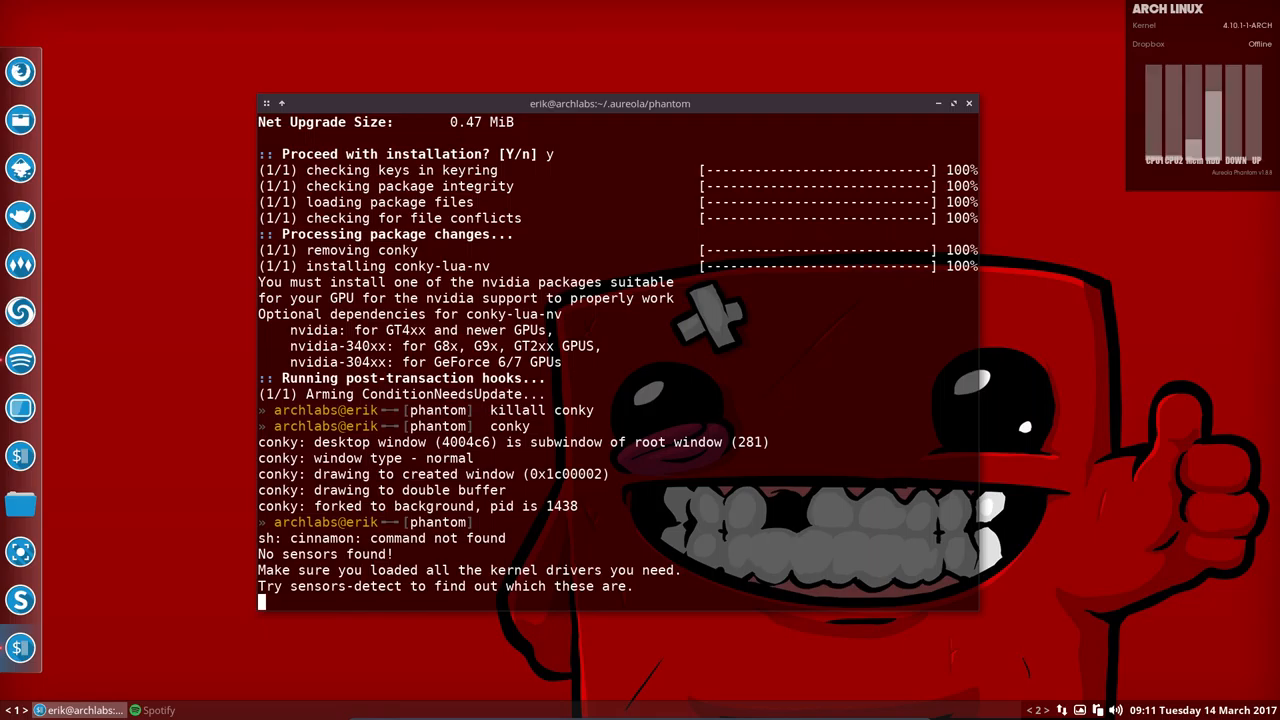
mouse_move(1188, 400)
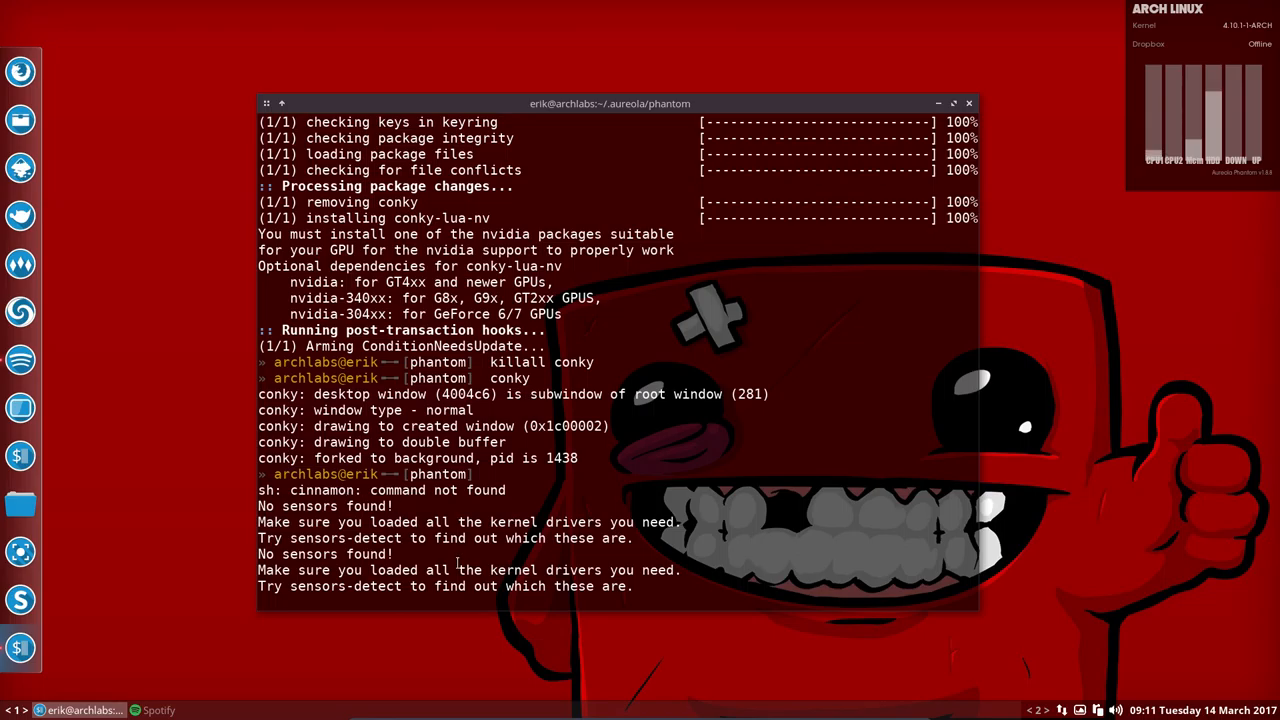
key(ctrl+c)
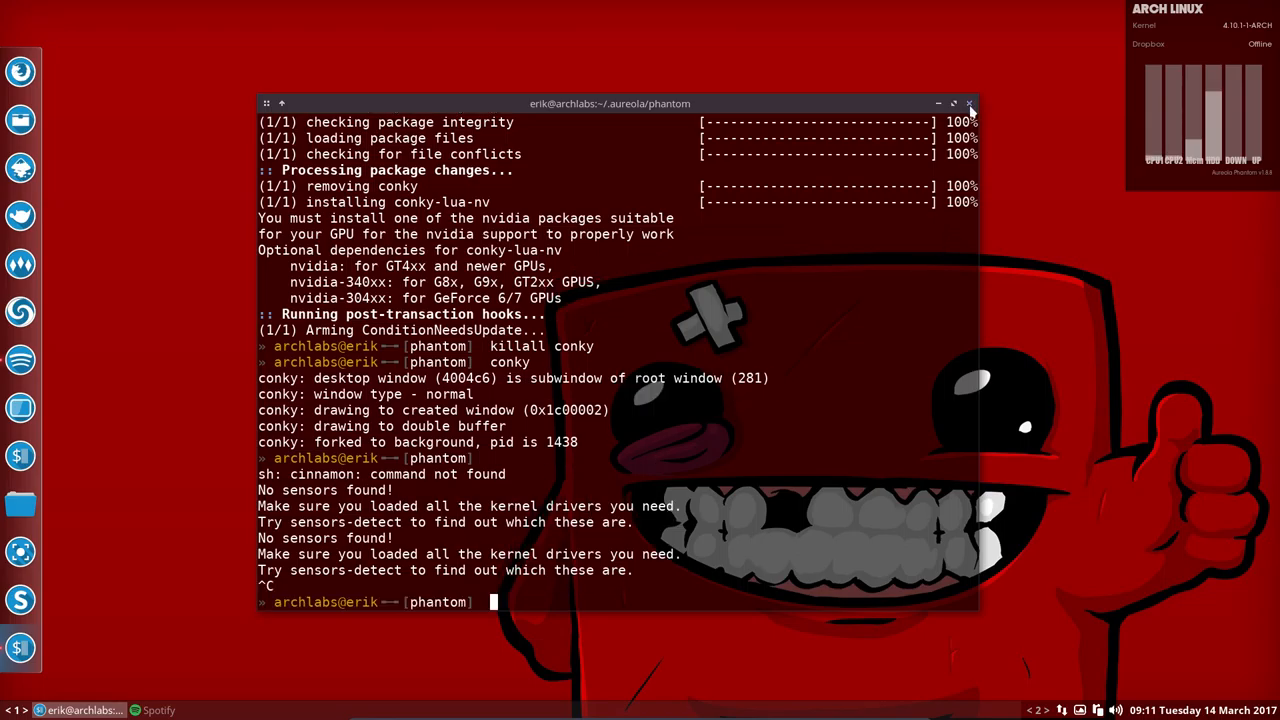
Close the terminal, open ~/.config/conky in Thunar and open conky.conf in Sublime Text.
click(969, 103)
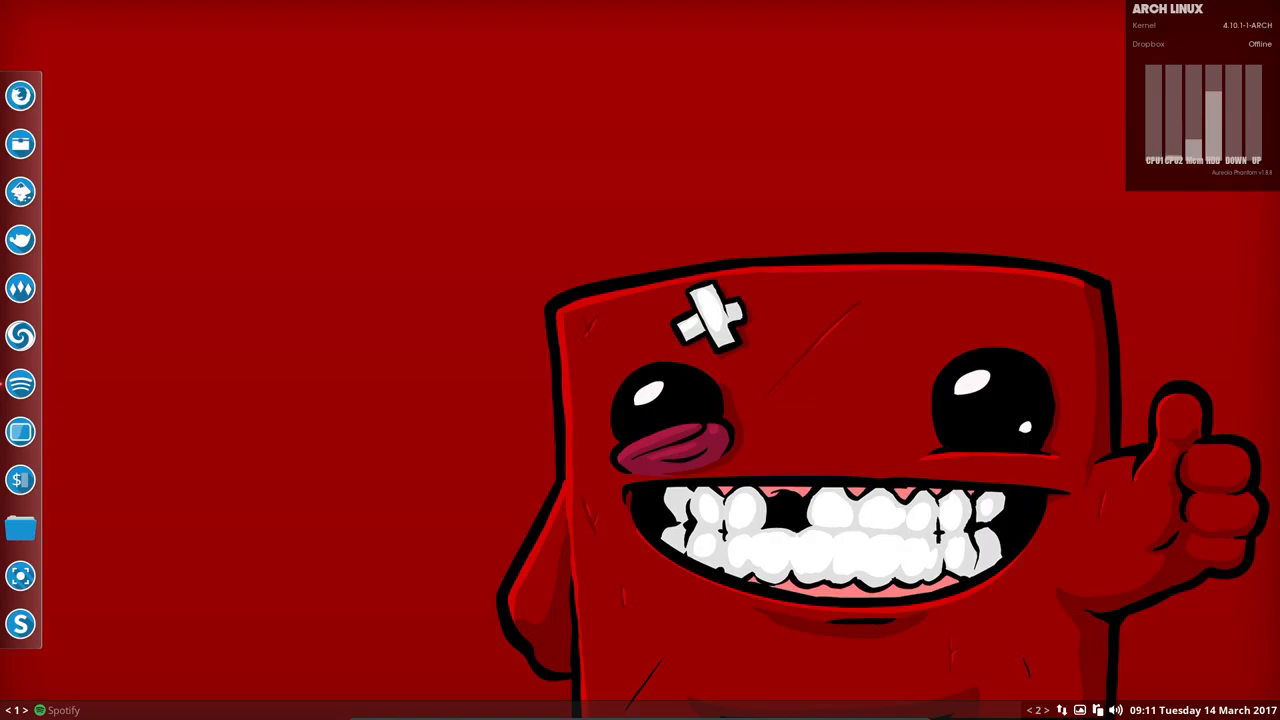
mouse_move(505, 239)
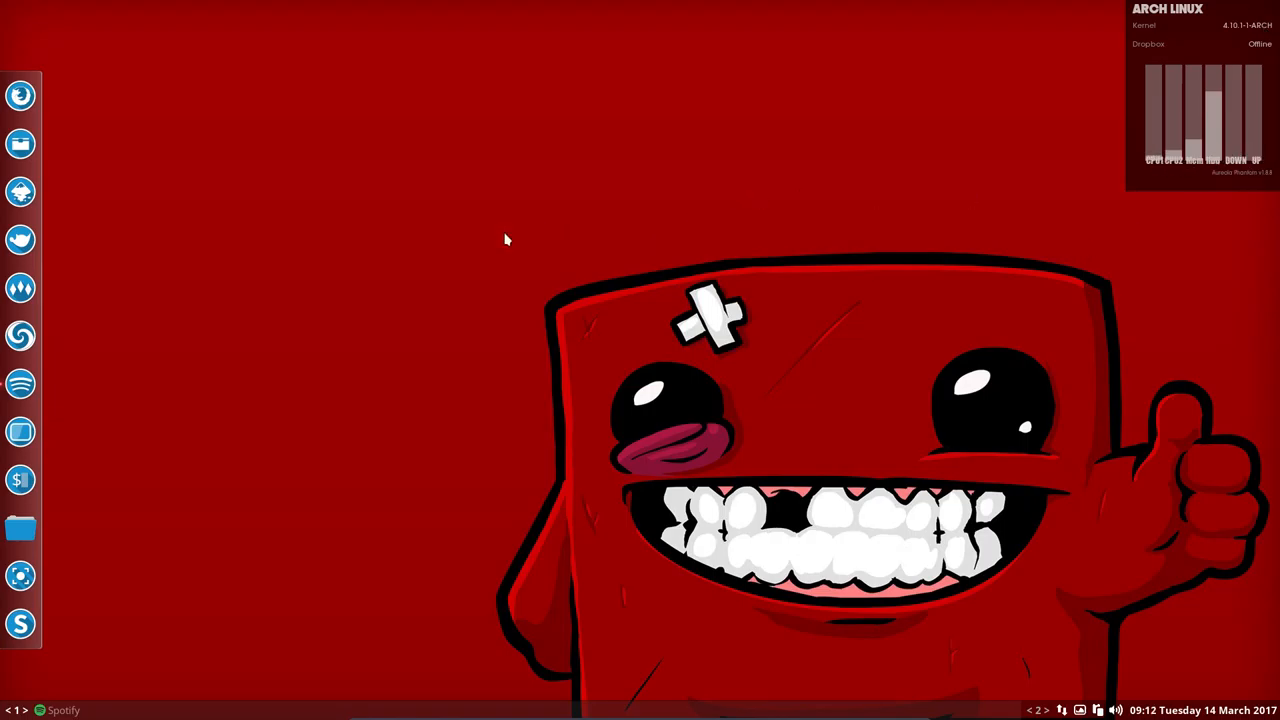
mouse_move(22, 528)
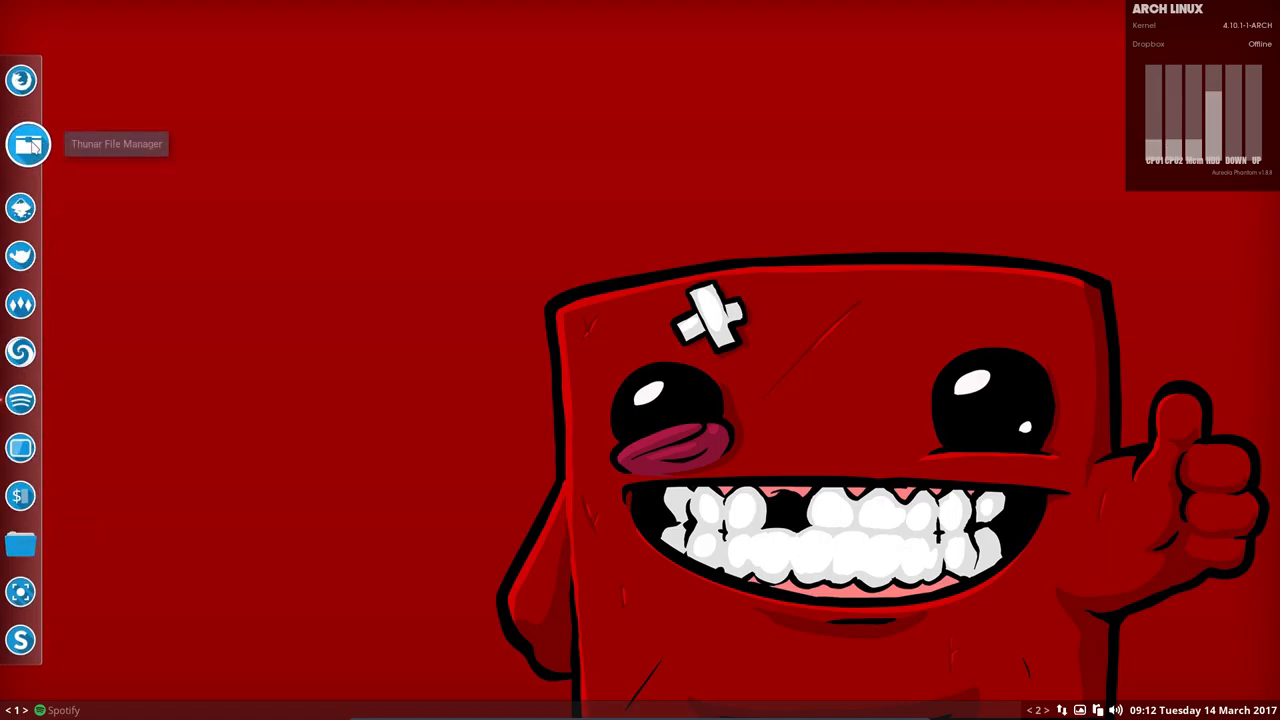
click(21, 144)
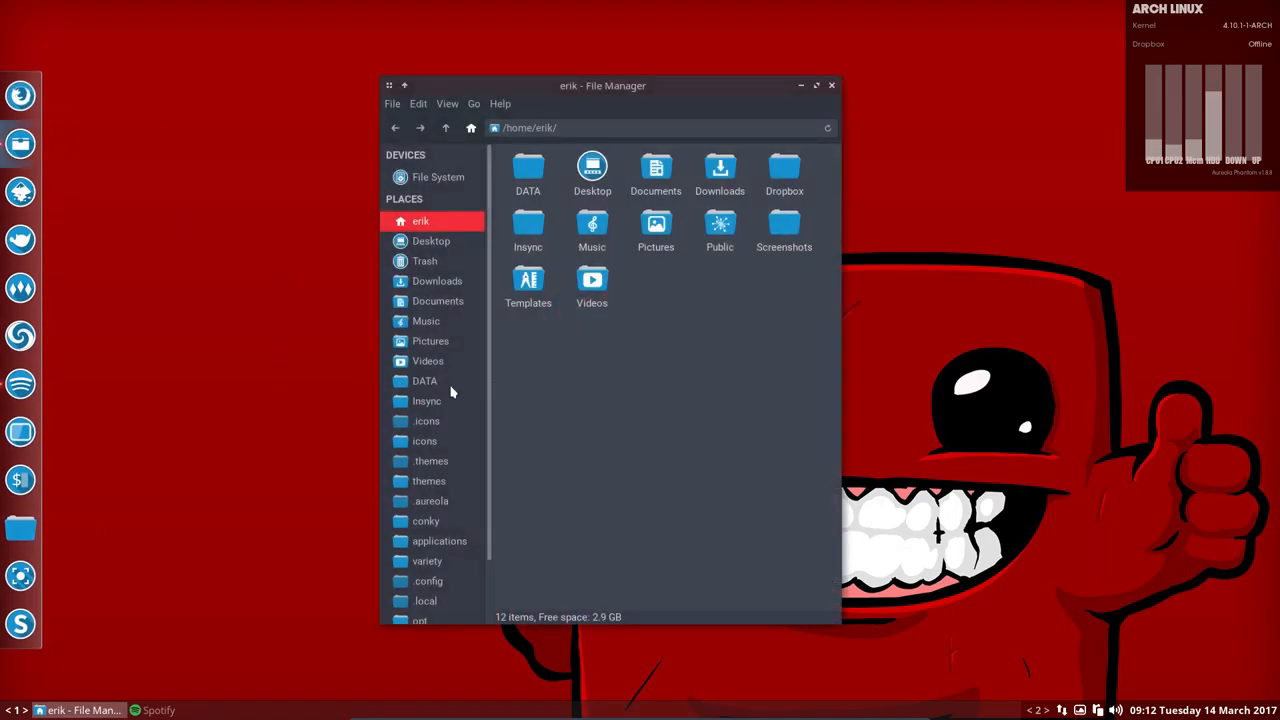
scroll(down, 3)
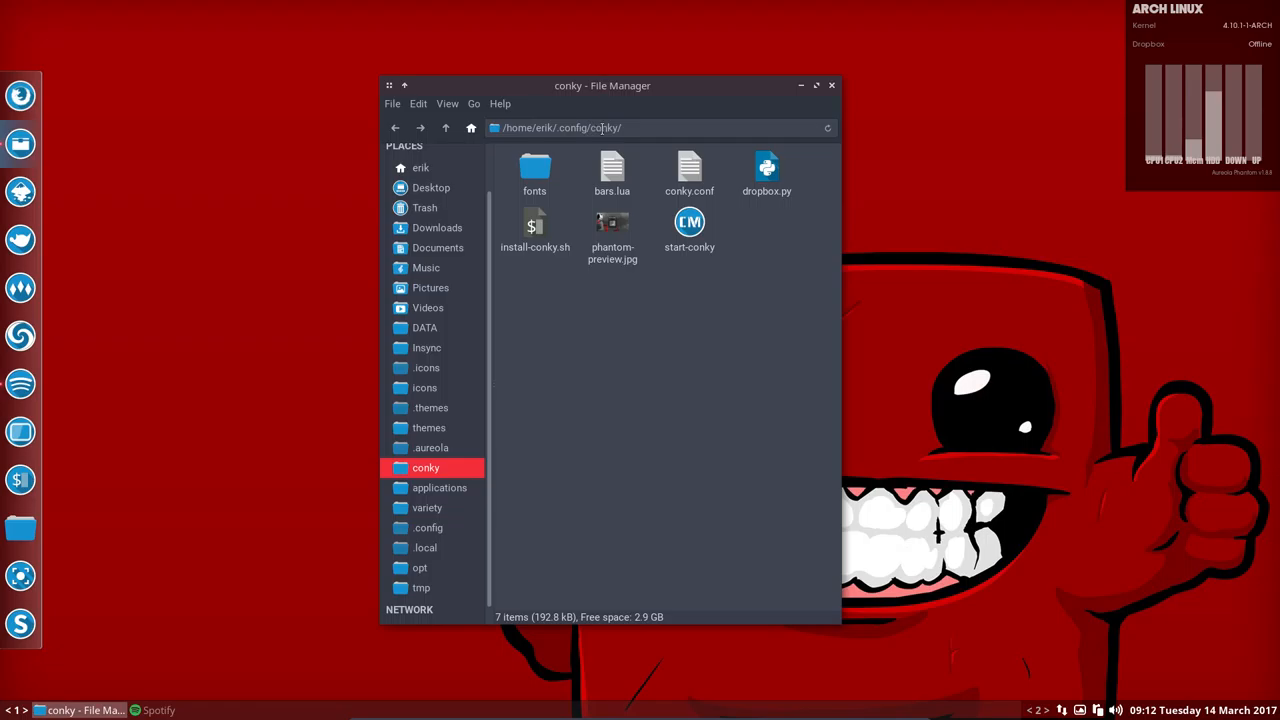
click(612, 170)
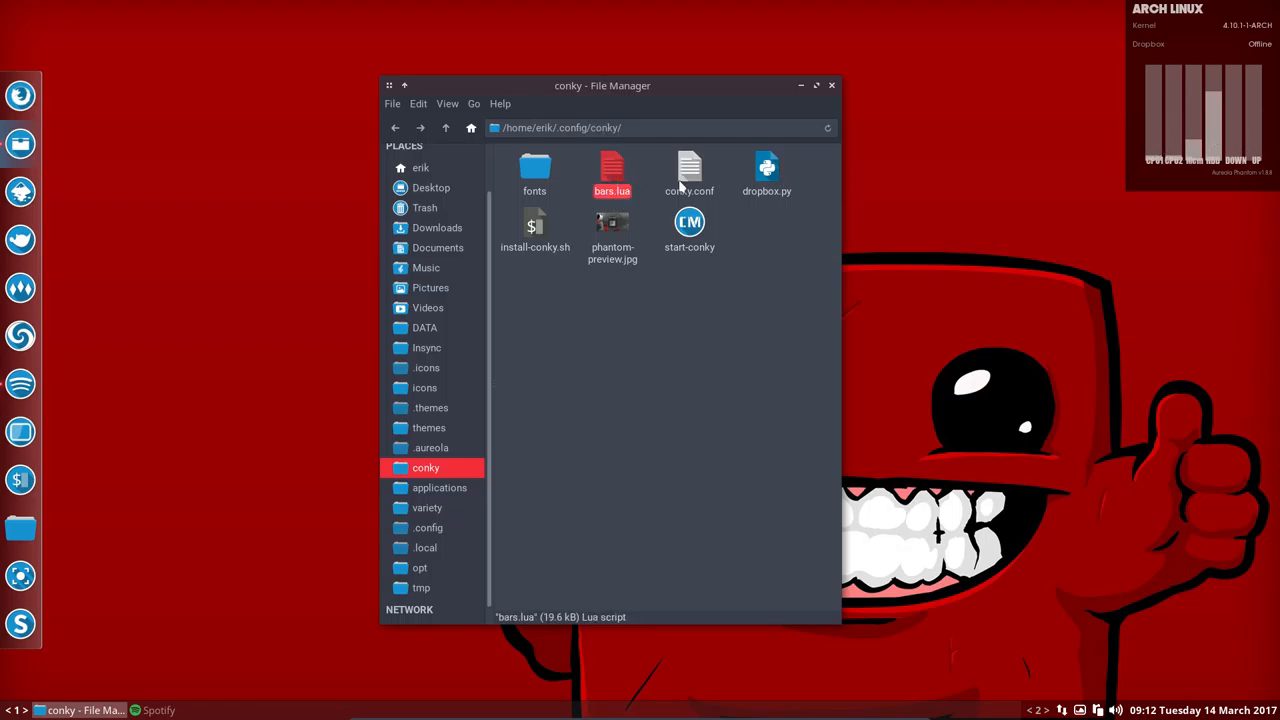
mouse_move(612, 222)
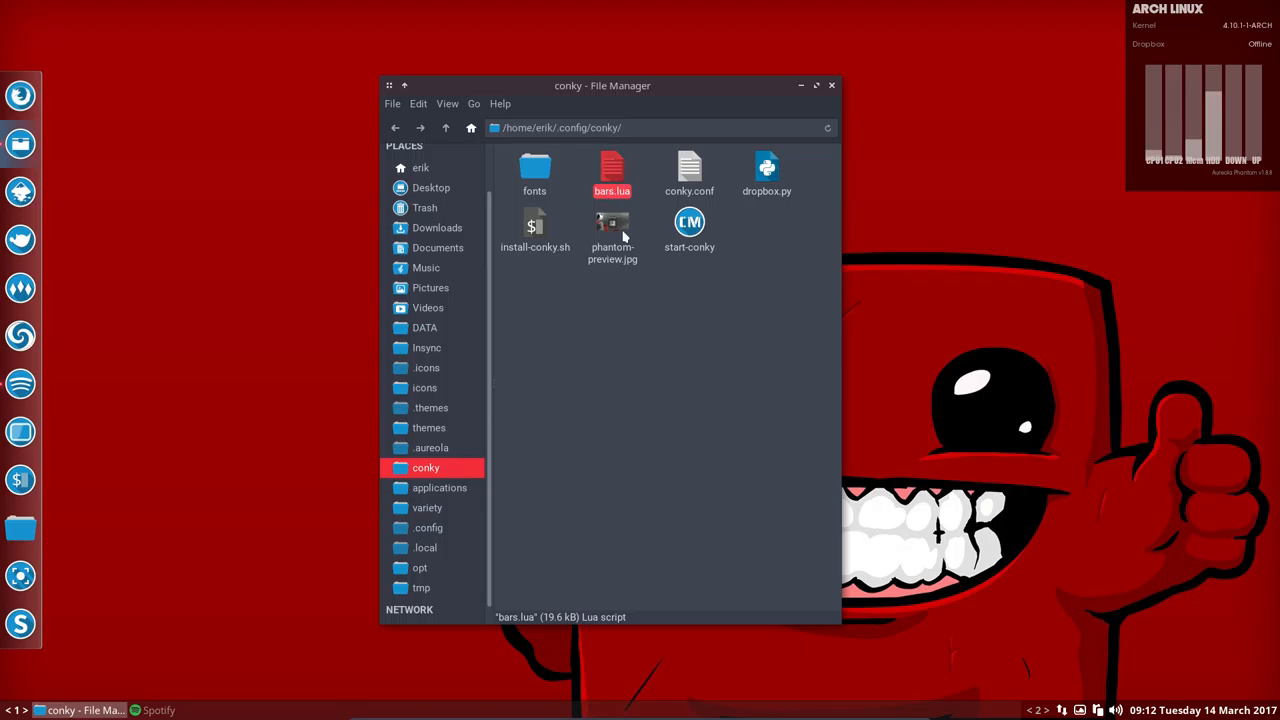
click(689, 170)
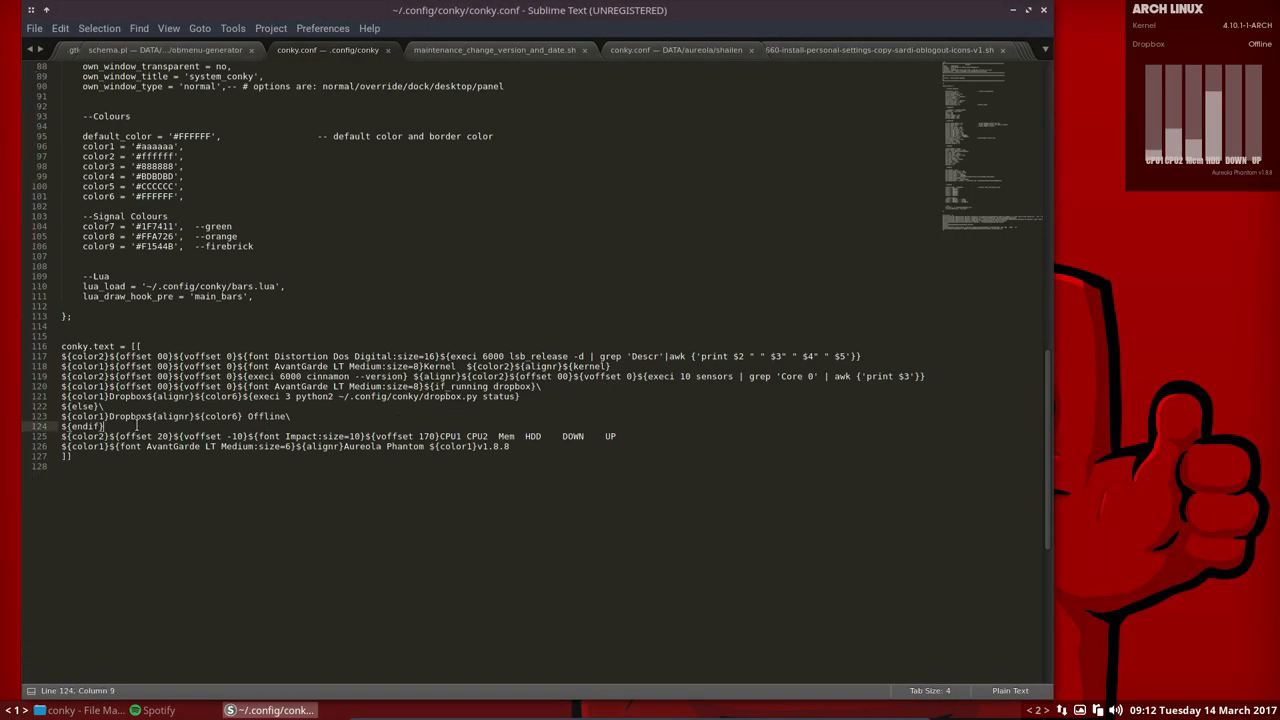
Change the label line's ${voffset -10} to ${voffset +10}, save and close Sublime Text.
text(+)
key(enter)
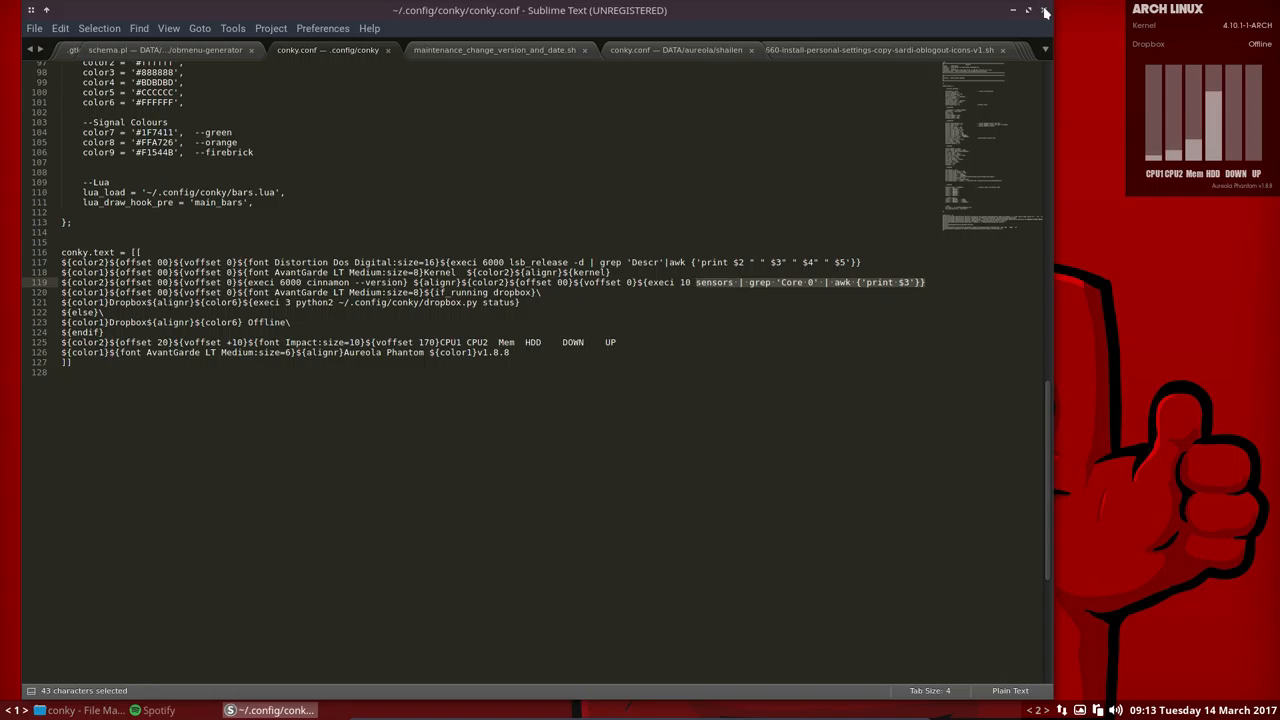
click(85, 710)
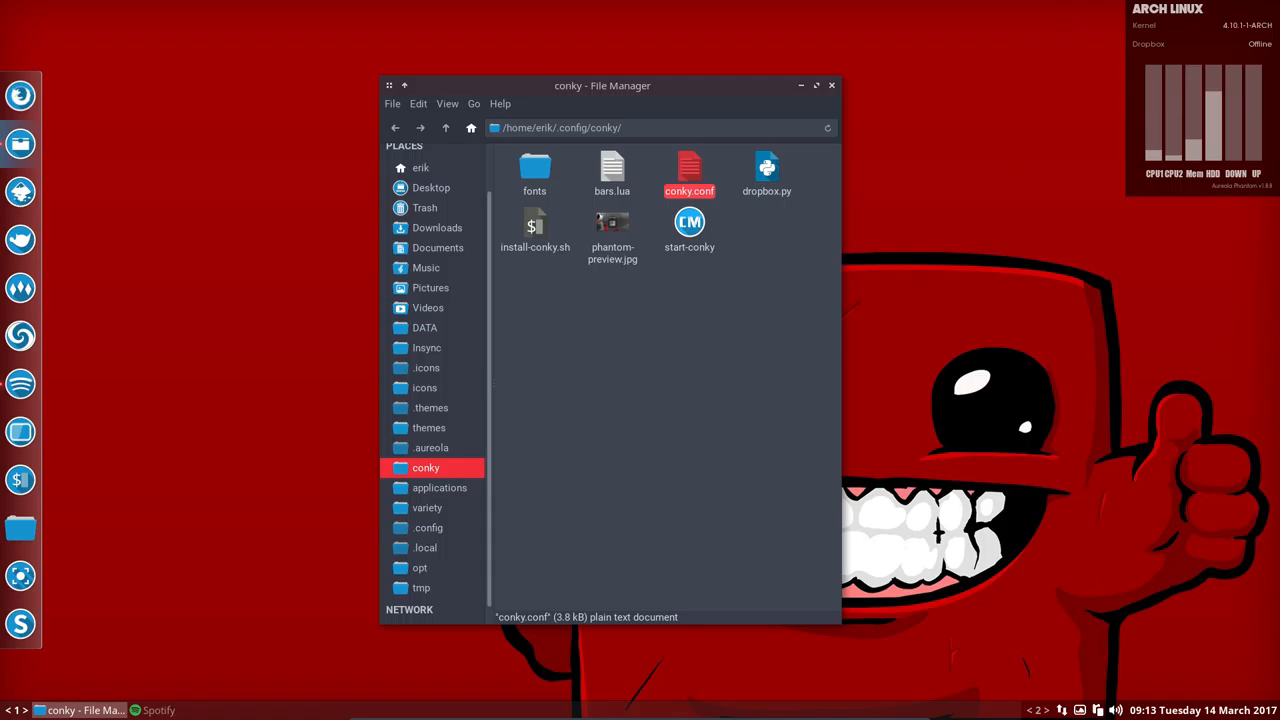
mouse_move(463, 150)
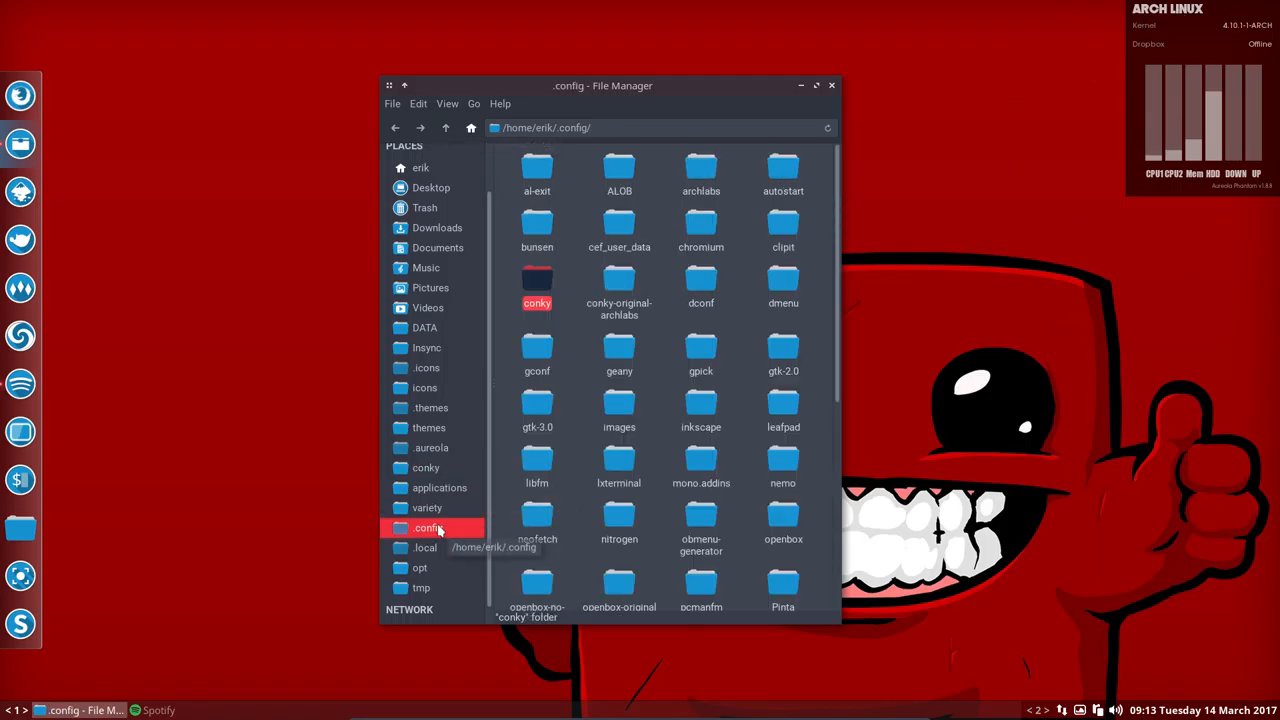
Open the alva folder in .aureola and view alva-preview.jpg, then close it.
click(431, 447)
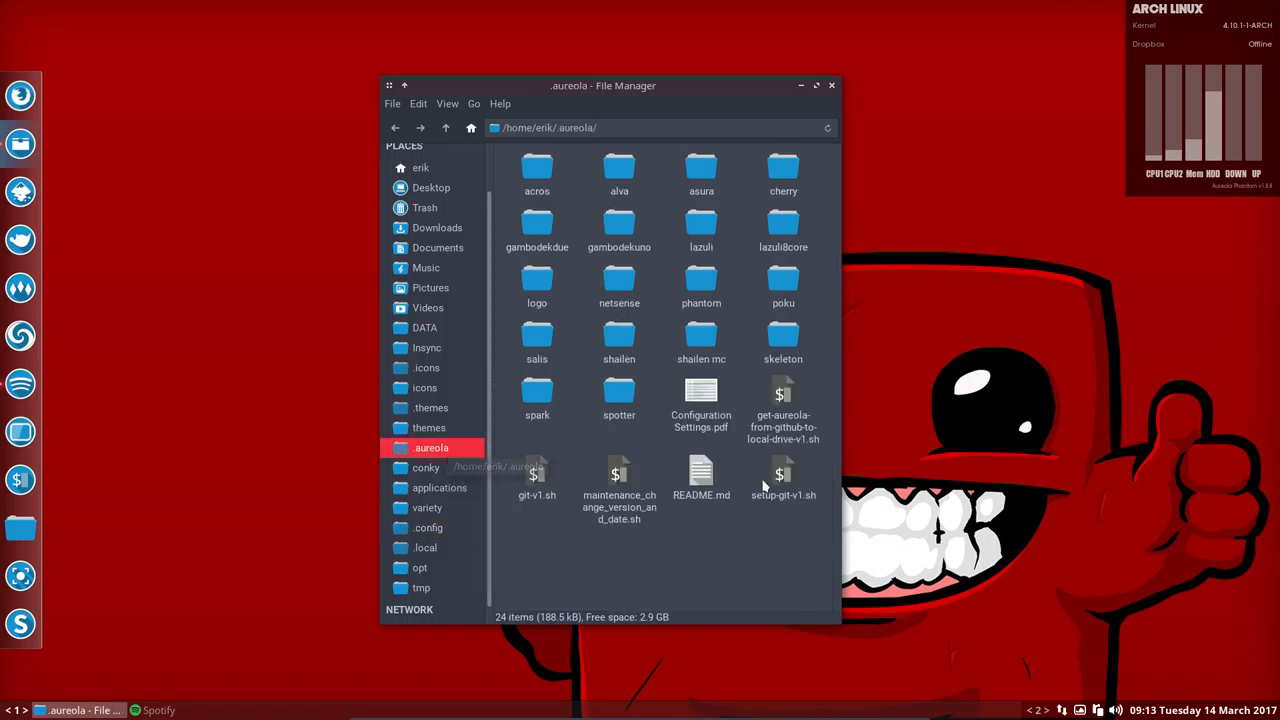
double_click(619, 170)
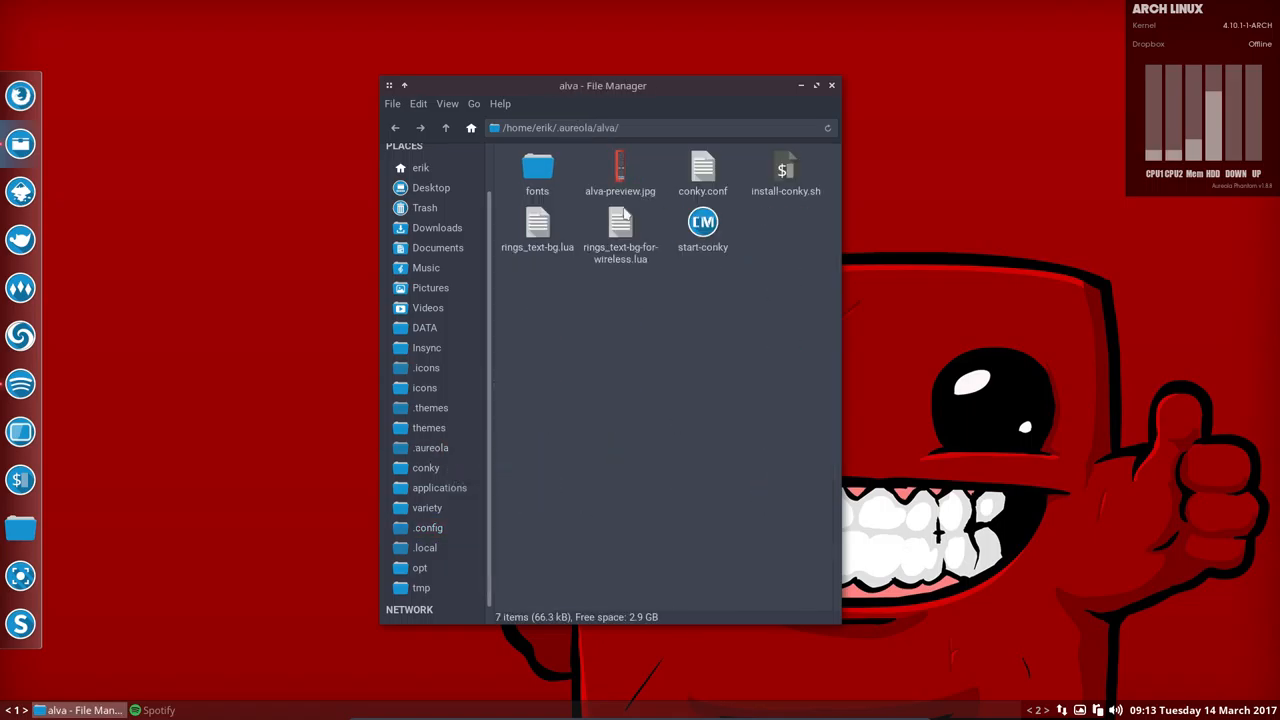
double_click(619, 170)
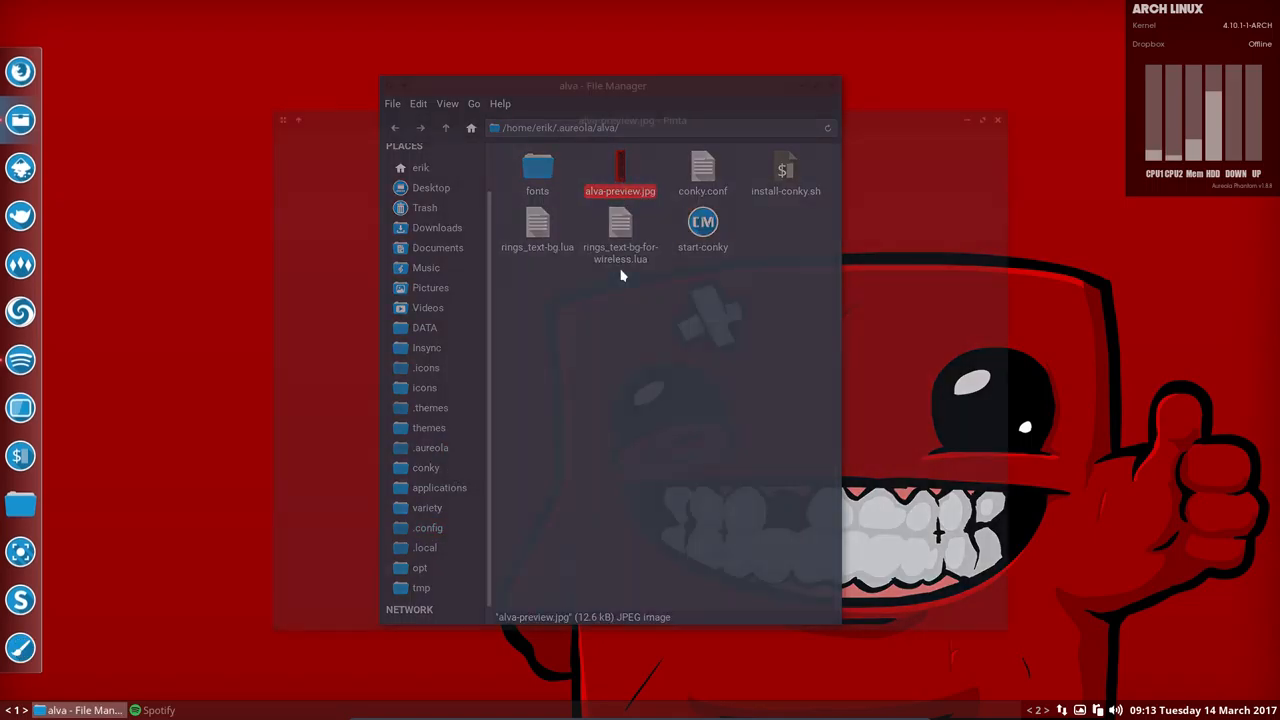
double_click(620, 170)
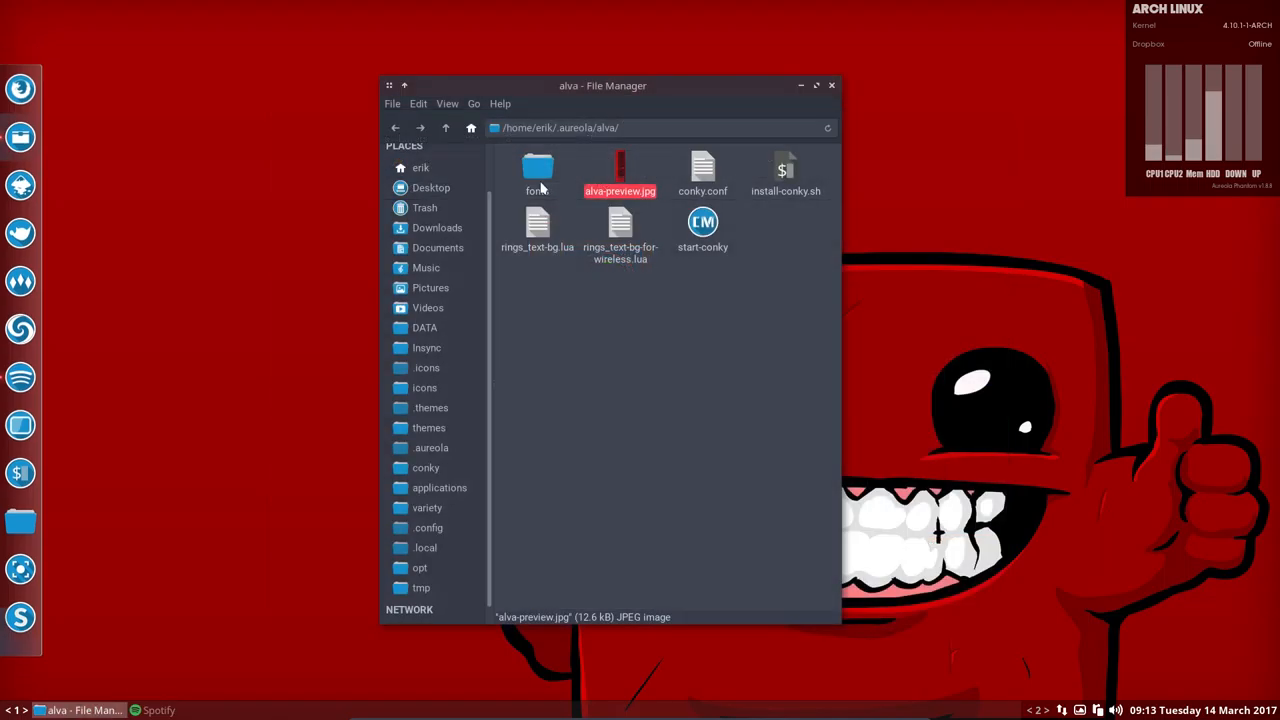
Return to .aureola and select the gambodekdue theme's preview.
click(445, 127)
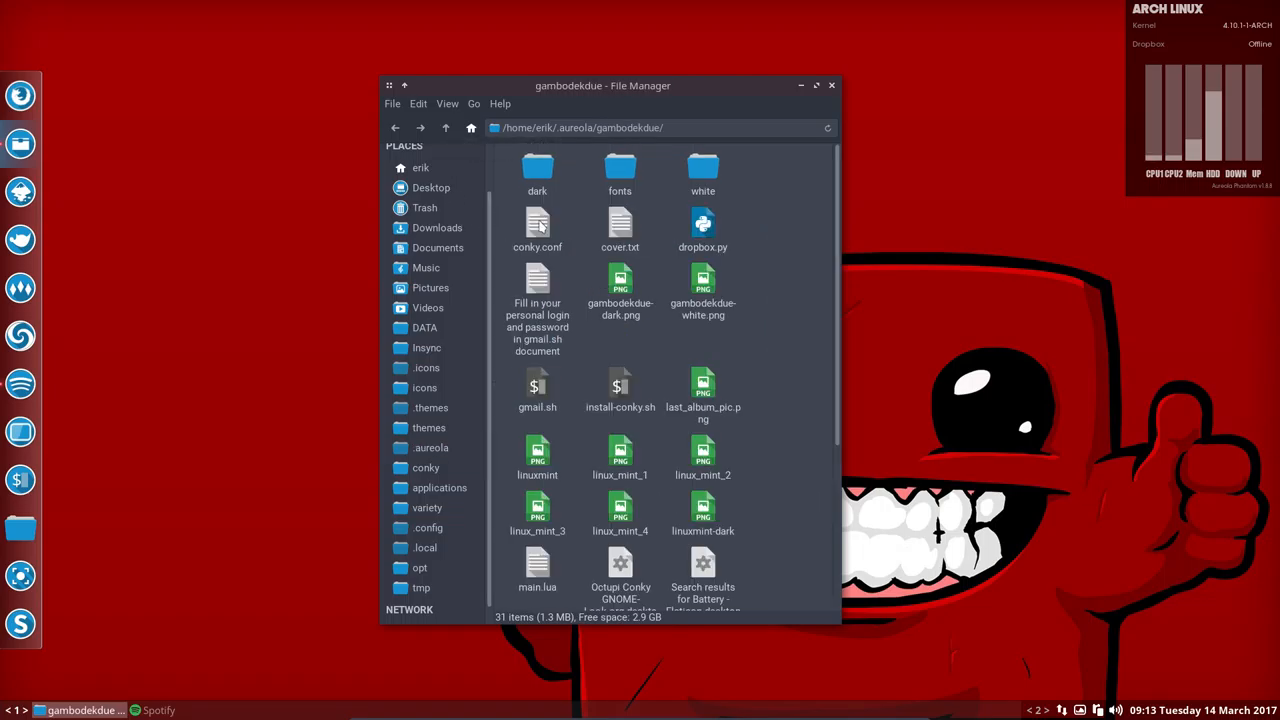
click(620, 295)
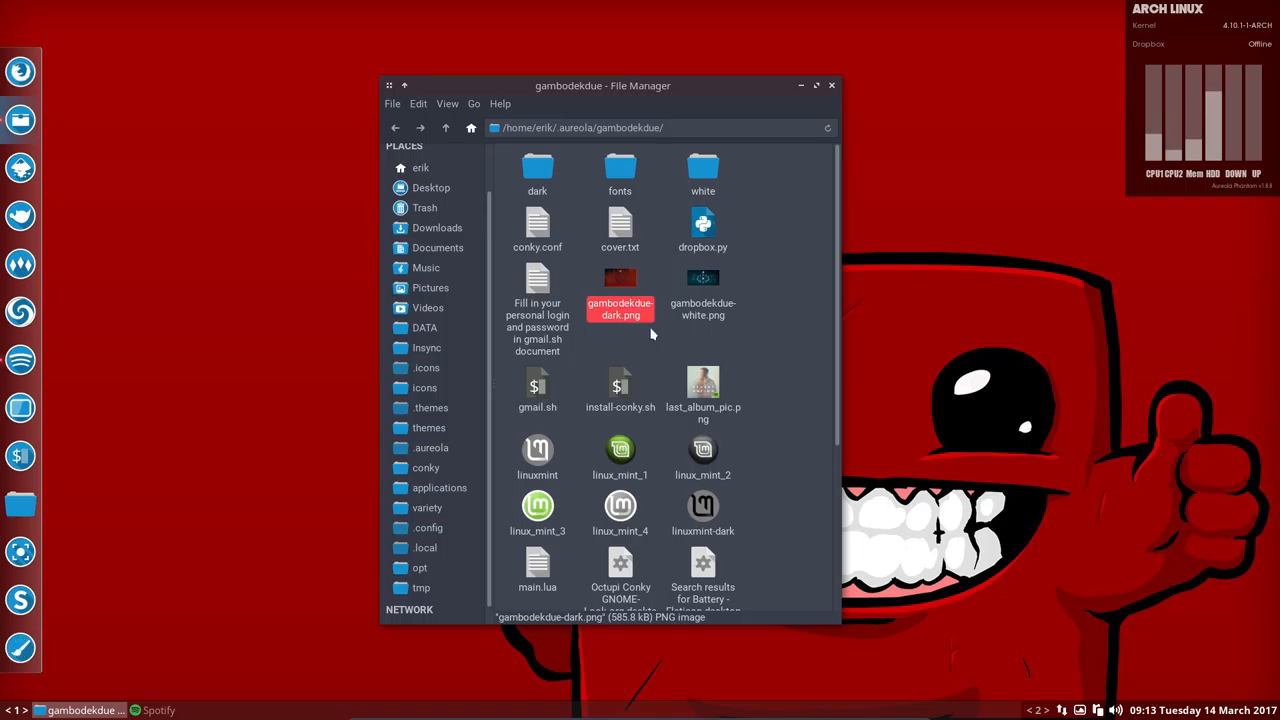
Preview the gambodekdue-dark.png and gambodekdue-white.png images in Pinta and close them.
double_click(620, 309)
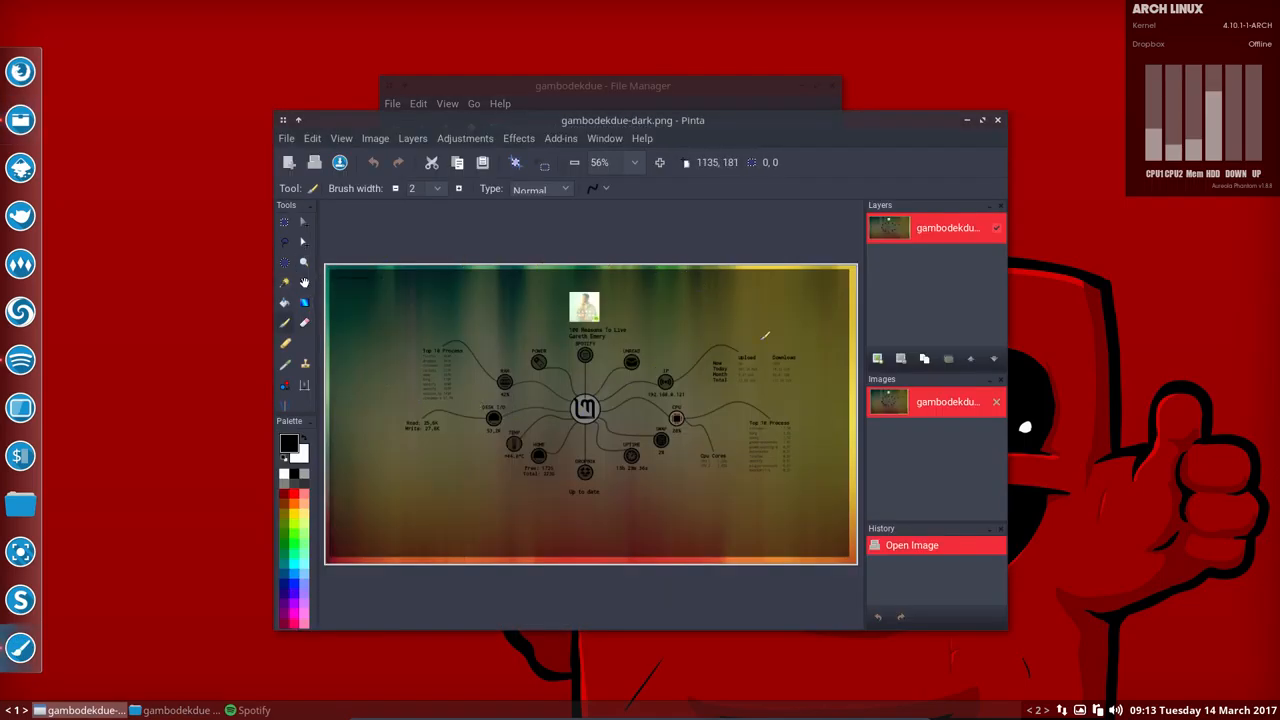
mouse_move(515, 438)
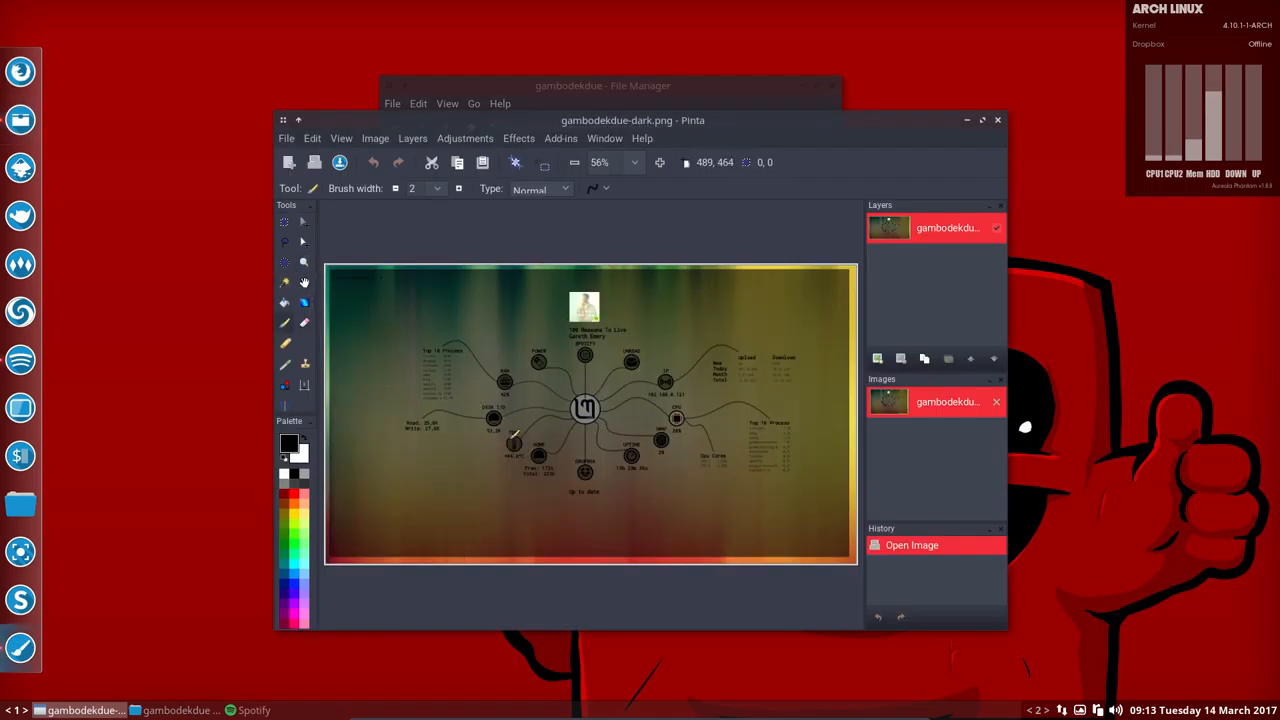
mouse_move(480, 378)
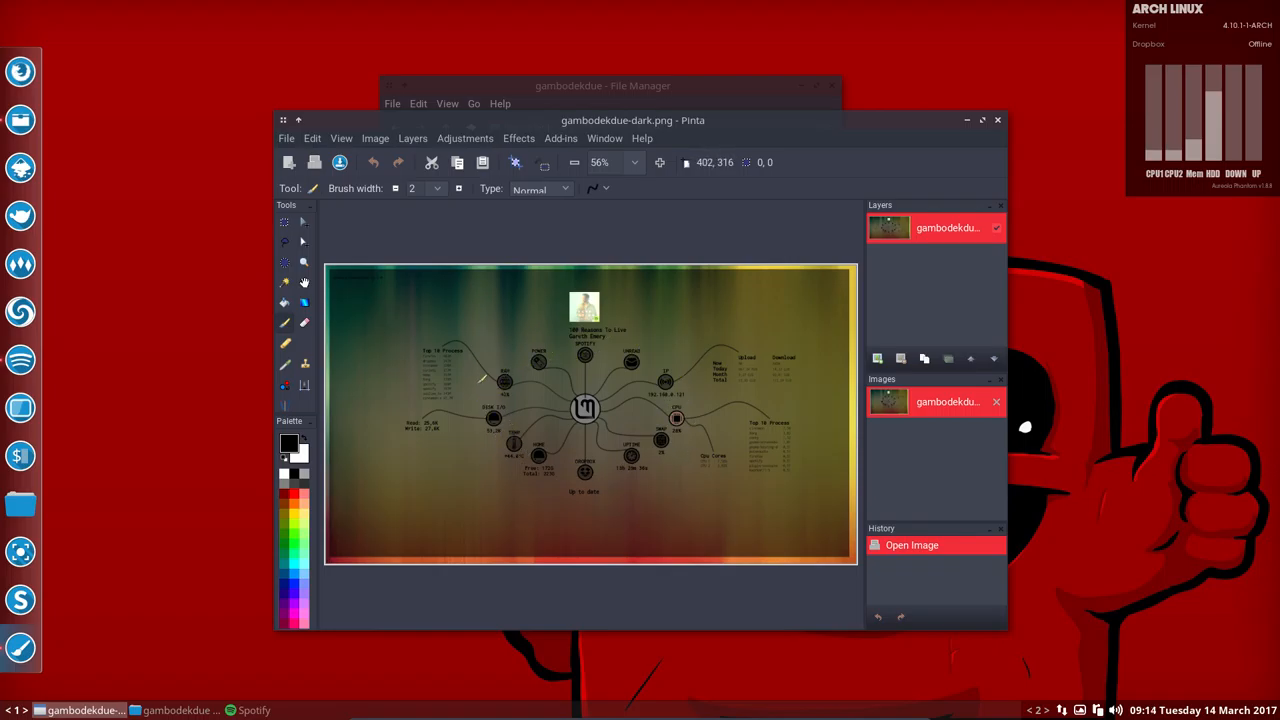
mouse_move(955, 197)
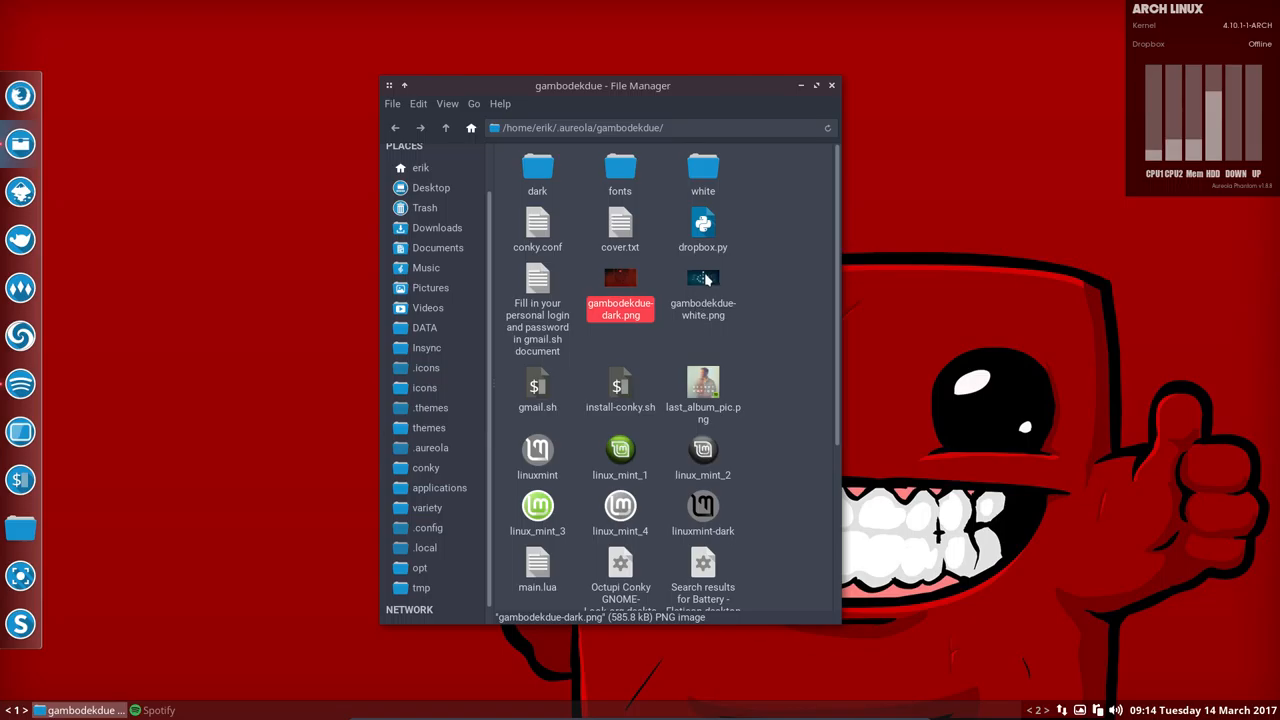
double_click(702, 278)
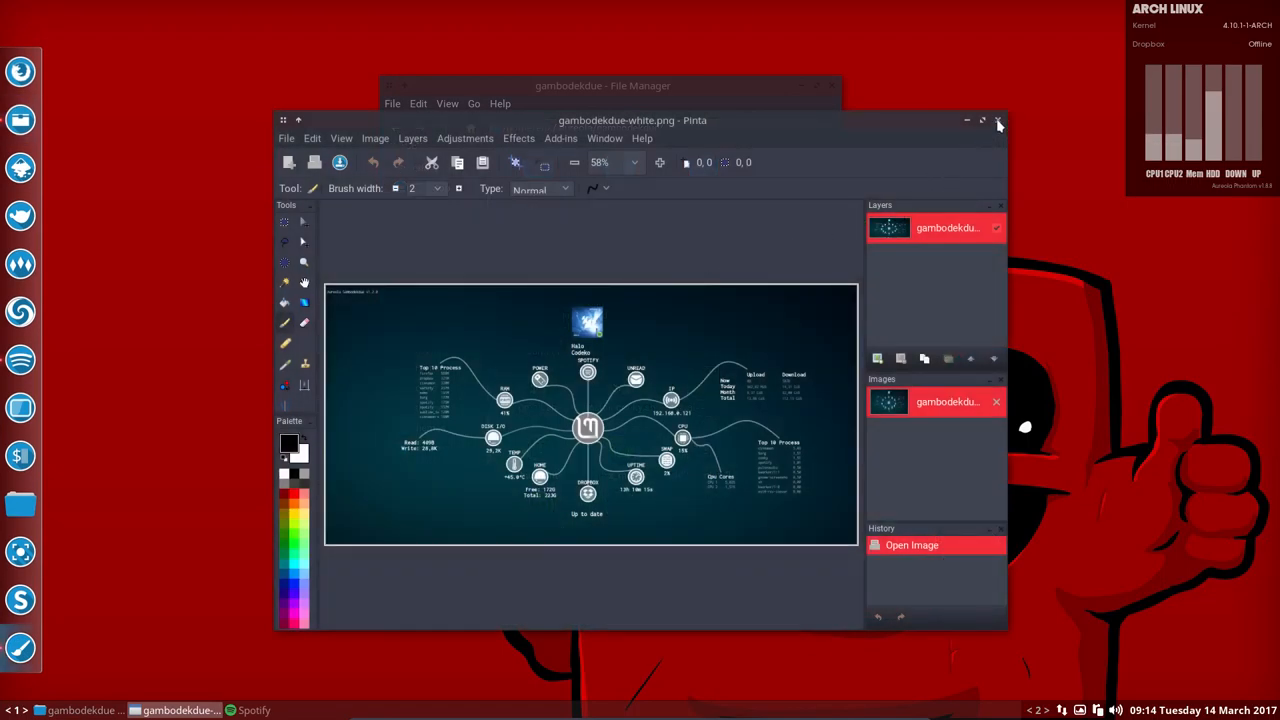
click(997, 120)
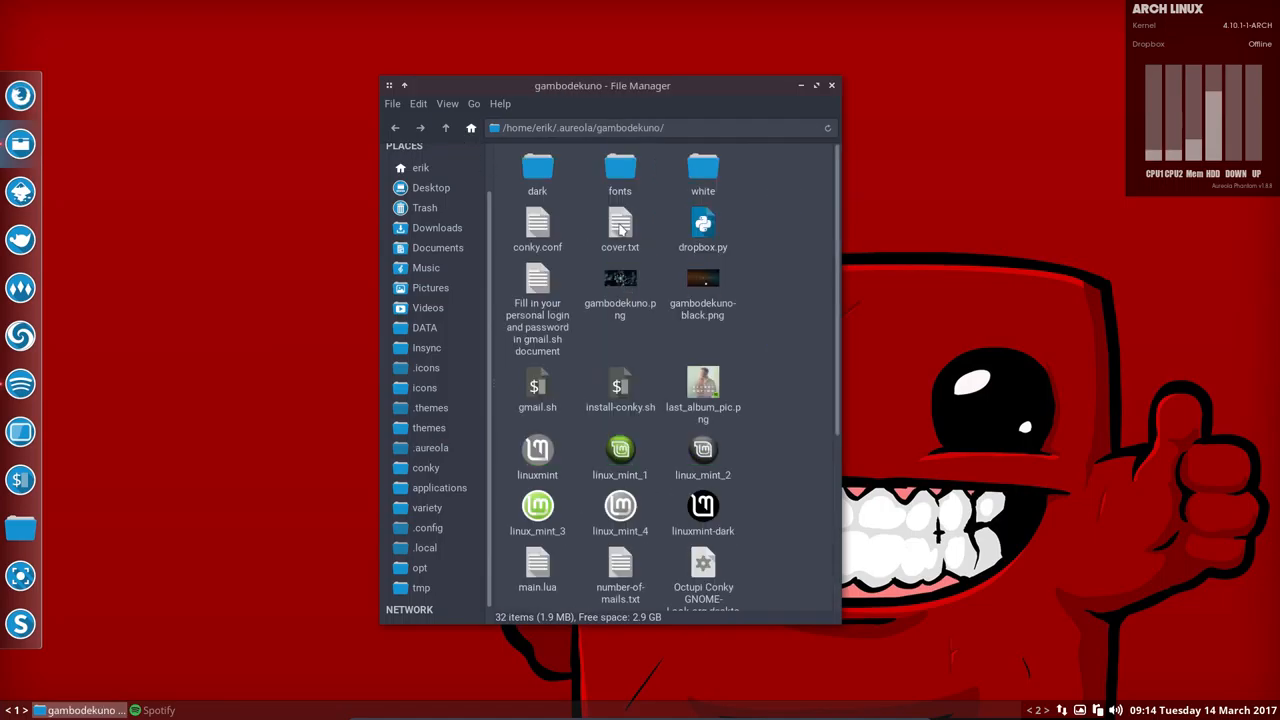
Preview gambodekuno.png from the gambodekuno folder in Pinta and close it.
click(620, 285)
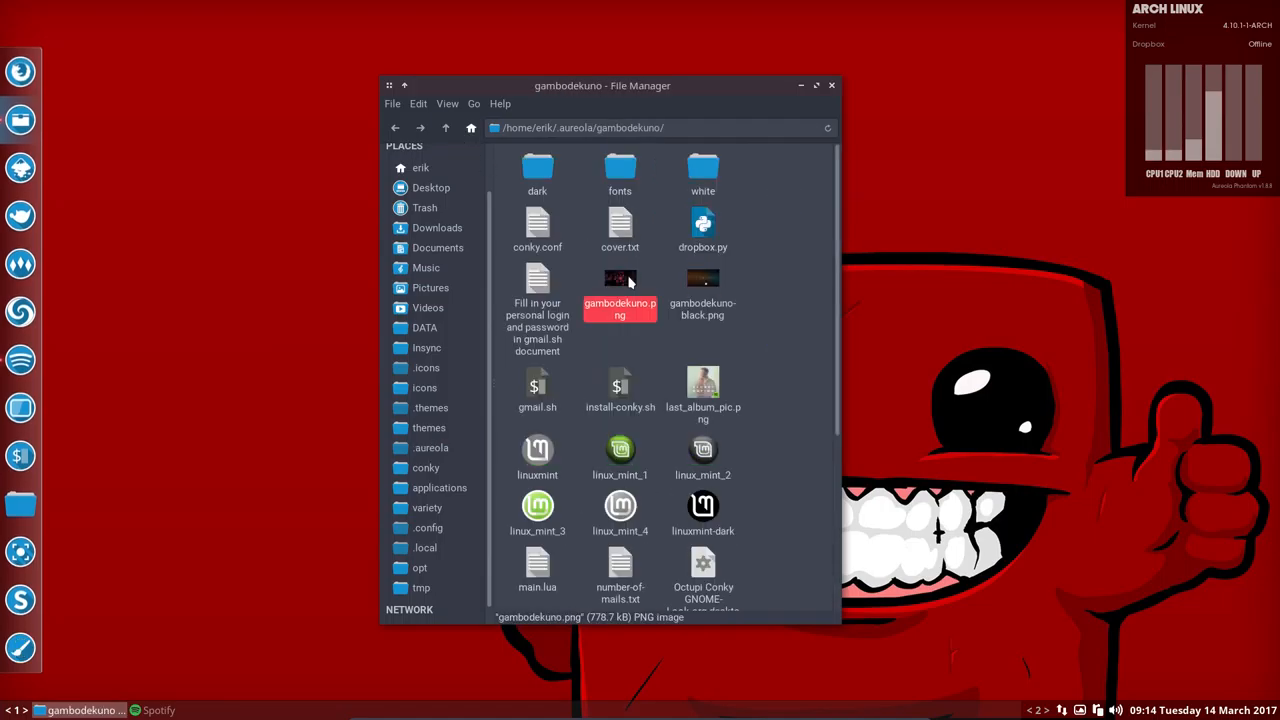
double_click(620, 290)
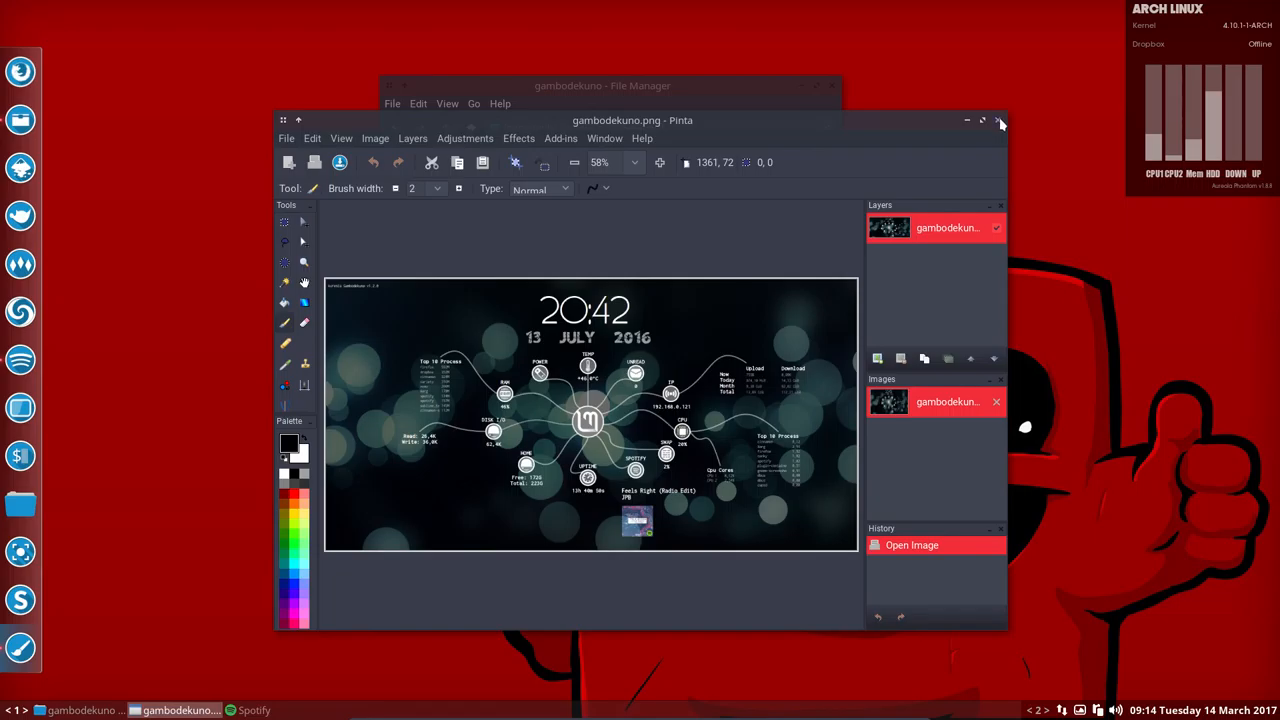
click(1000, 120)
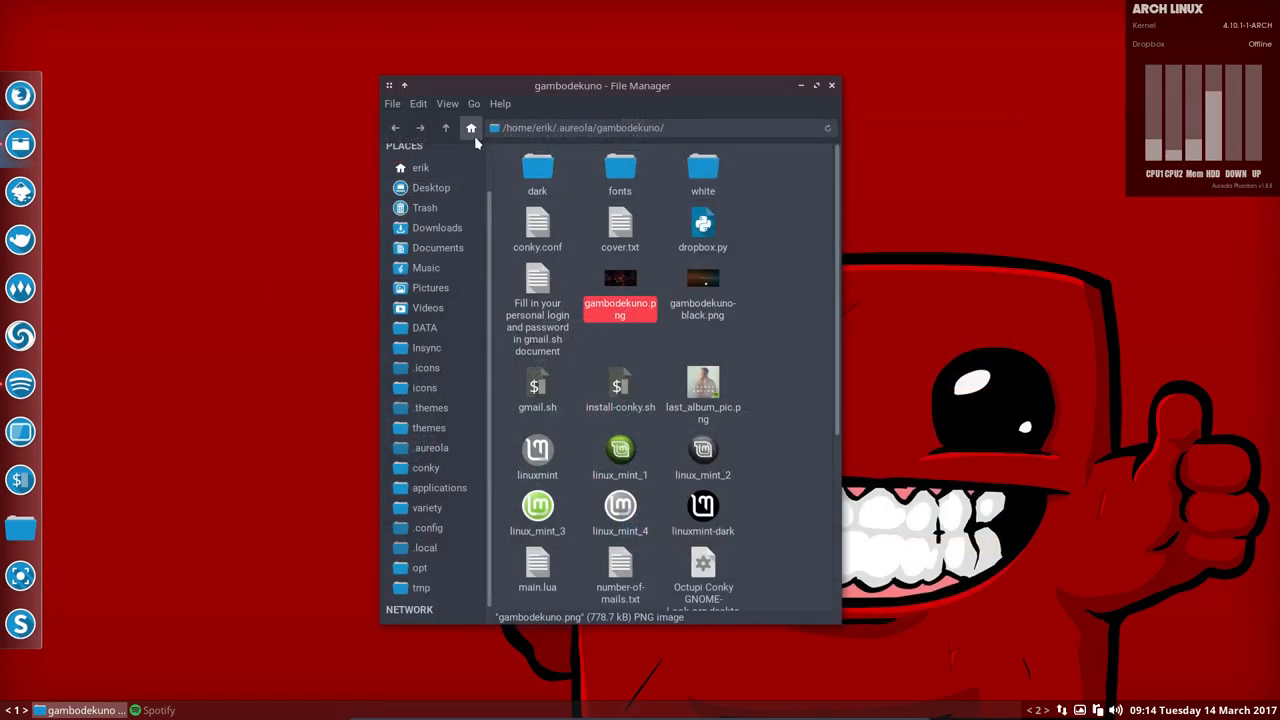
Return to .aureola and preview the lazuli theme image in Pinta.
click(446, 127)
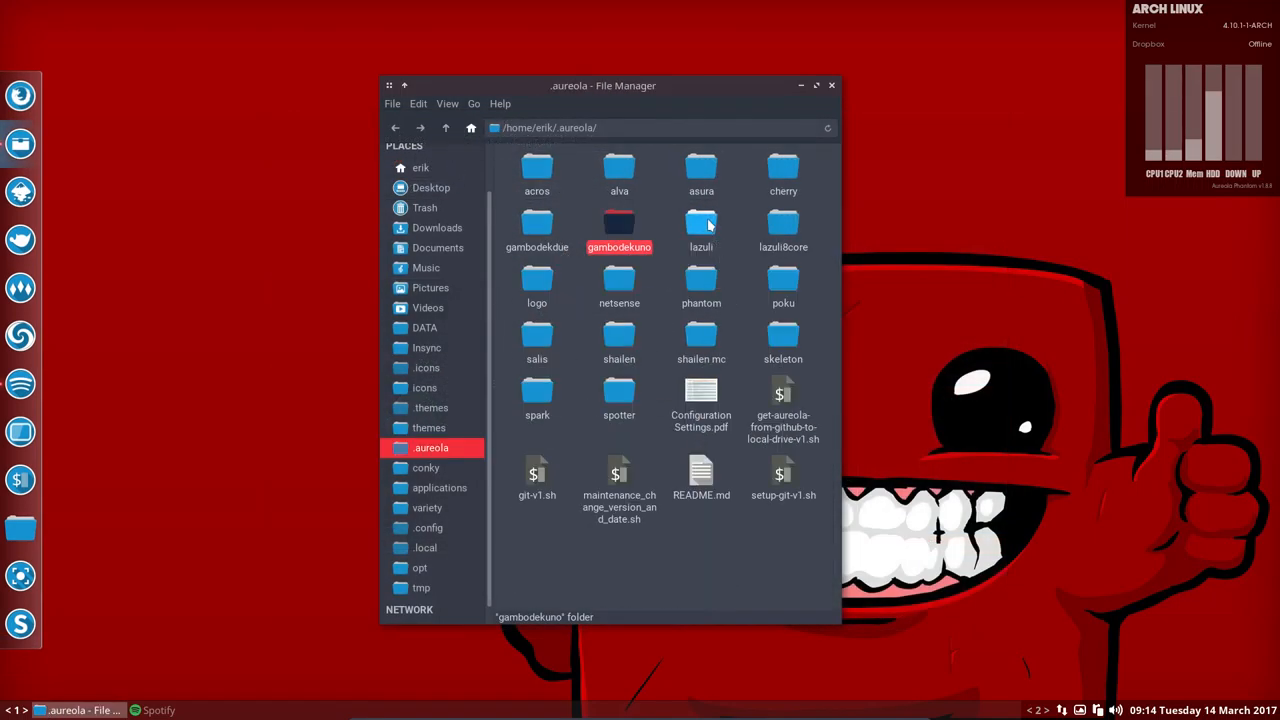
double_click(701, 230)
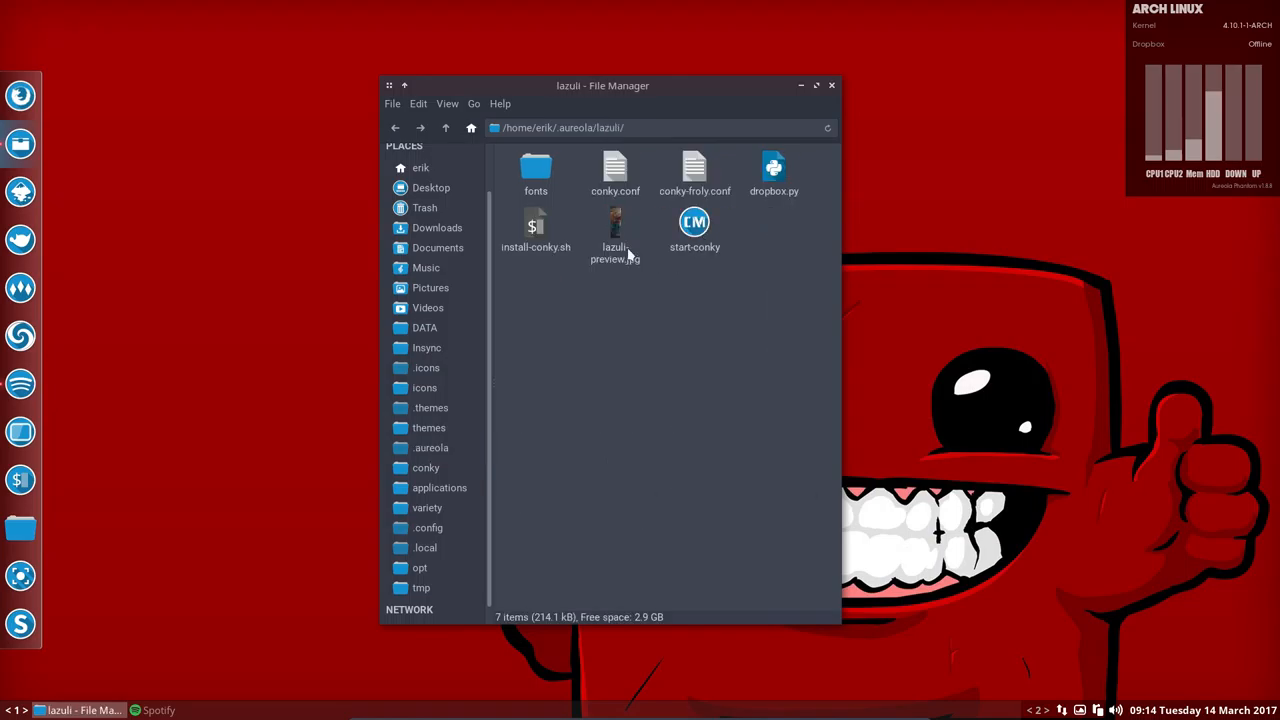
double_click(615, 230)
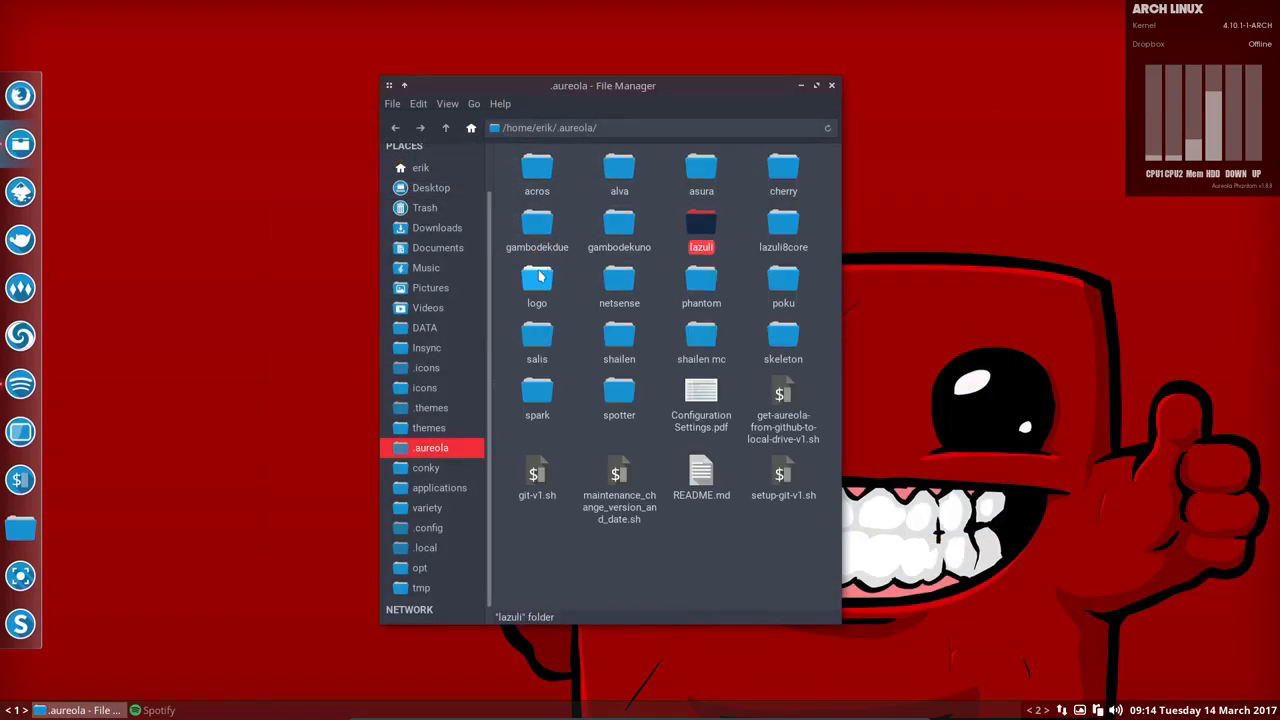
Enter the poku theme folder, preview its preview.png in Pinta and close it.
click(619, 283)
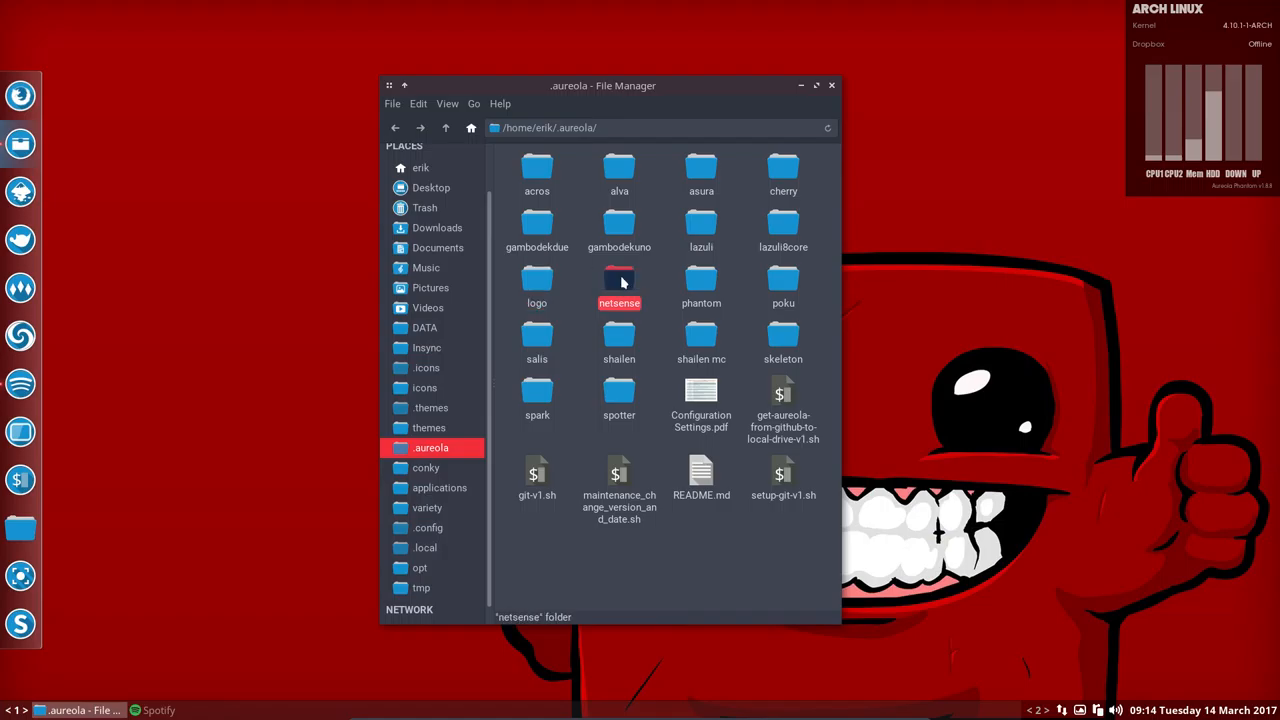
click(701, 283)
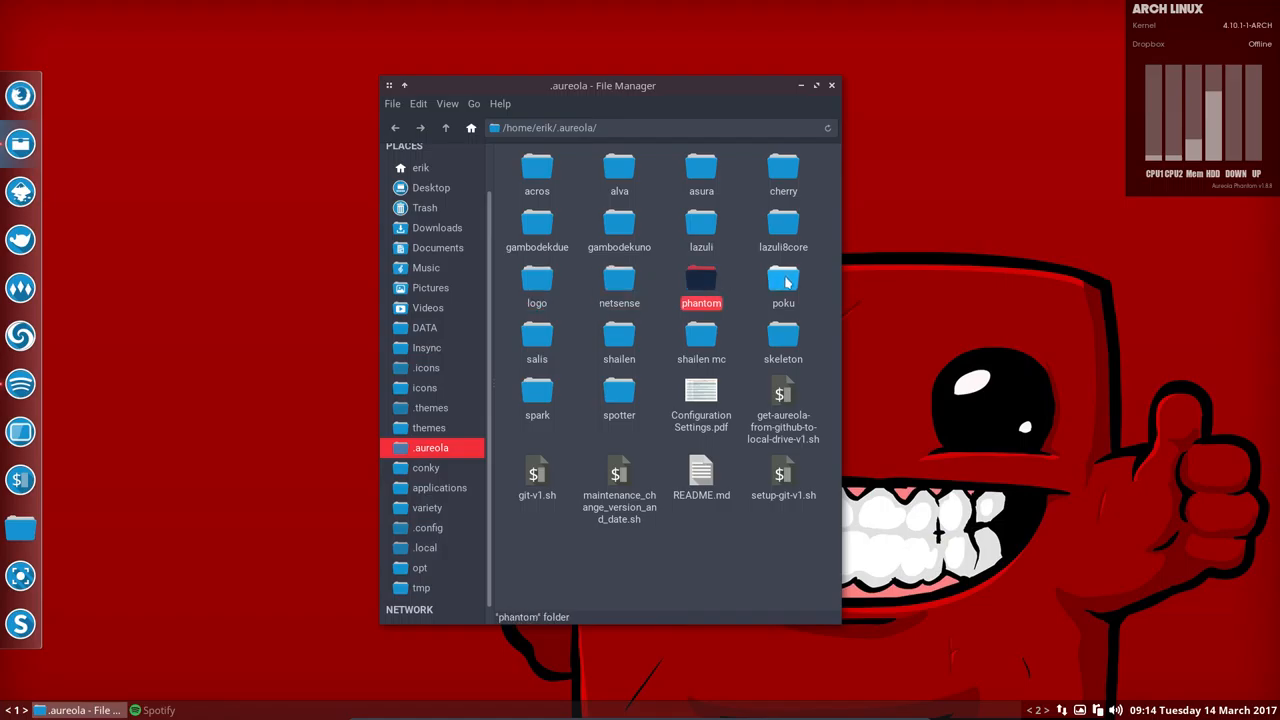
double_click(783, 282)
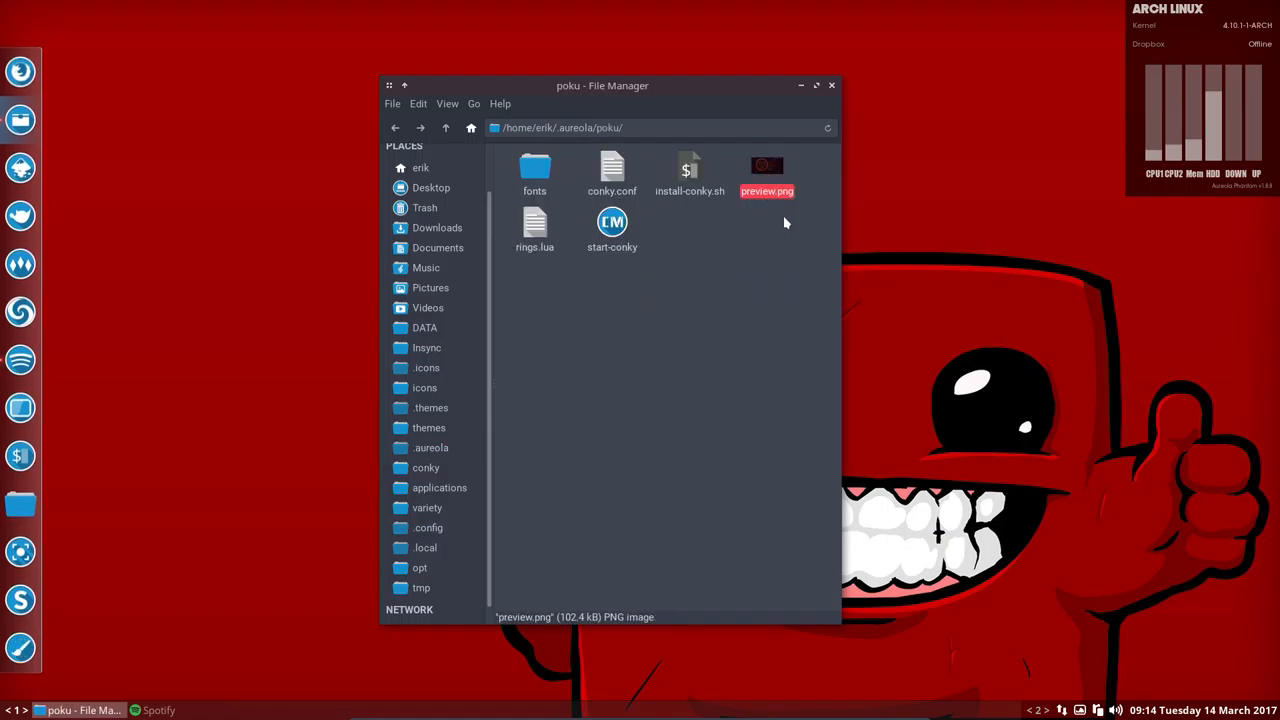
double_click(767, 170)
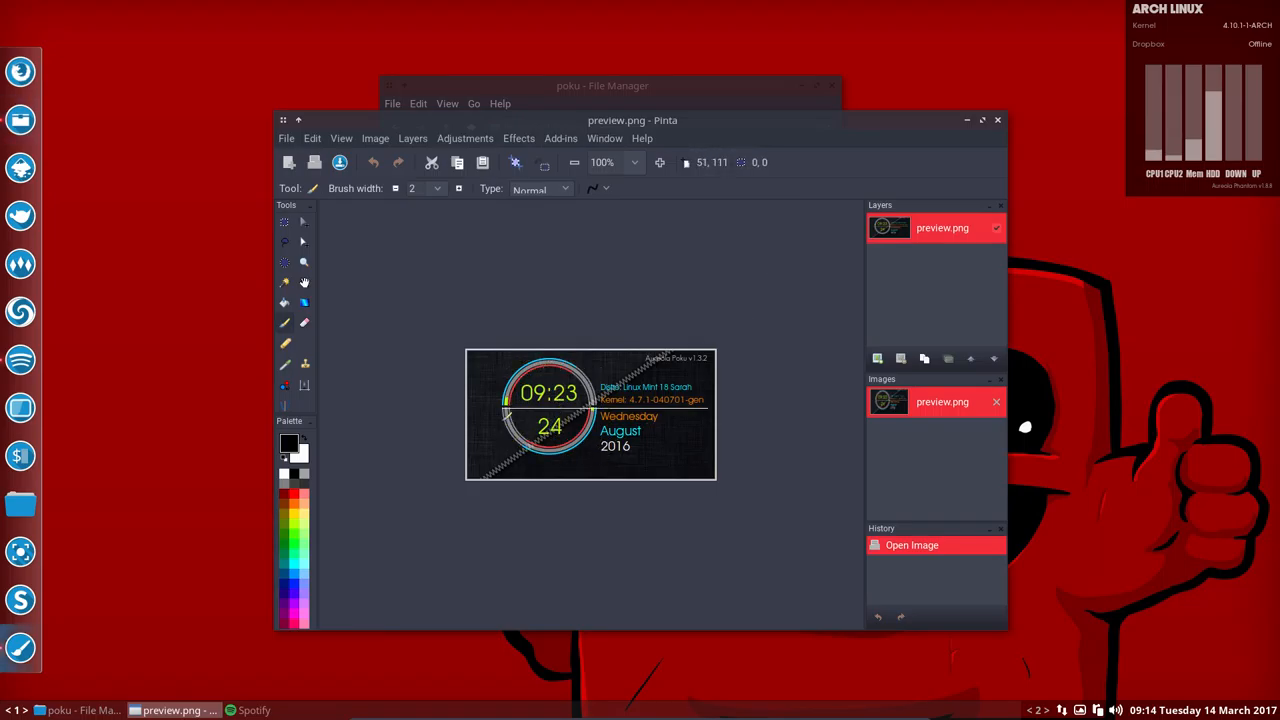
click(602, 85)
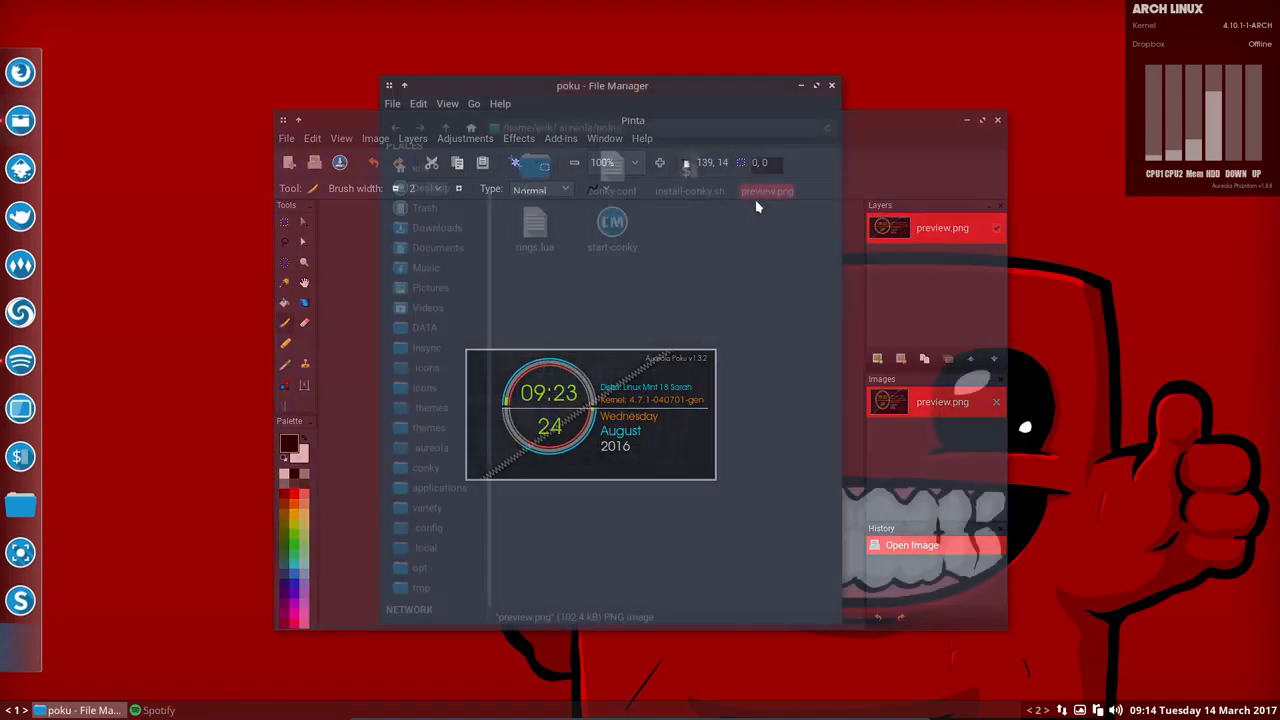
Go back up to the .aureola folder listing all themes and clear the selection.
click(445, 127)
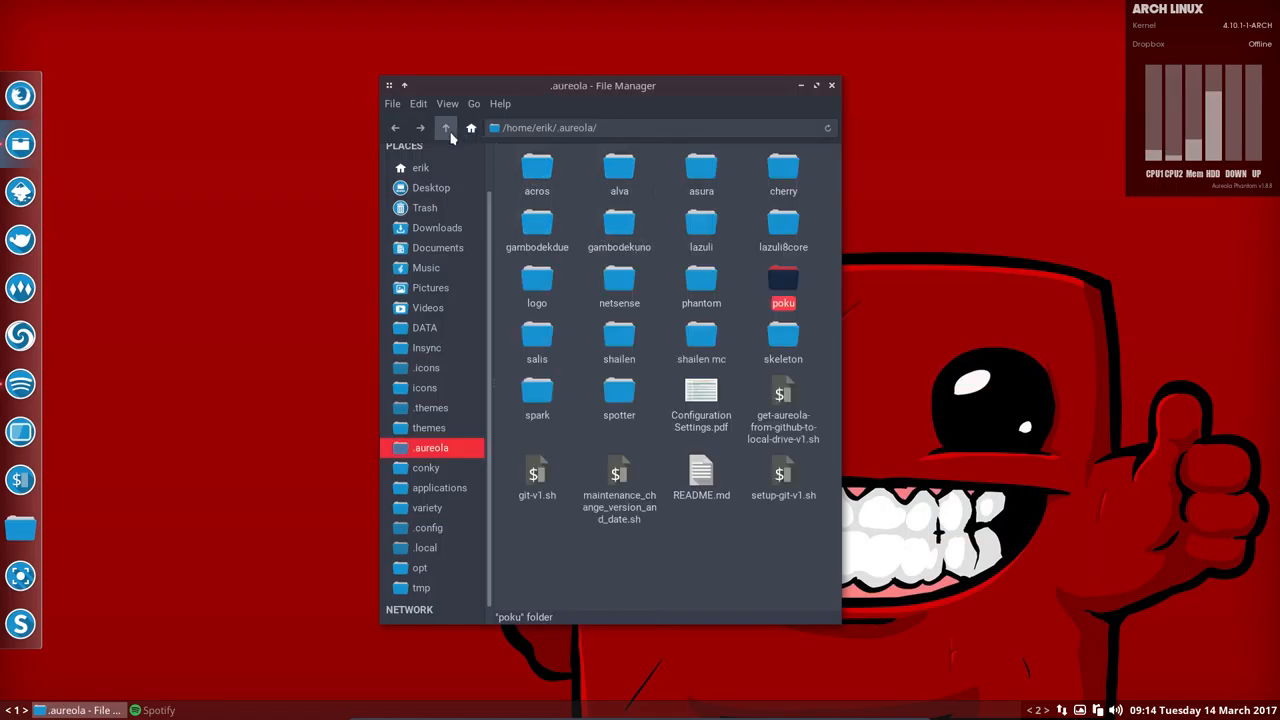
click(701, 340)
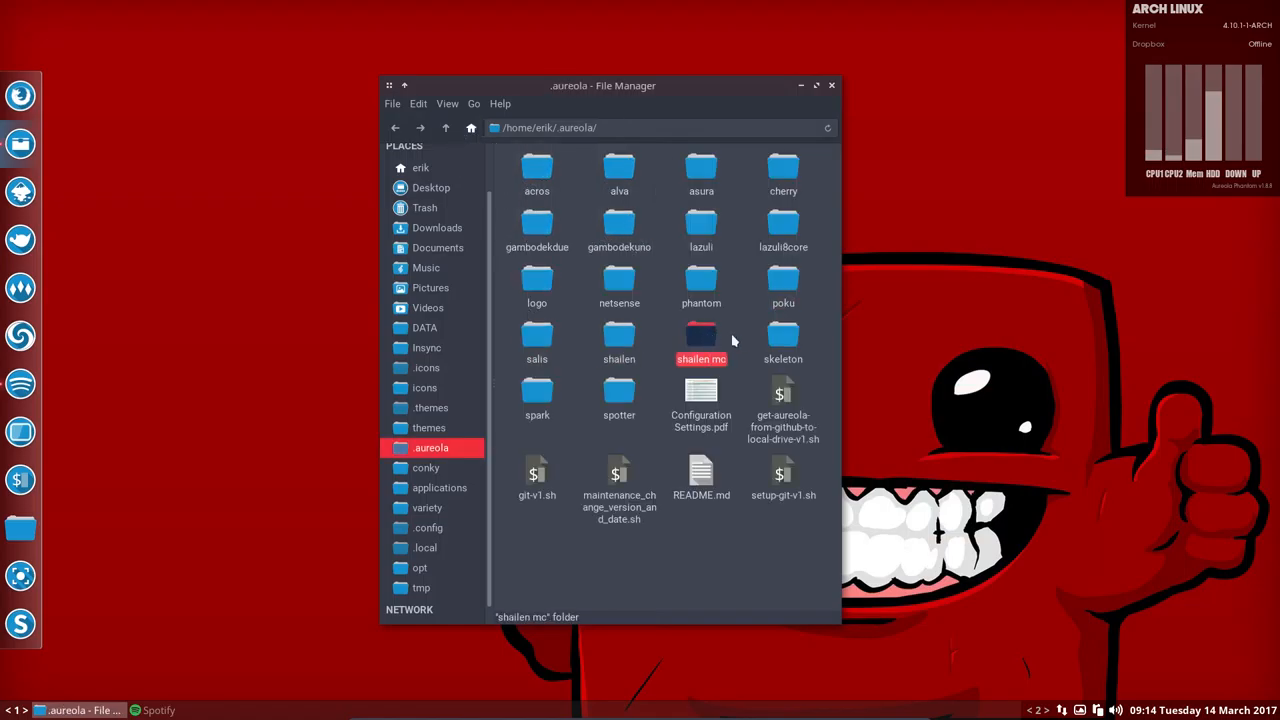
click(619, 400)
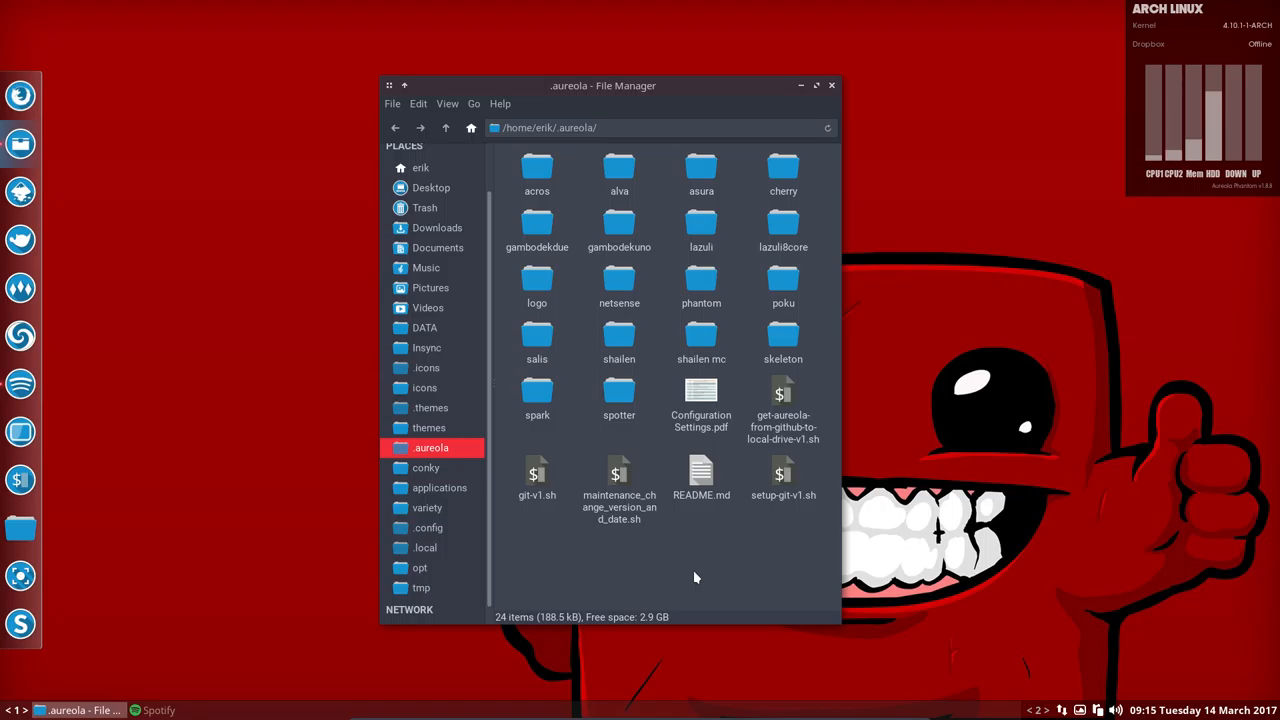
mouse_move(1075, 393)
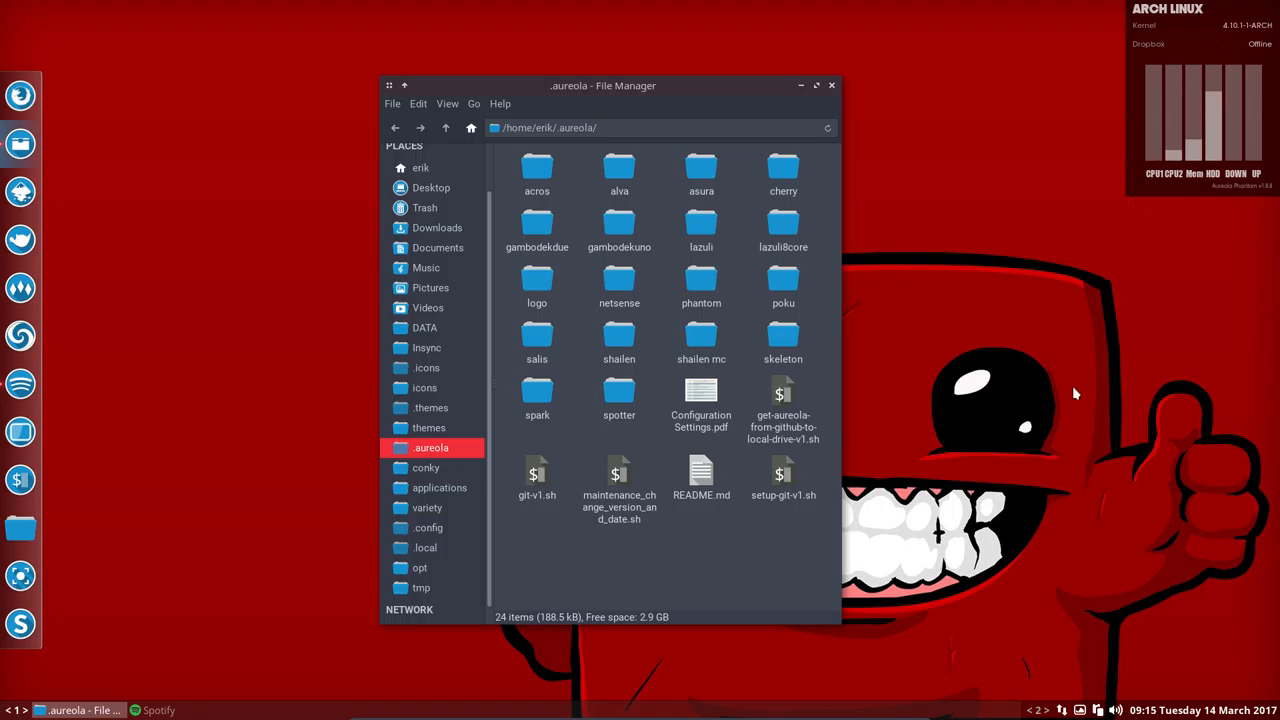